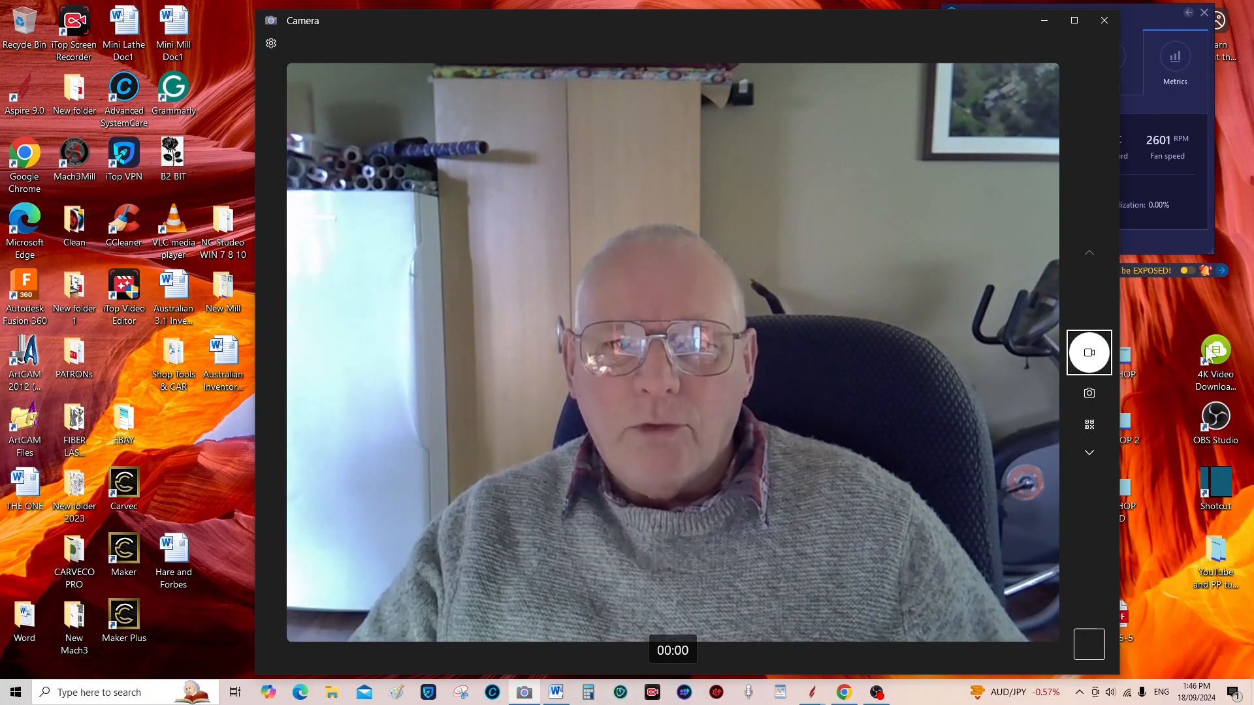
Review the finished oak rose relief, then start a new 200 × 200 mm job
left_click(1104, 20)
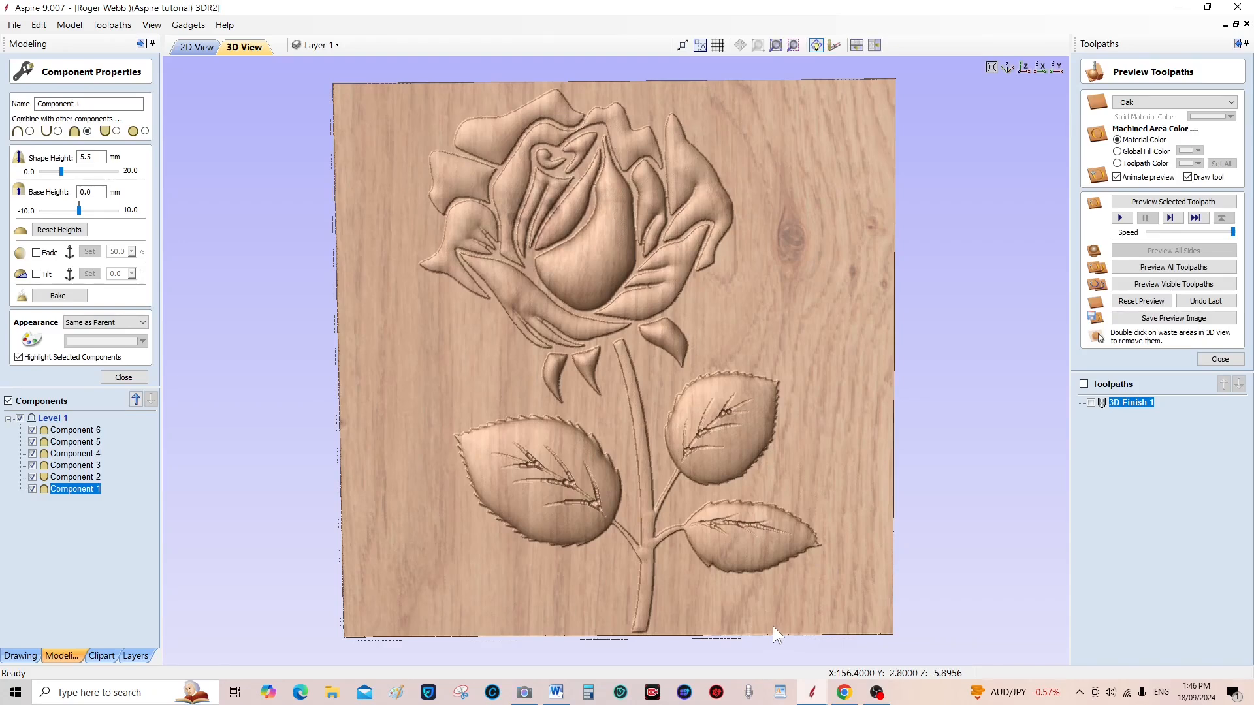
mouse_move(691, 469)
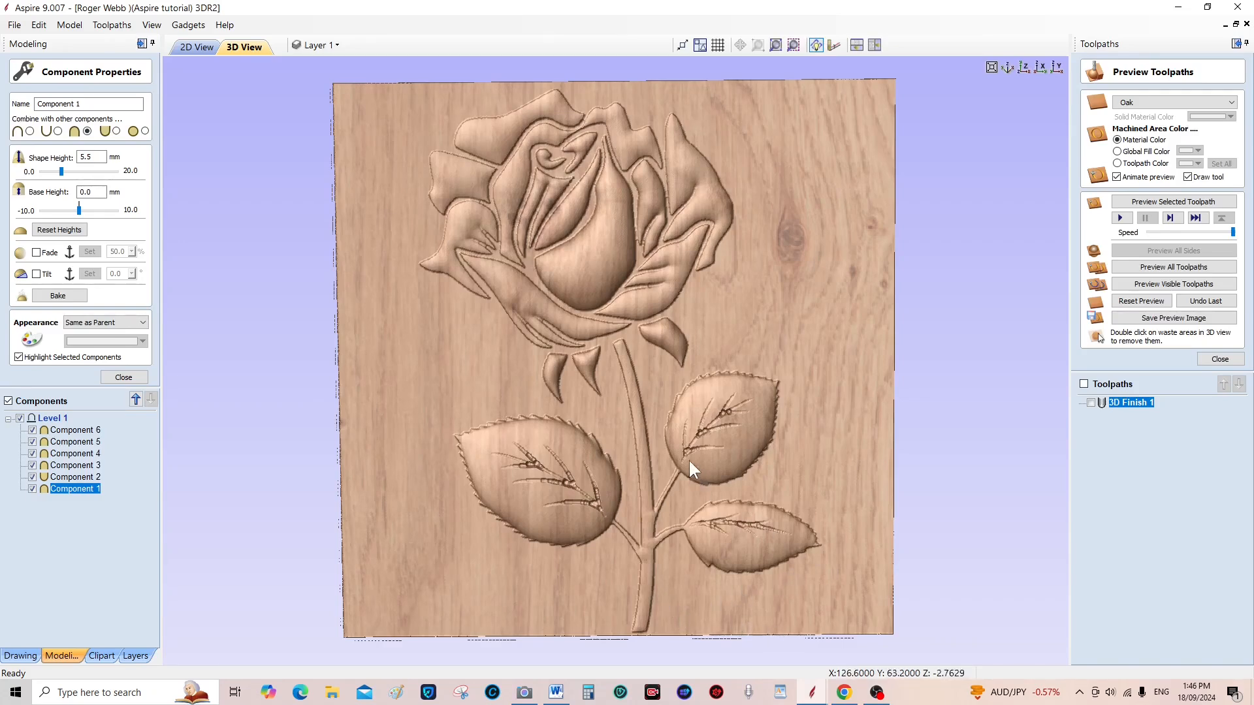
left_click_drag(692, 469, 720, 610)
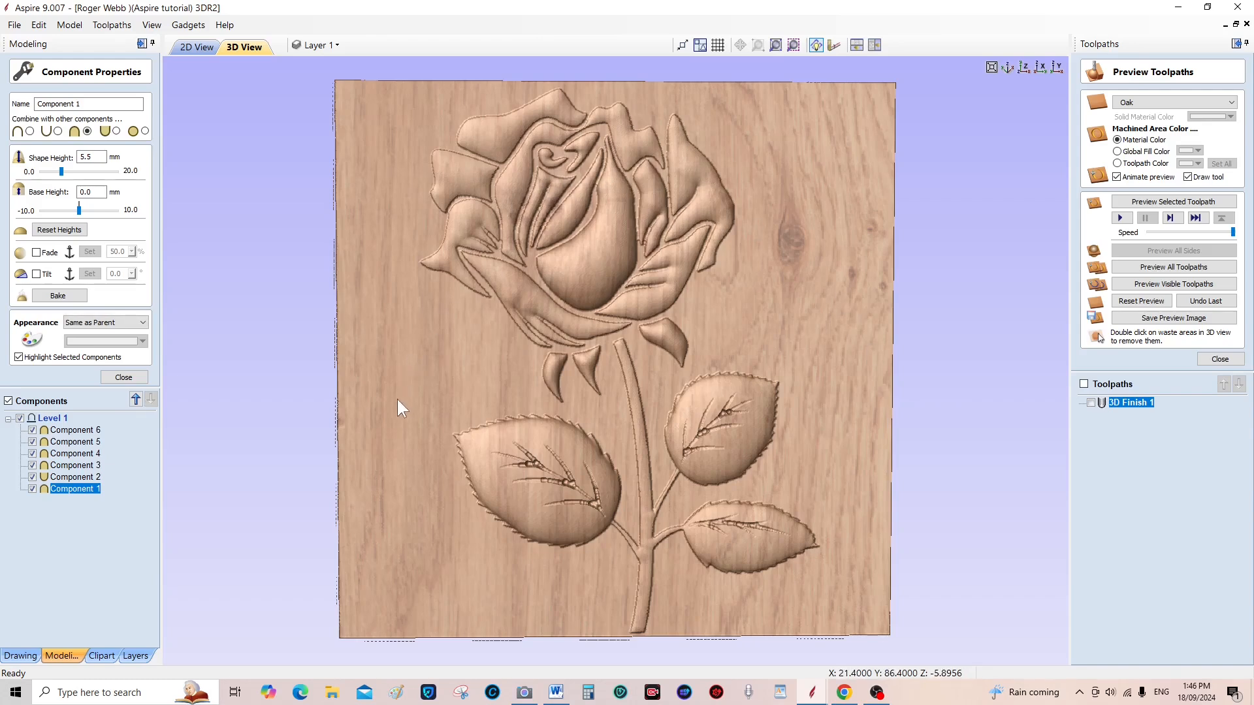
mouse_move(750, 268)
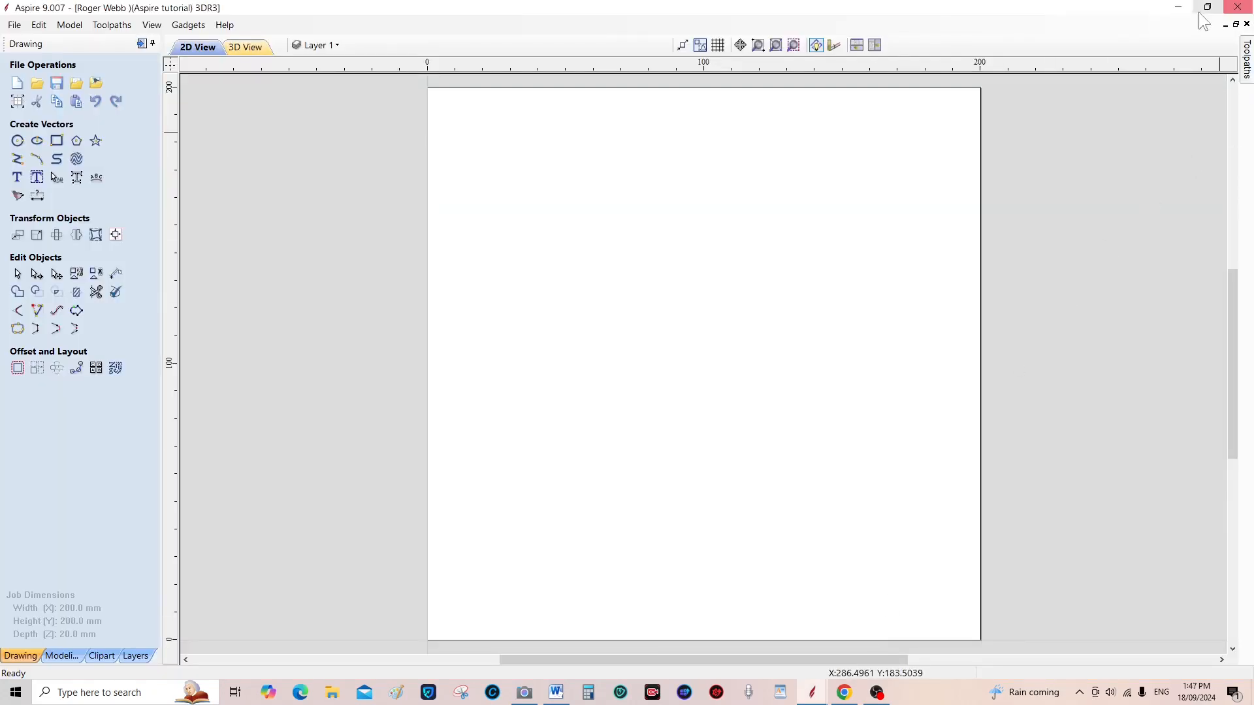
Restore the Aspire window to a smaller size and move it up the desktop
left_click(1225, 25)
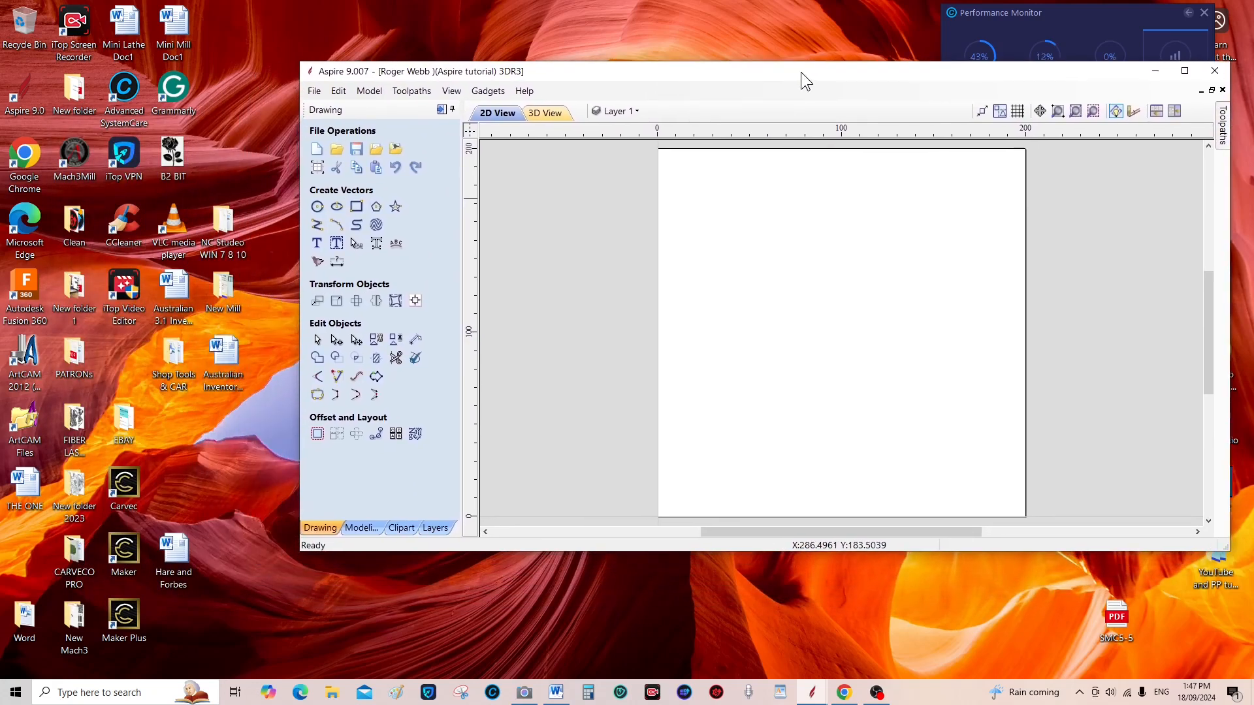
left_click_drag(805, 72, 805, 55)
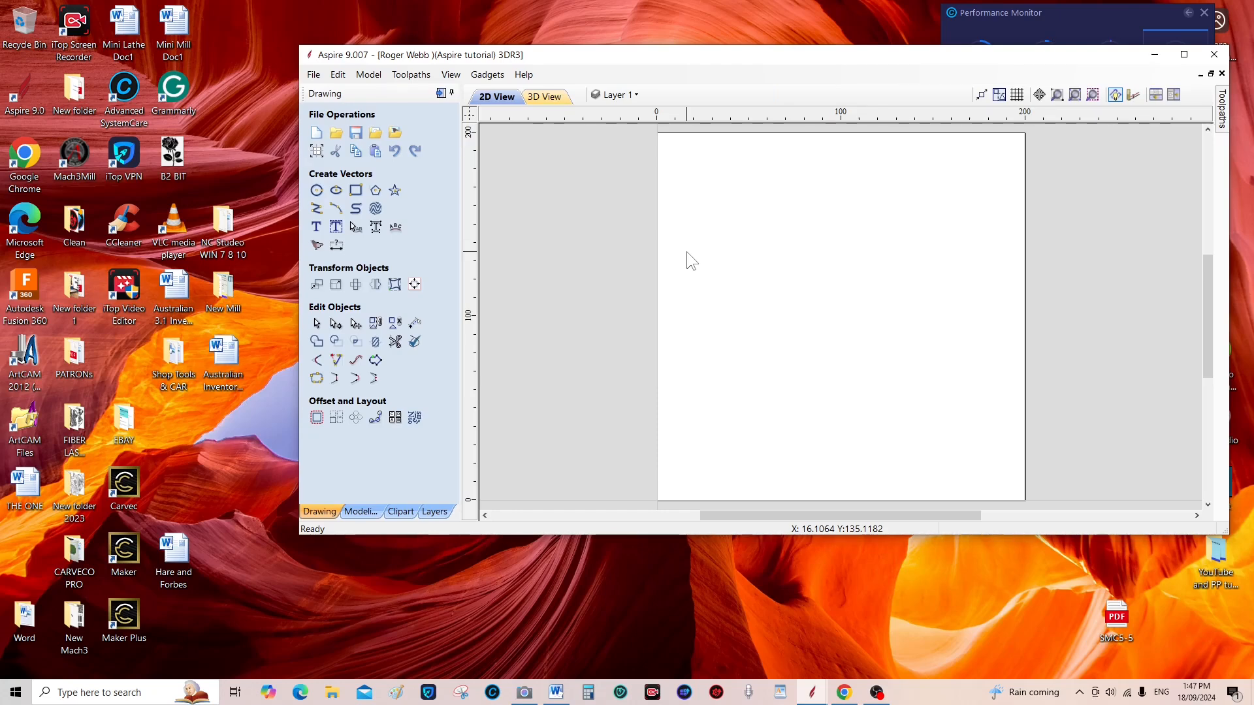
mouse_move(499, 128)
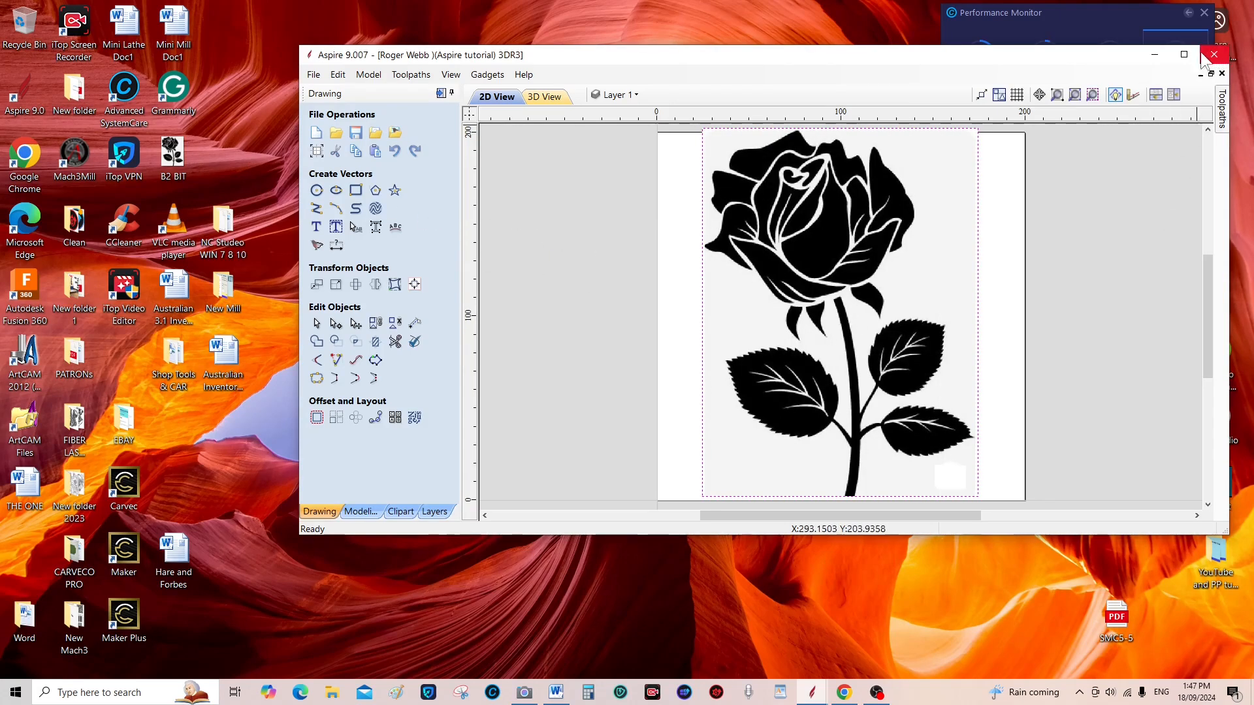
Maximize the Aspire window and select the imported rose bitmap
left_click(1183, 54)
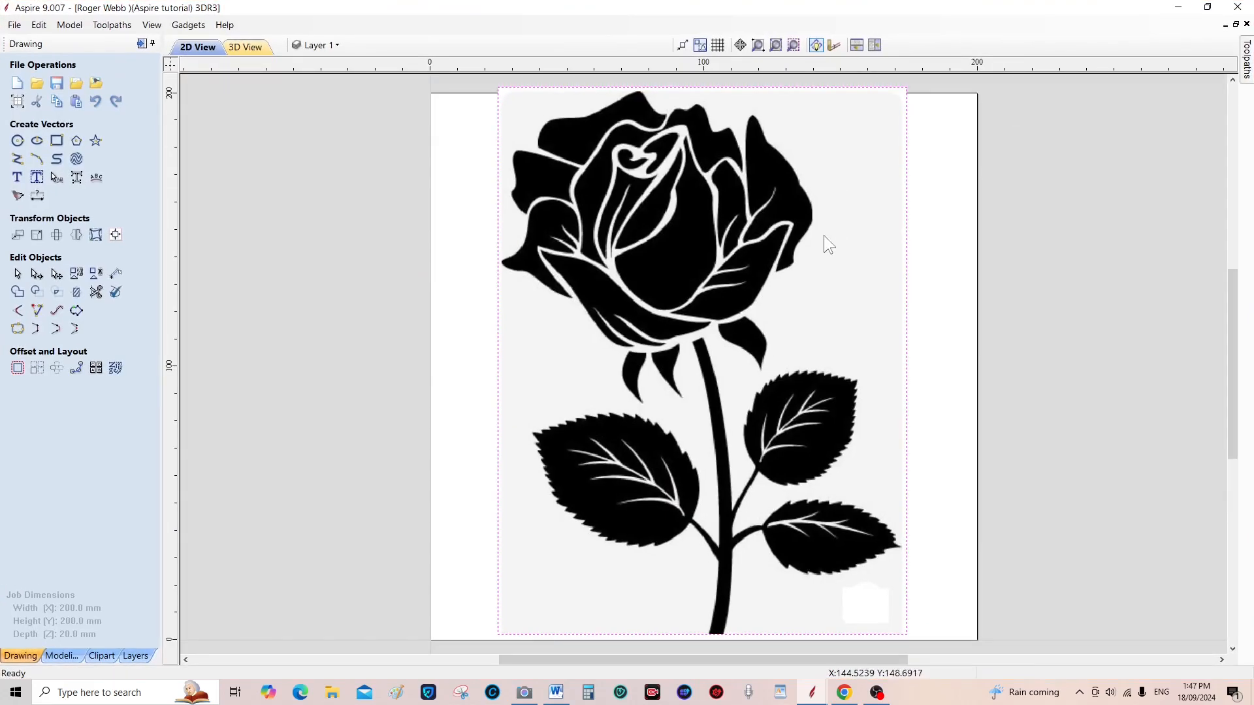
mouse_move(763, 340)
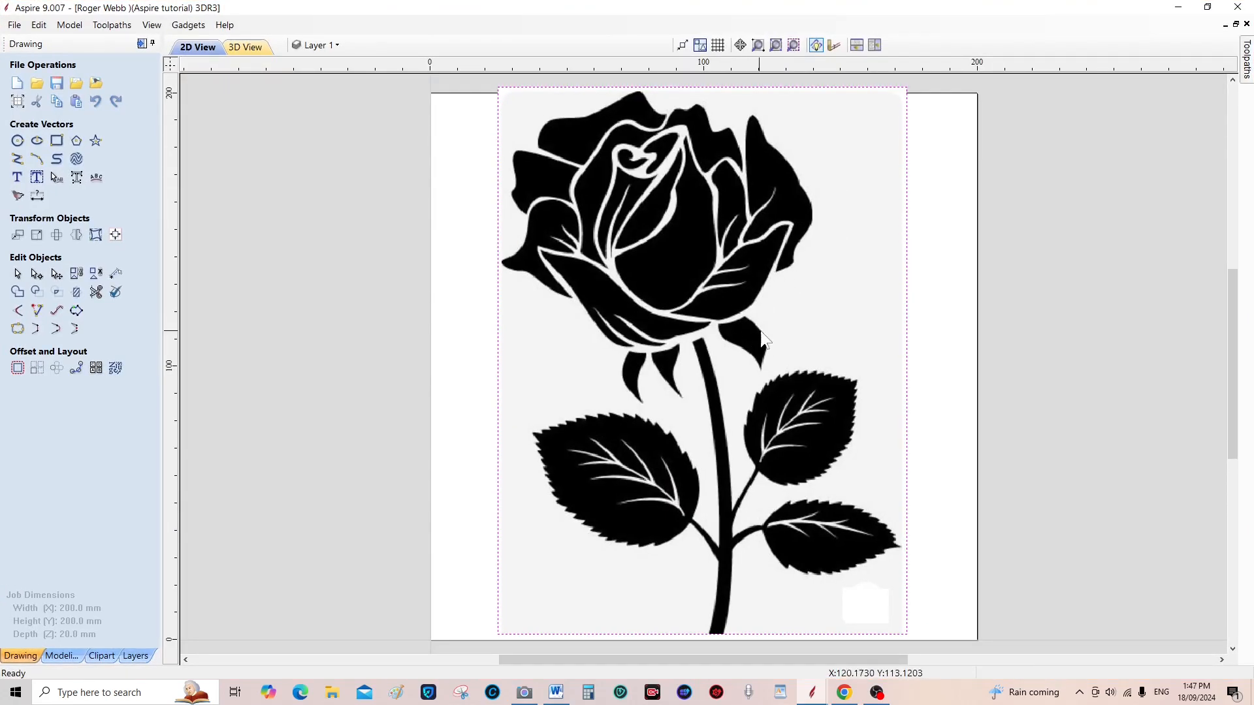
left_click(704, 336)
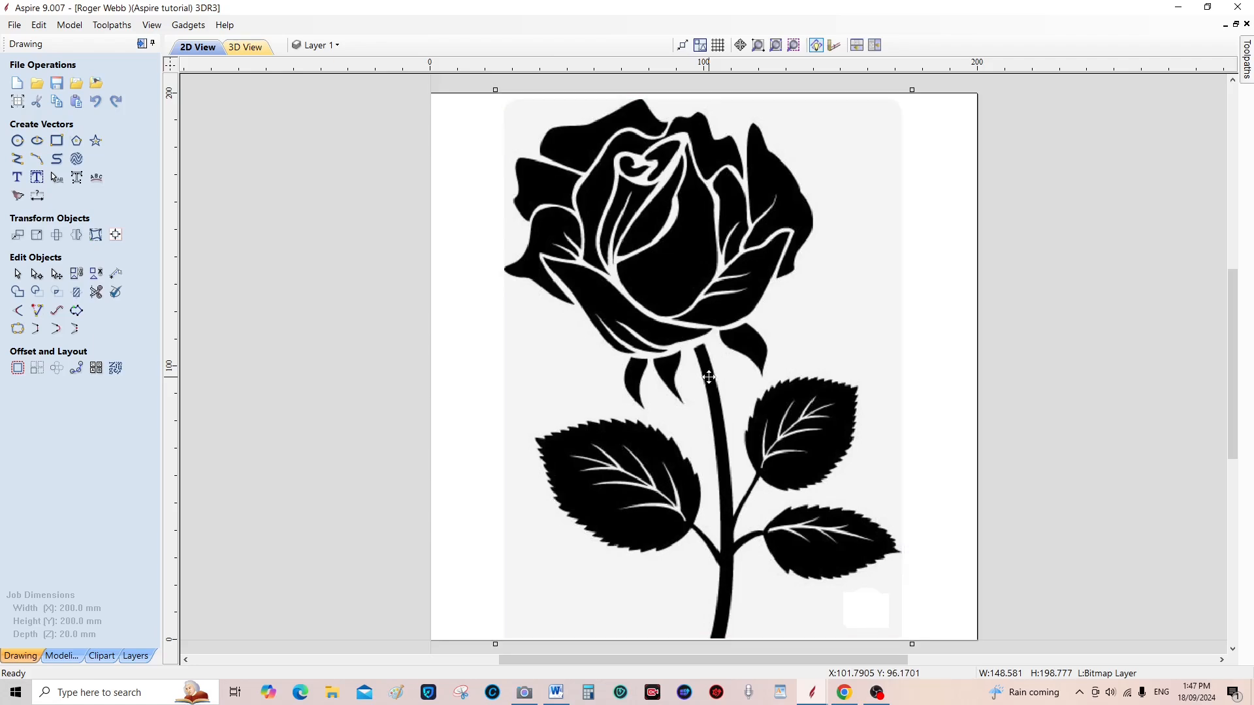
mouse_move(705, 376)
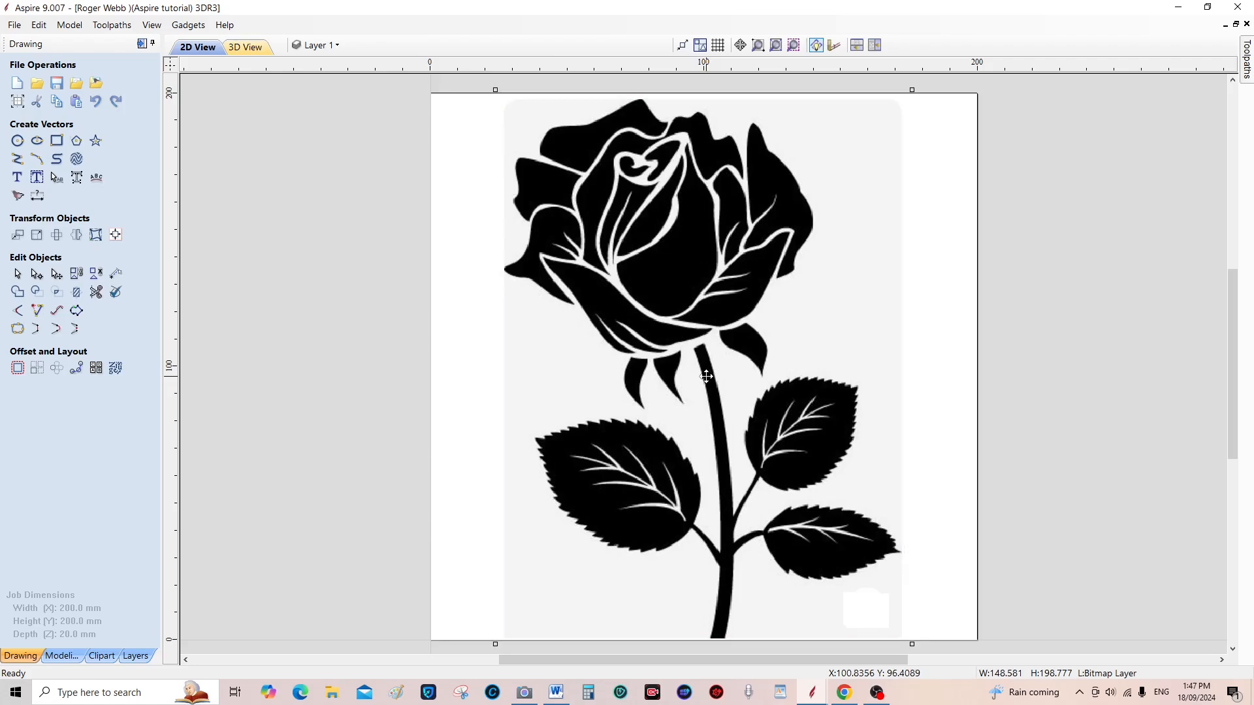
mouse_move(713, 378)
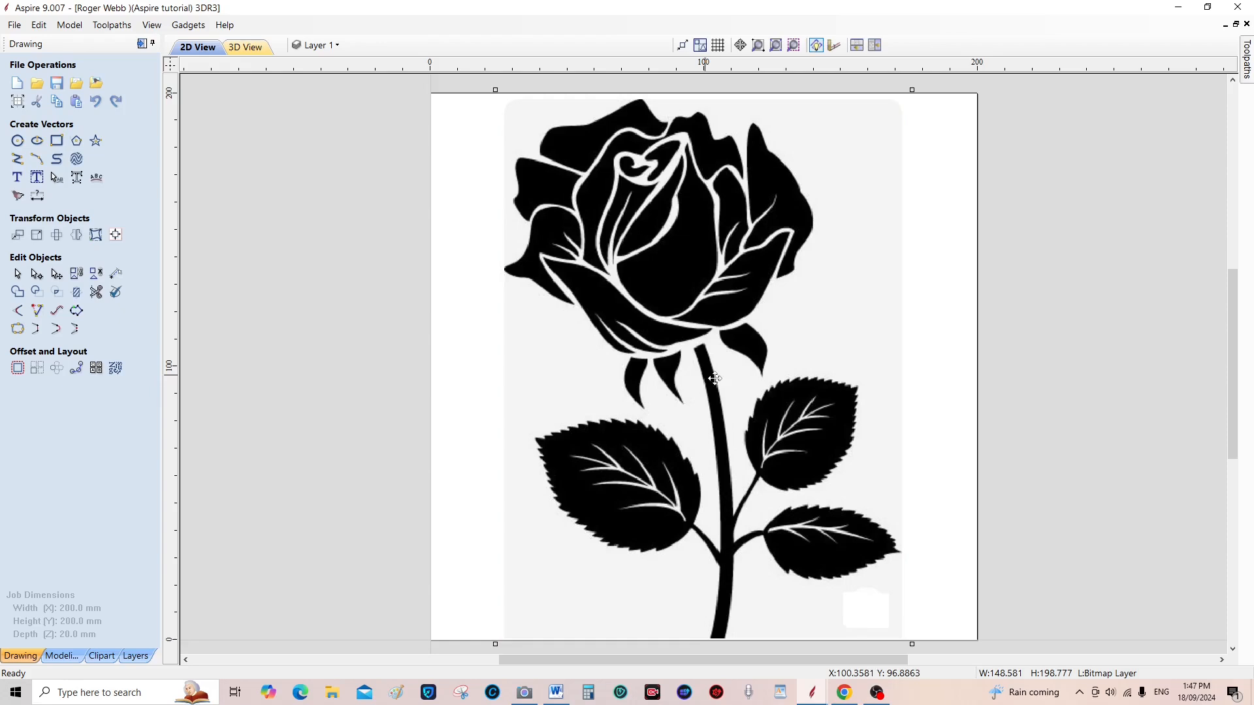
mouse_move(596, 129)
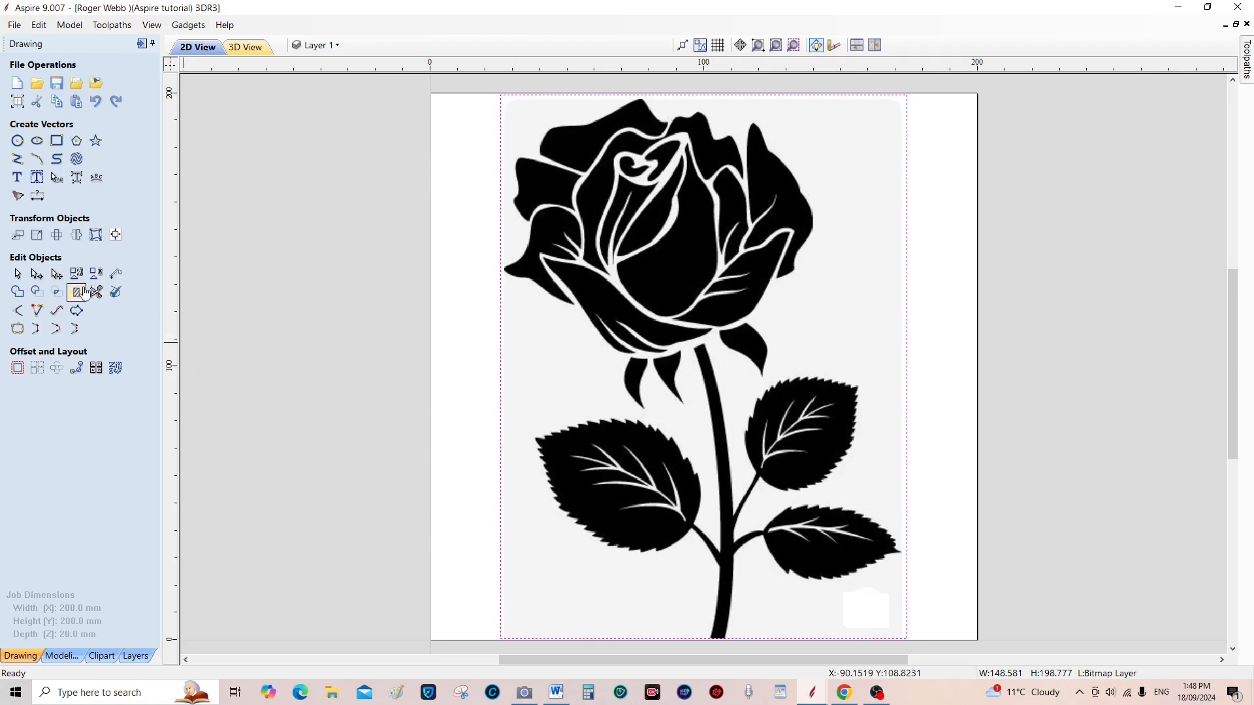
mouse_move(17, 197)
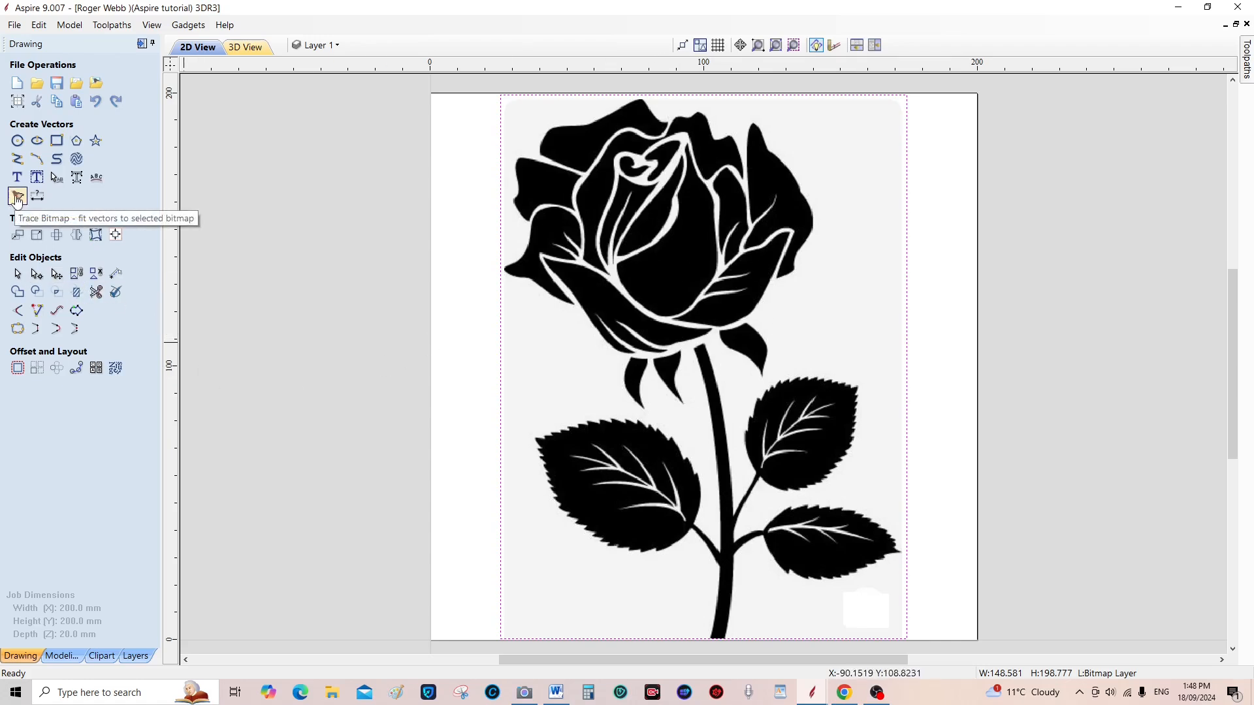
Trace the rose bitmap in Black/White with vectors grouped, previewing before applying
left_click(17, 198)
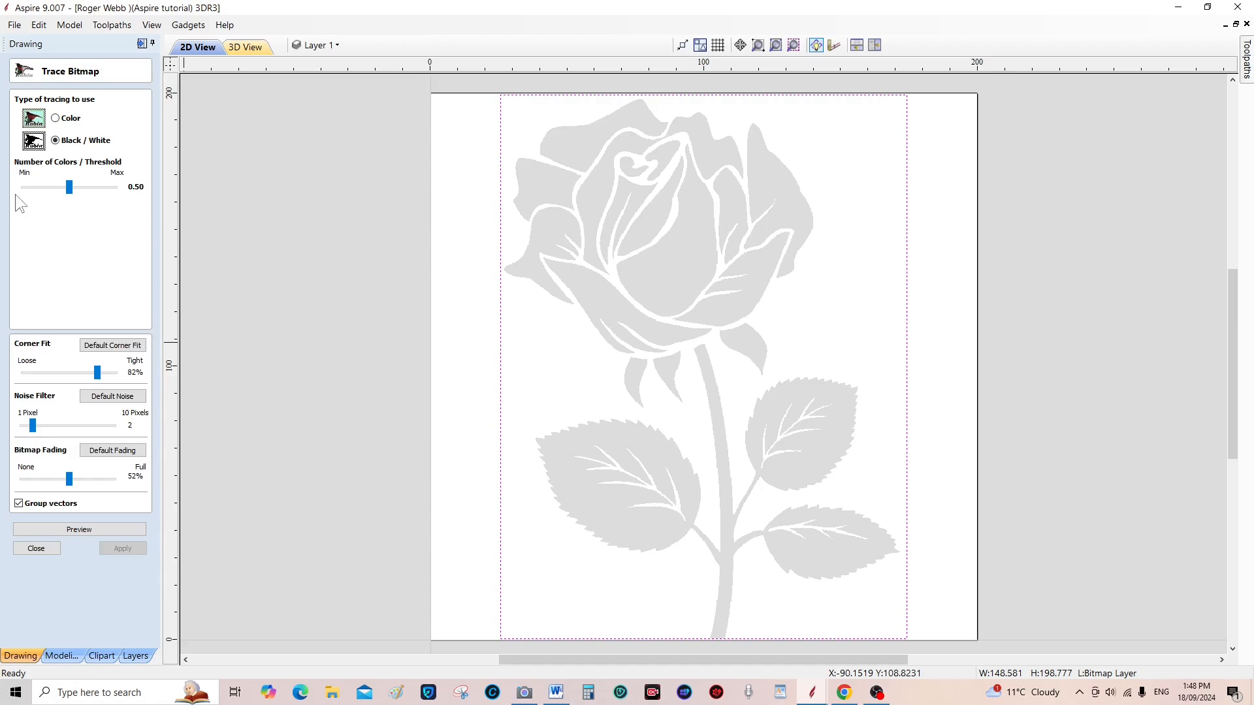
mouse_move(72, 166)
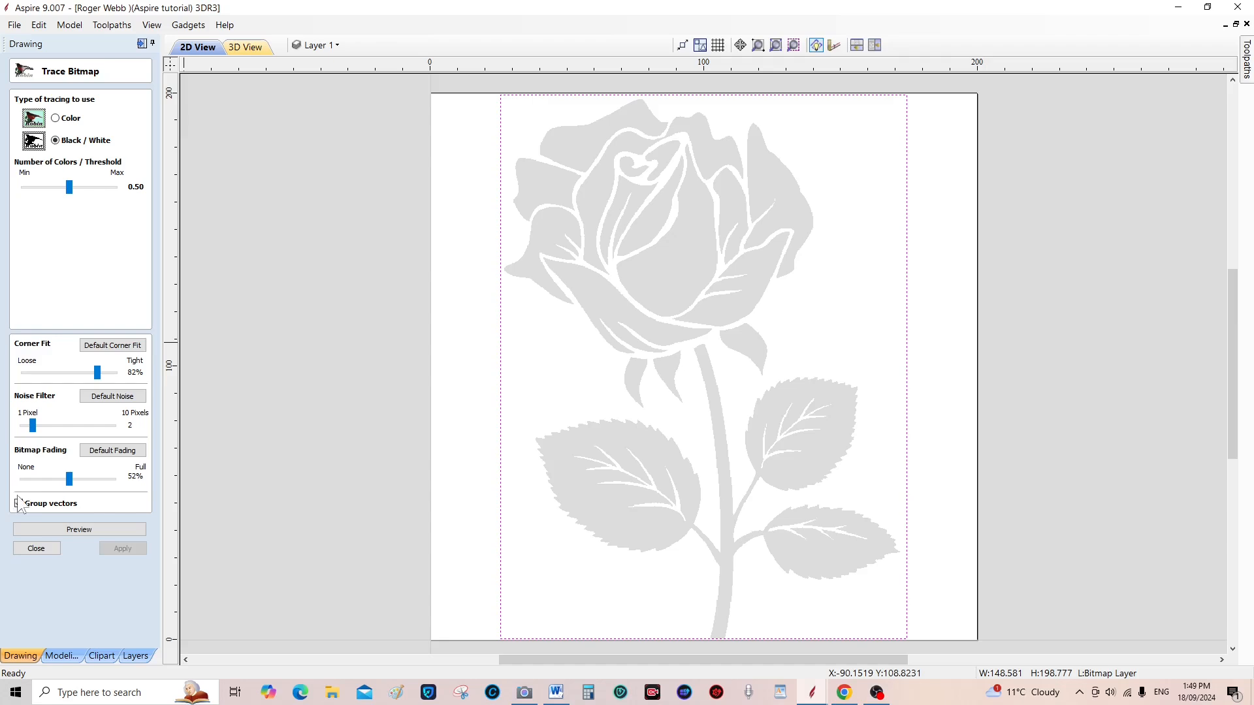
left_click(19, 503)
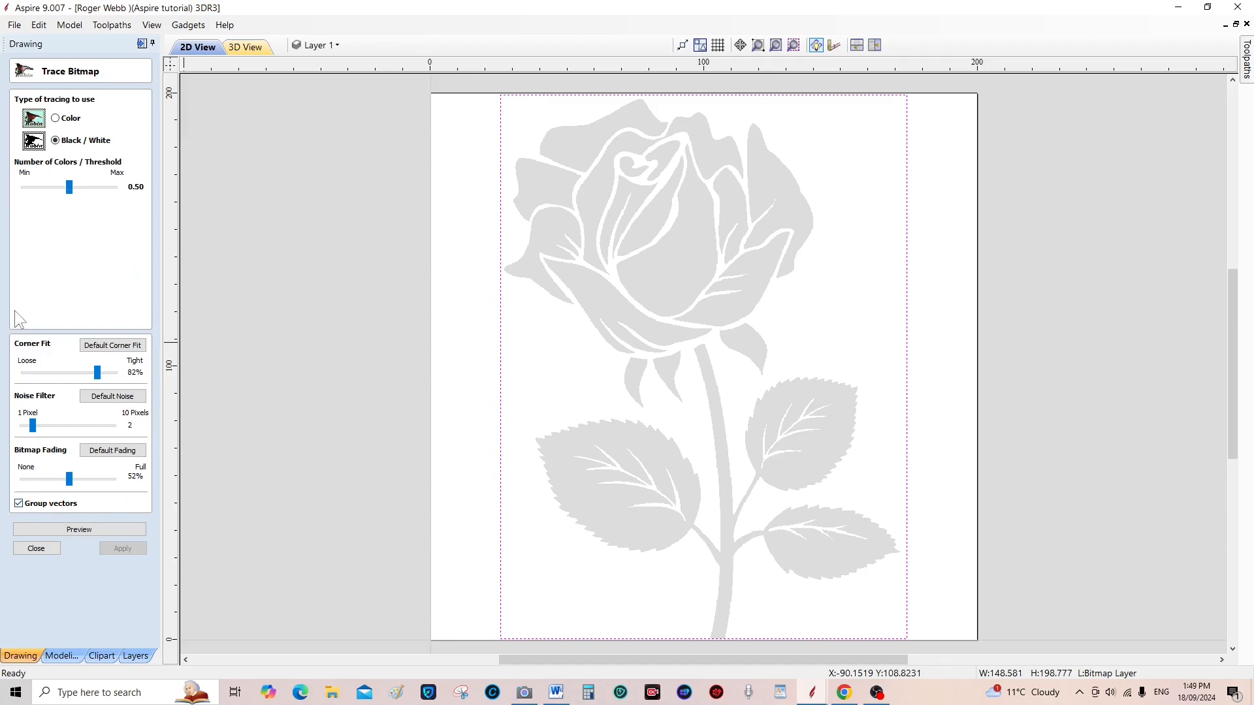
mouse_move(72, 357)
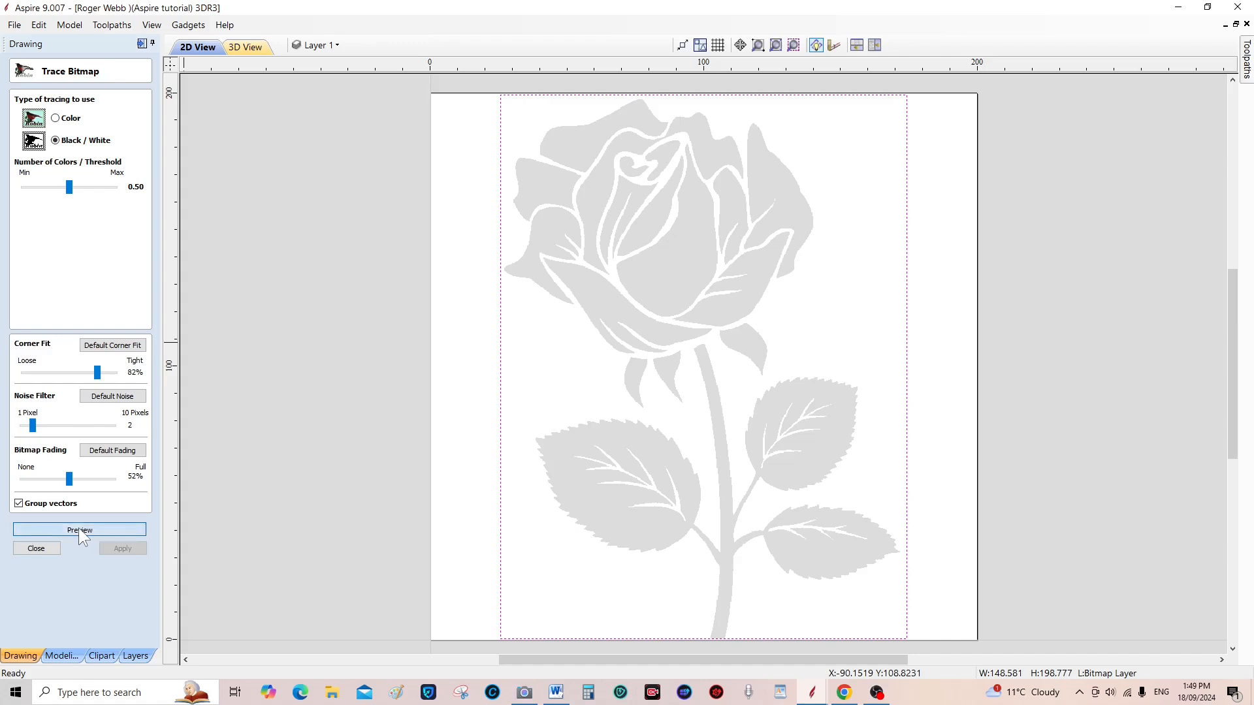
left_click(79, 530)
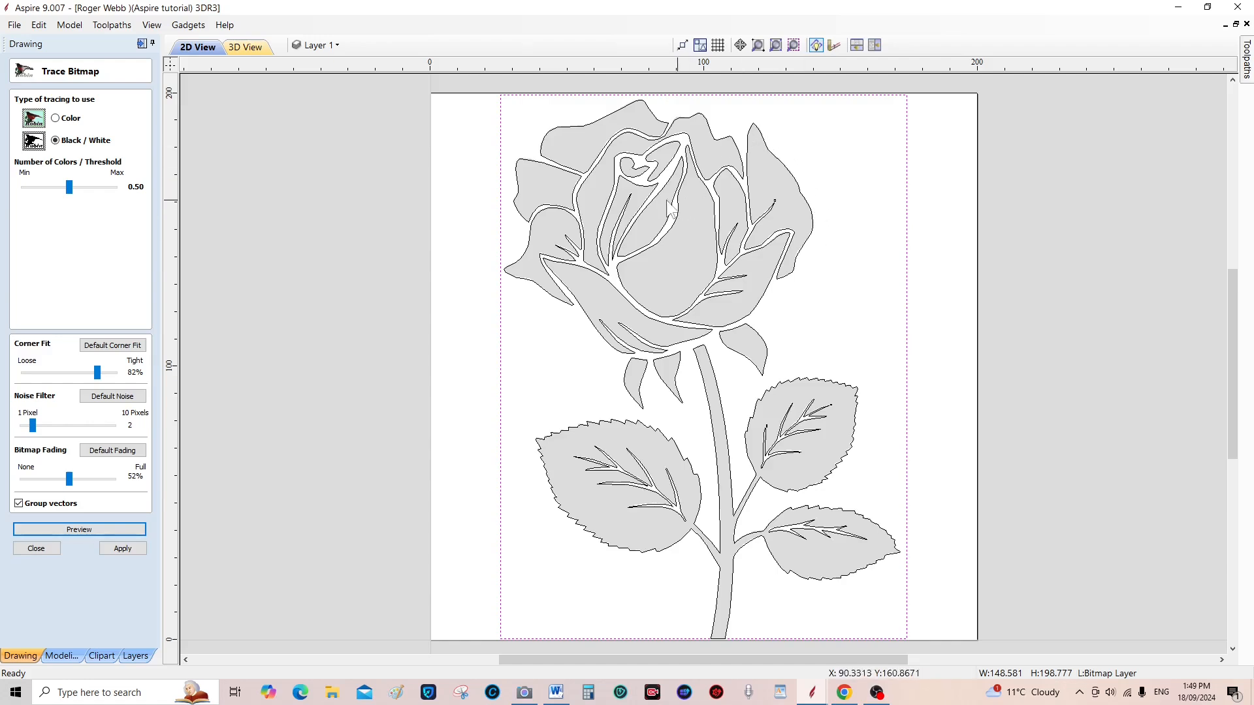
left_click(122, 548)
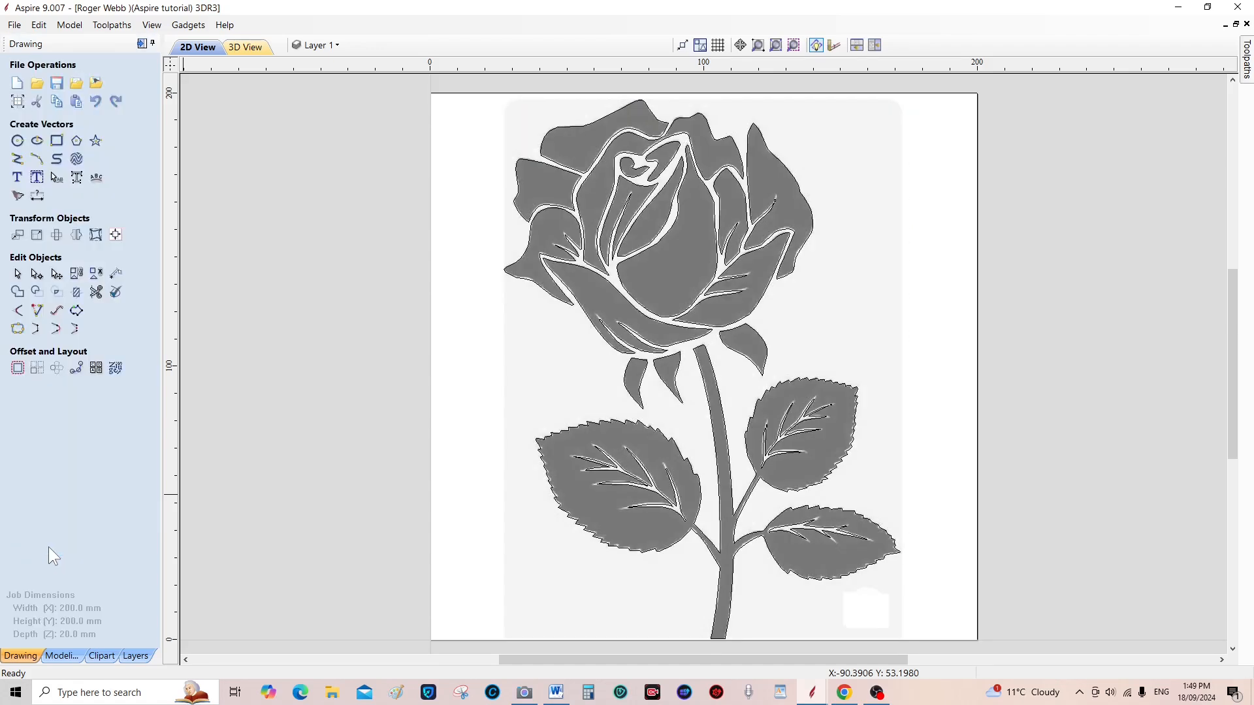
In the Modeling tools, ungroup the traced rose vectors into separate outlines
left_click(61, 655)
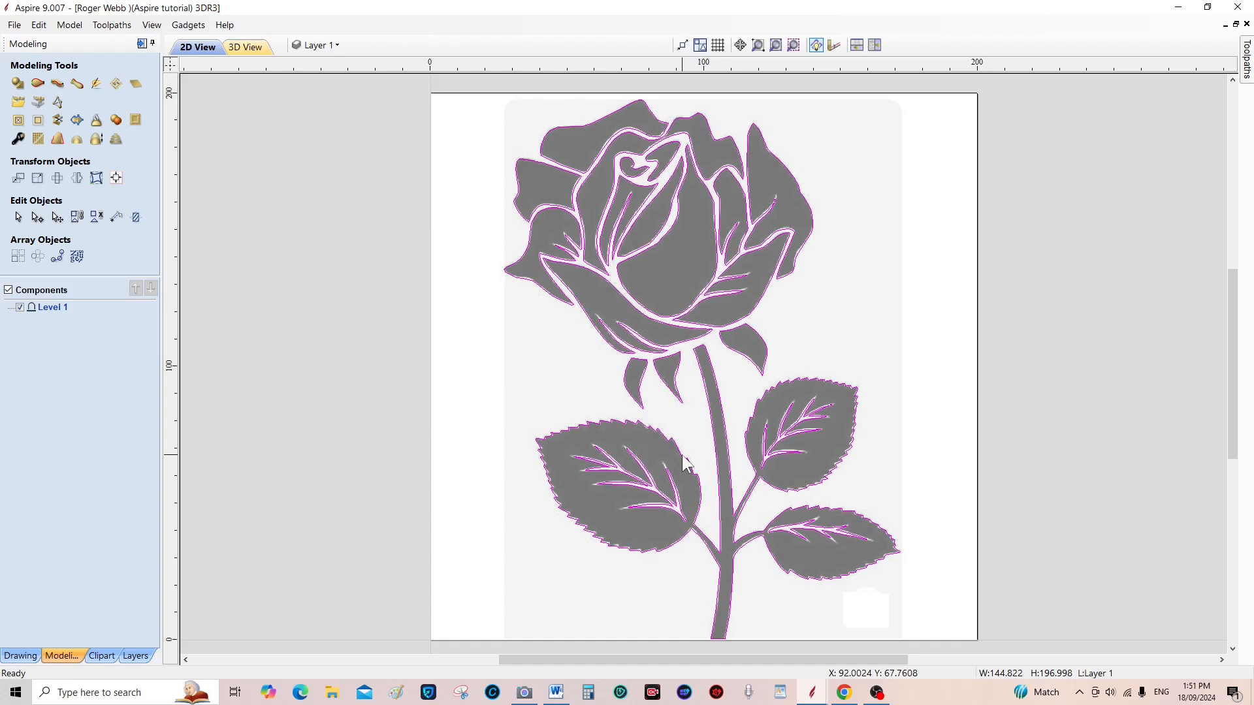
mouse_move(841, 503)
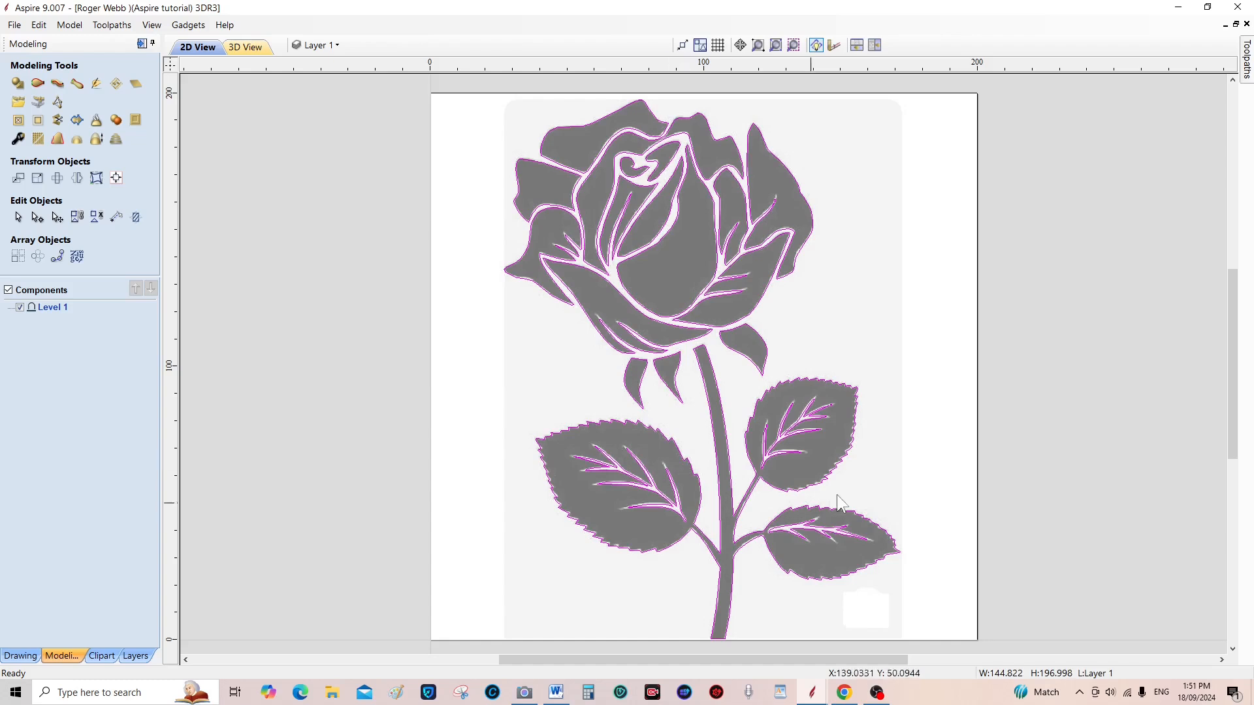
mouse_move(540, 168)
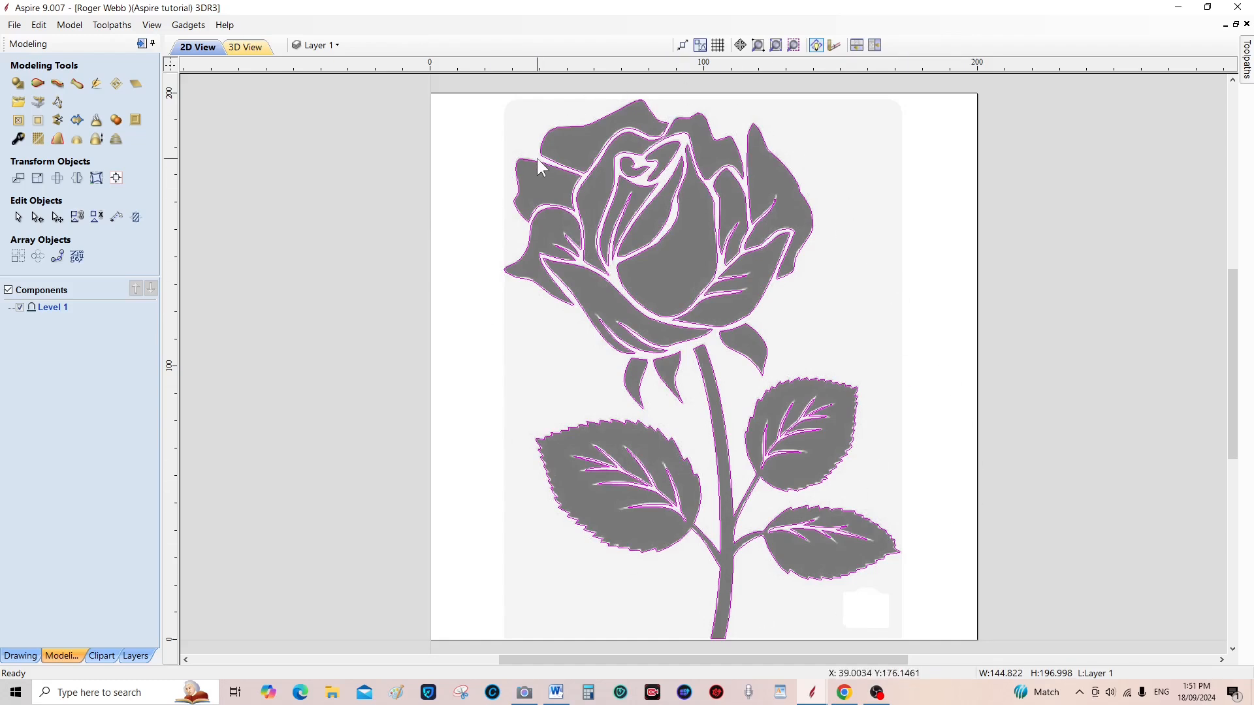
mouse_move(330, 313)
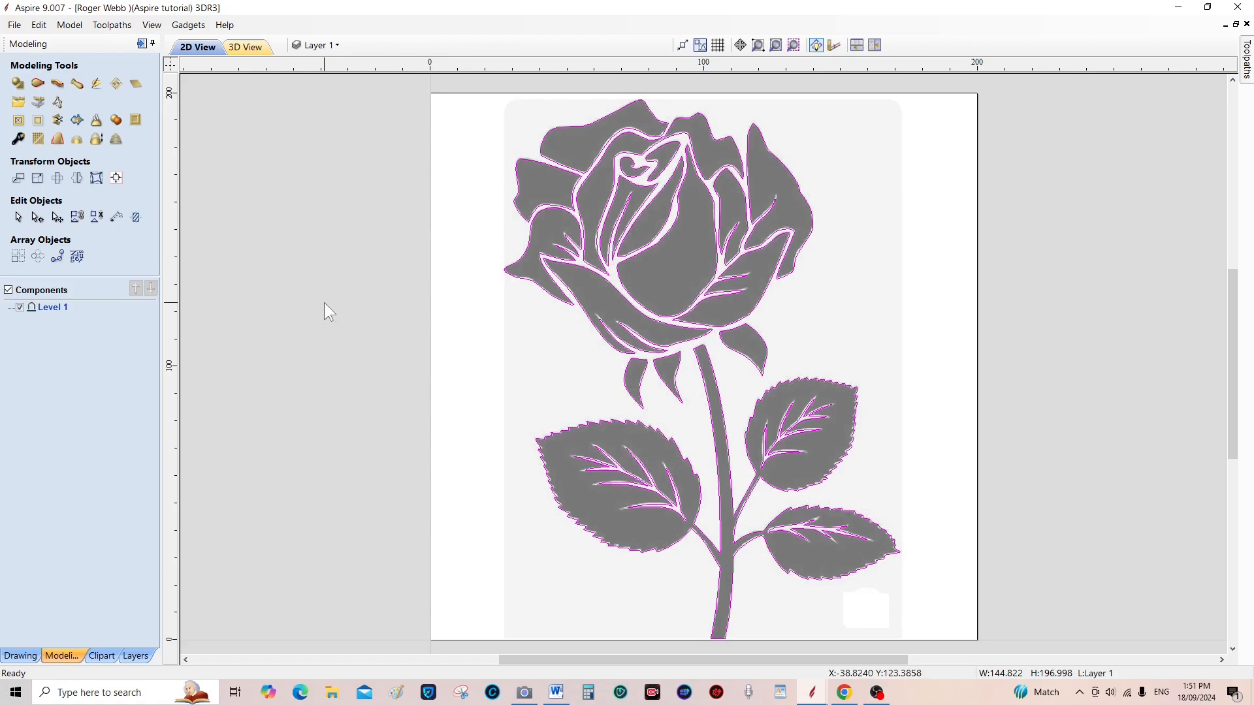
mouse_move(96, 217)
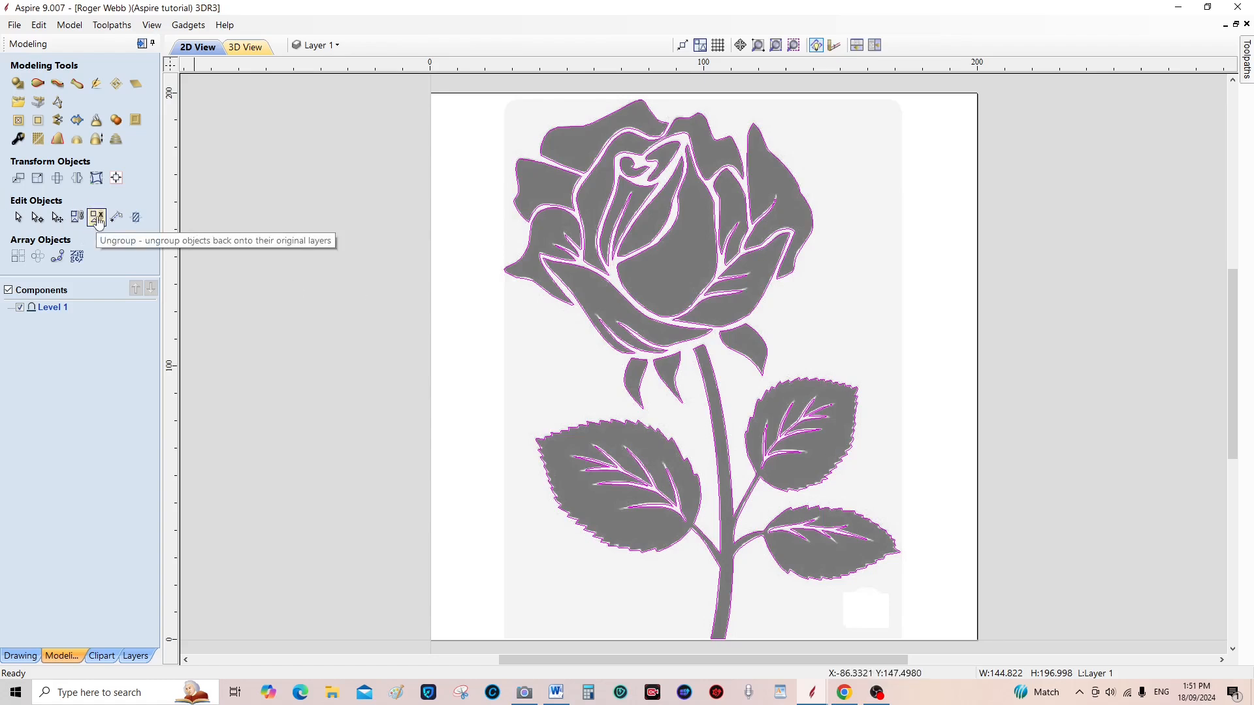
left_click(96, 217)
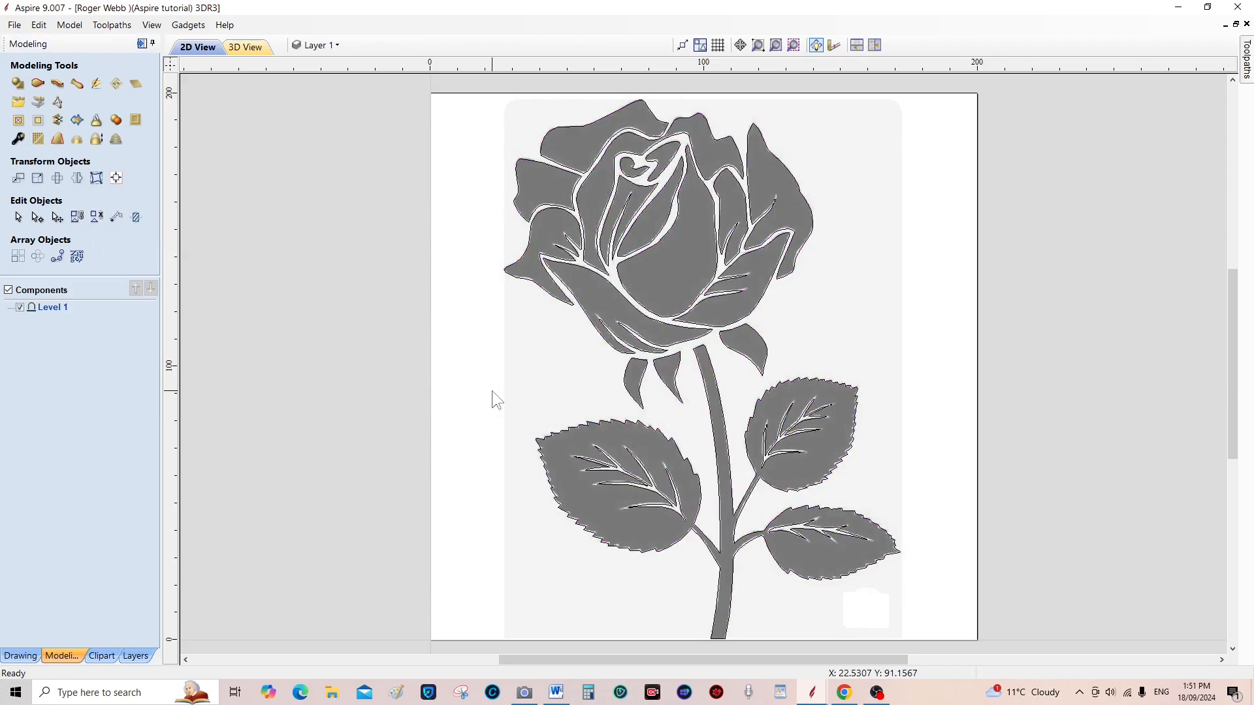
mouse_move(603, 427)
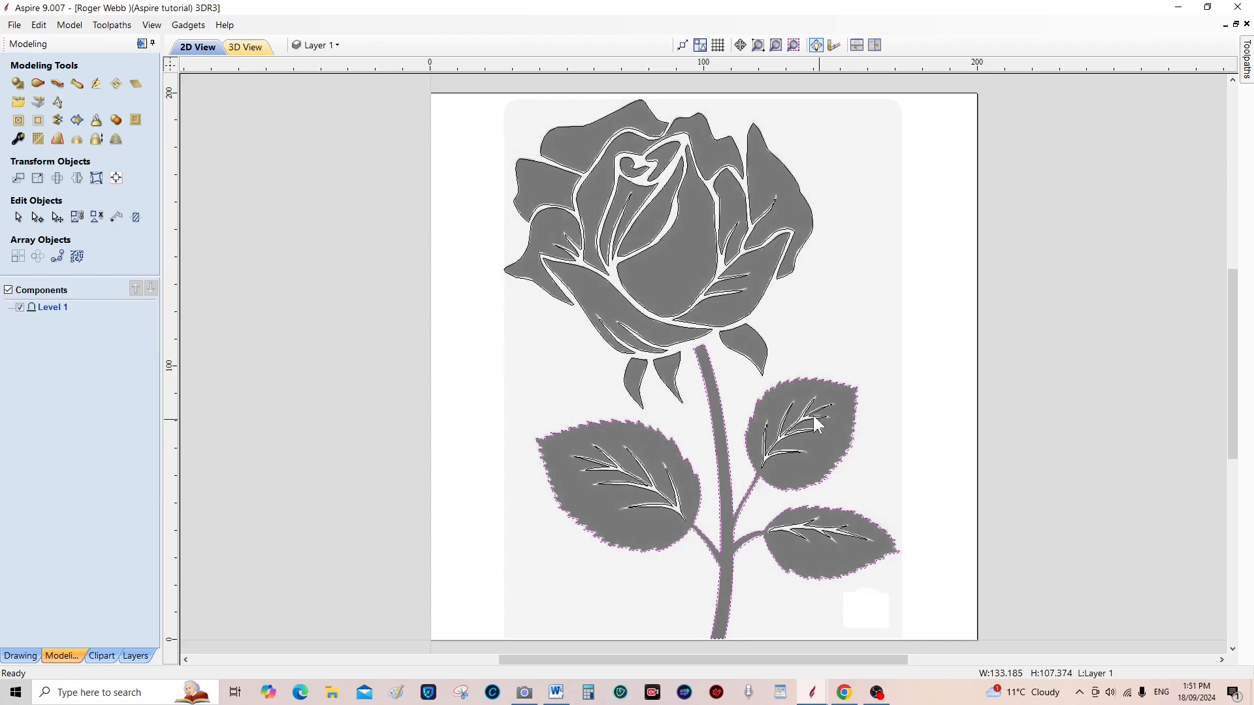
mouse_move(680, 387)
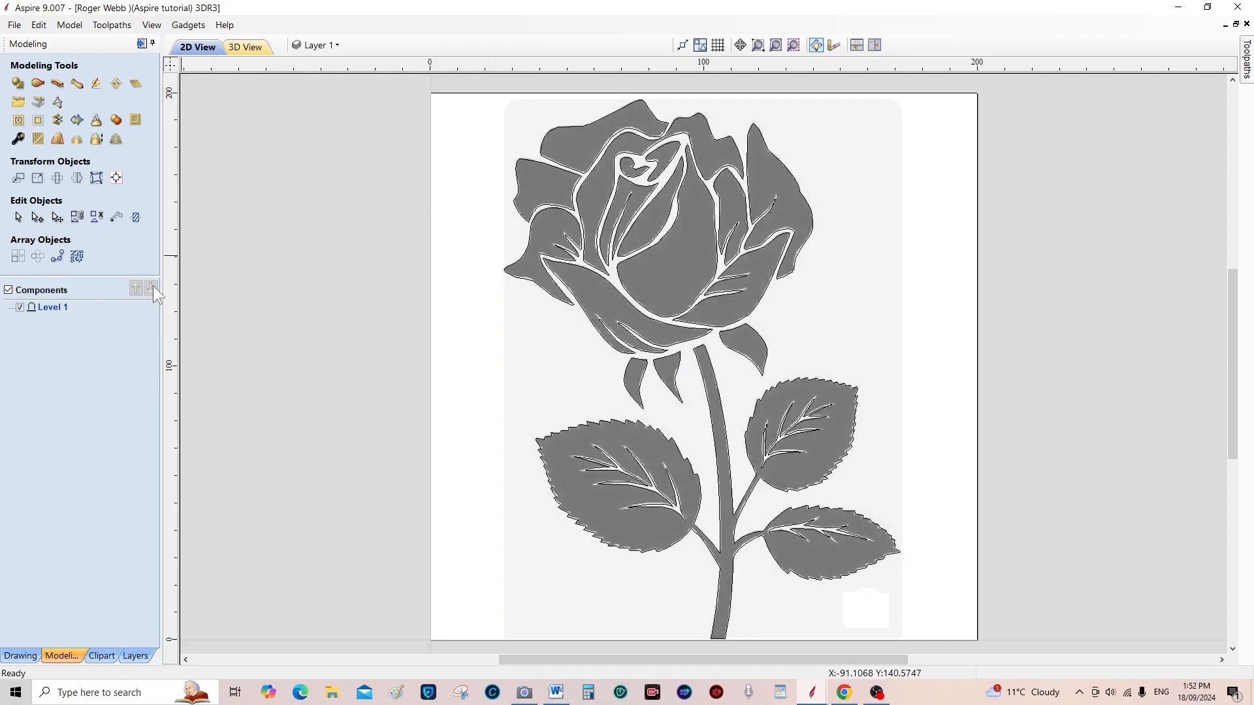
mouse_move(62, 656)
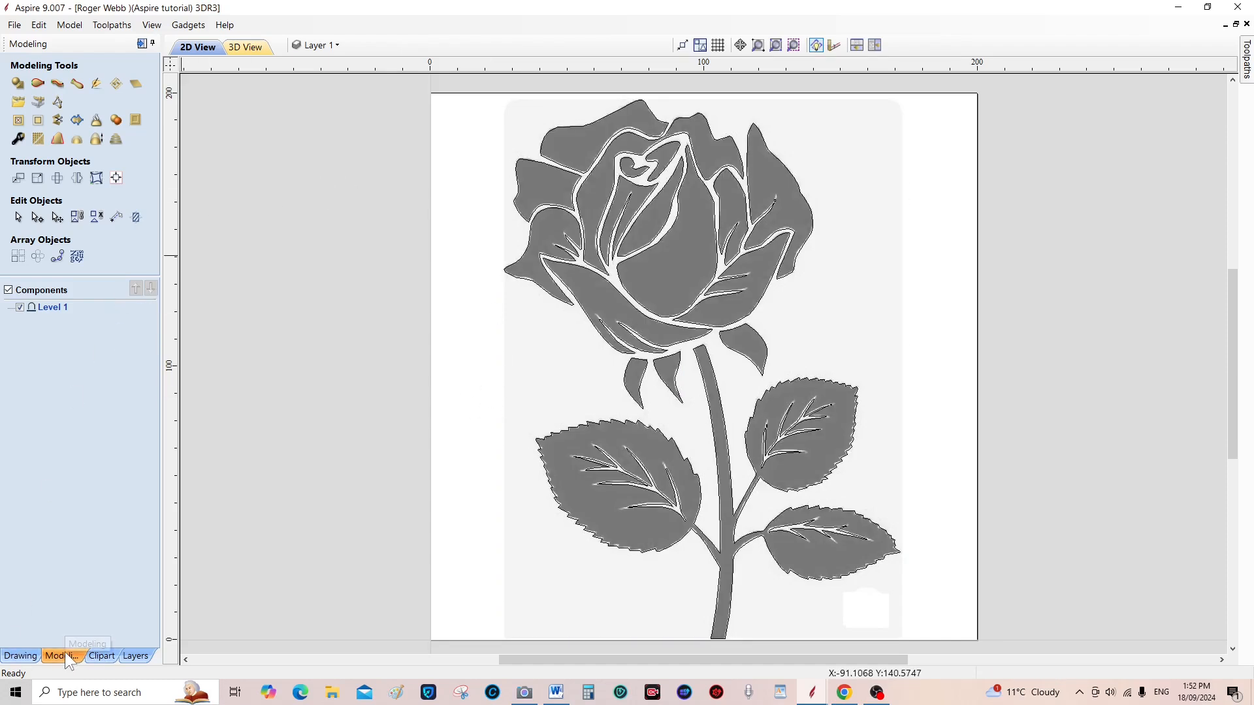
mouse_move(18, 83)
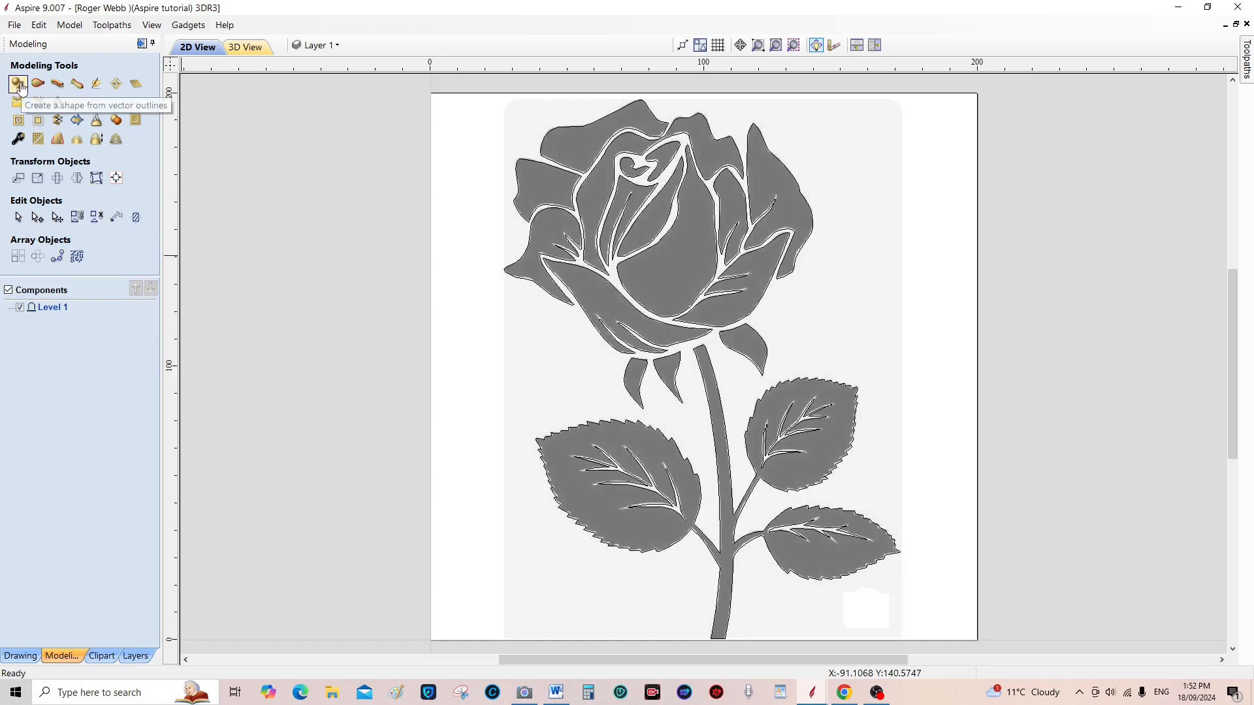
Shape the stem and leaves at angle 81, about 3 mm high, merging highest, and apply
left_click(18, 84)
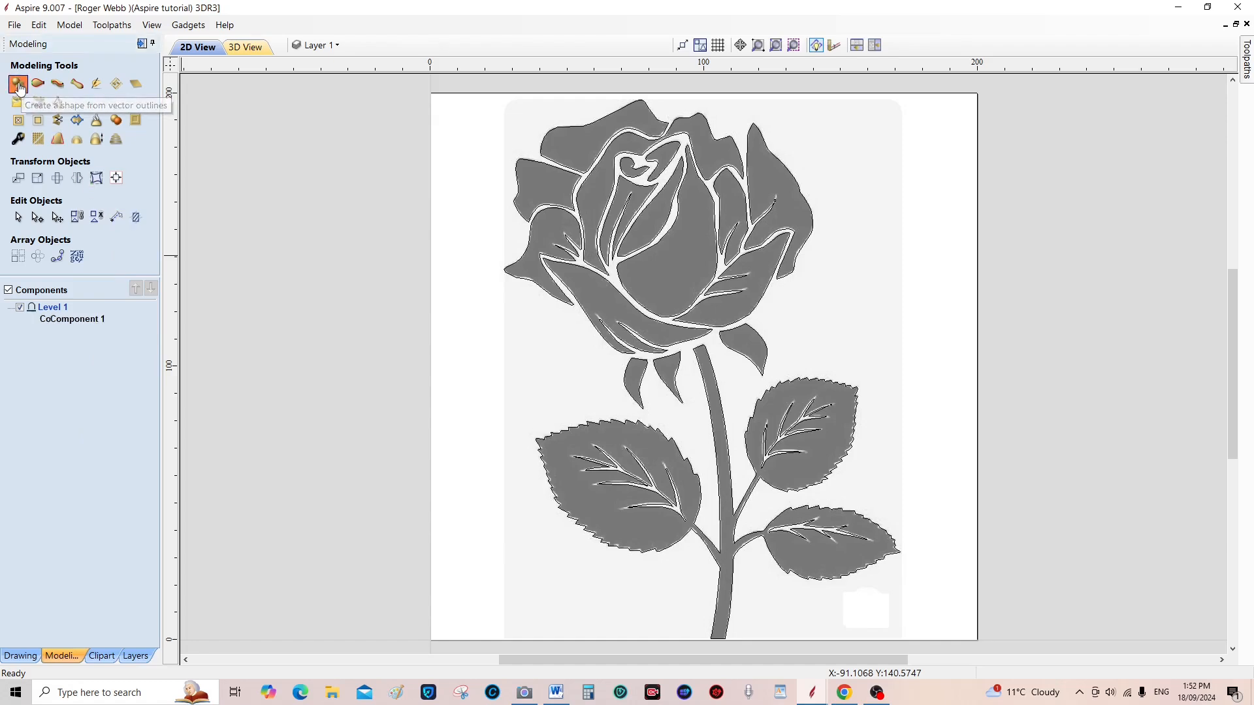
left_click(18, 83)
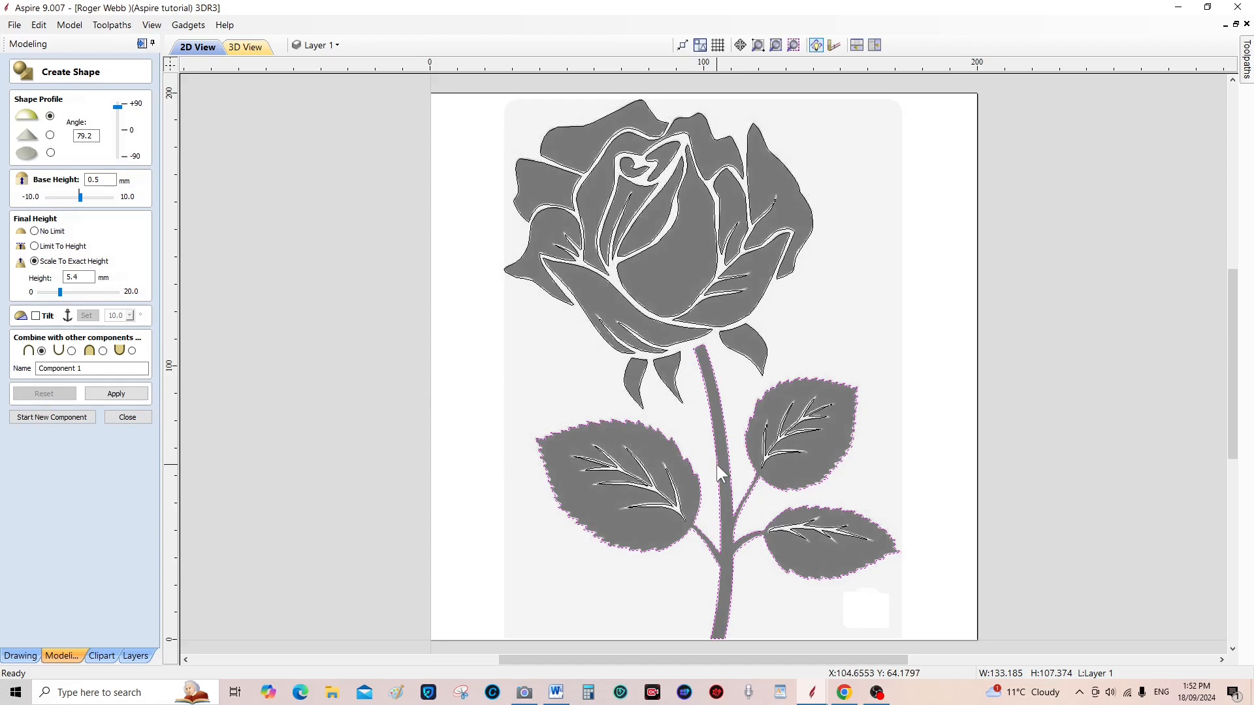
mouse_move(116, 140)
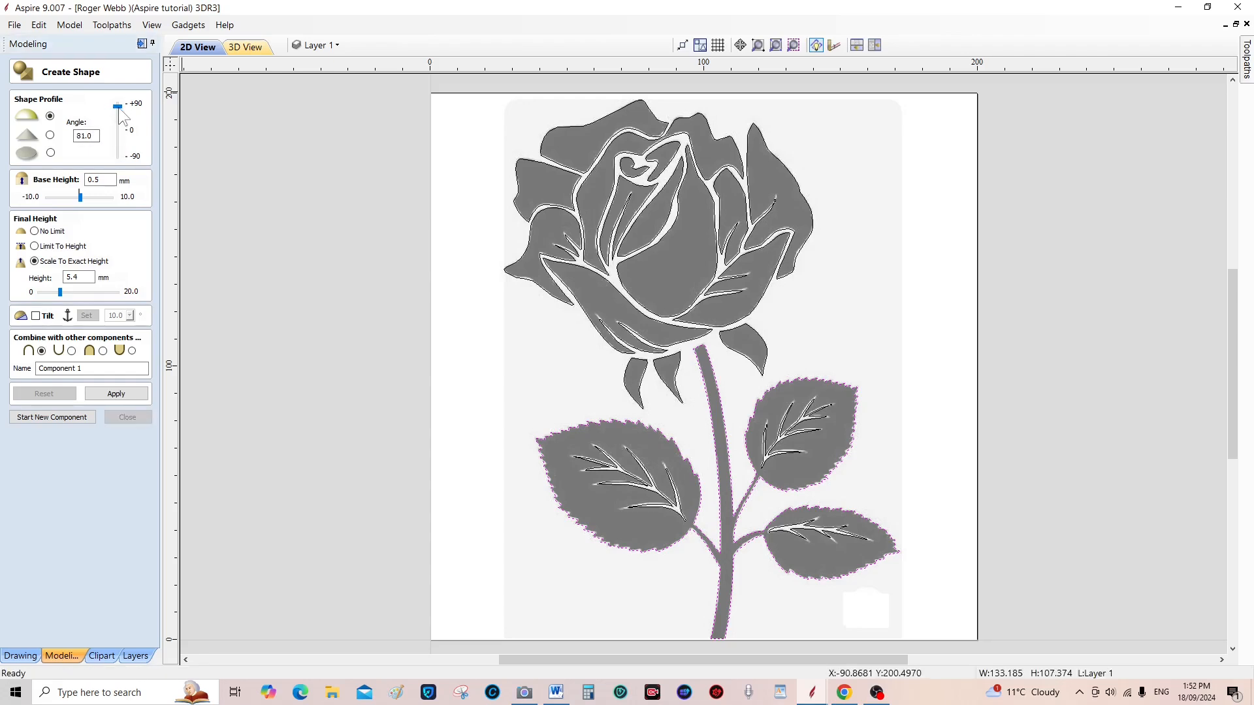
left_click(115, 393)
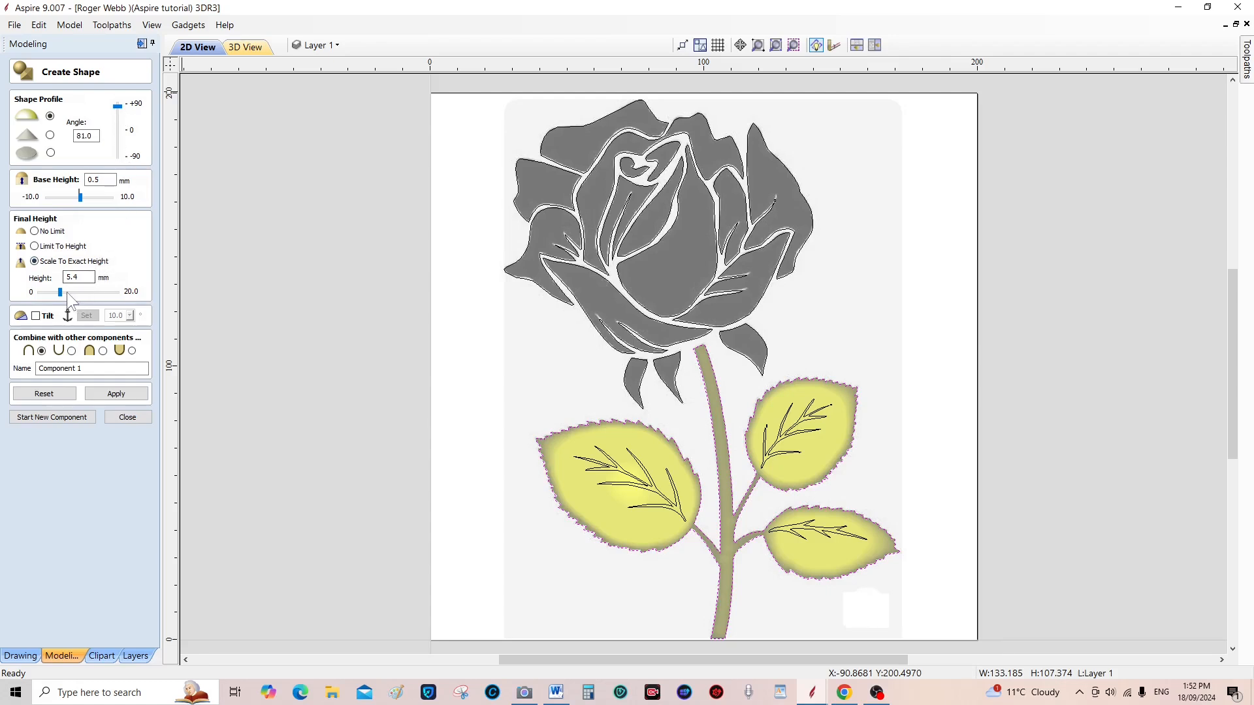
left_click_drag(59, 291, 57, 292)
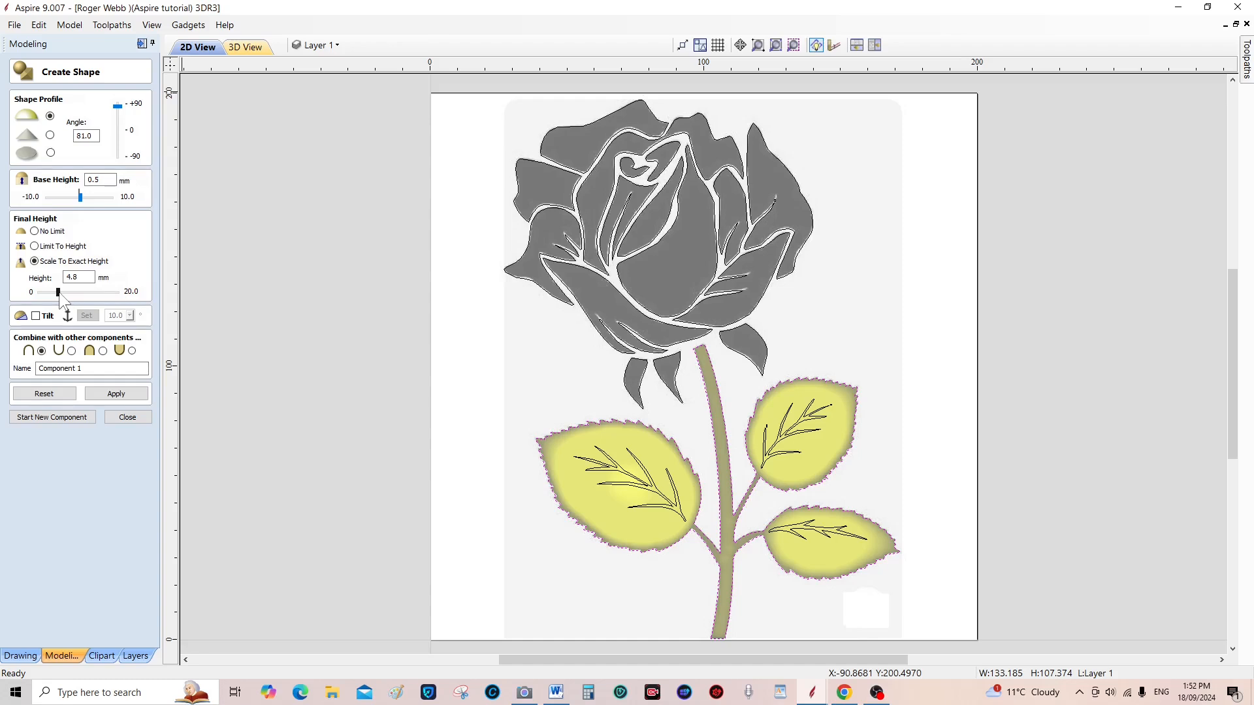
left_click_drag(57, 291, 50, 292)
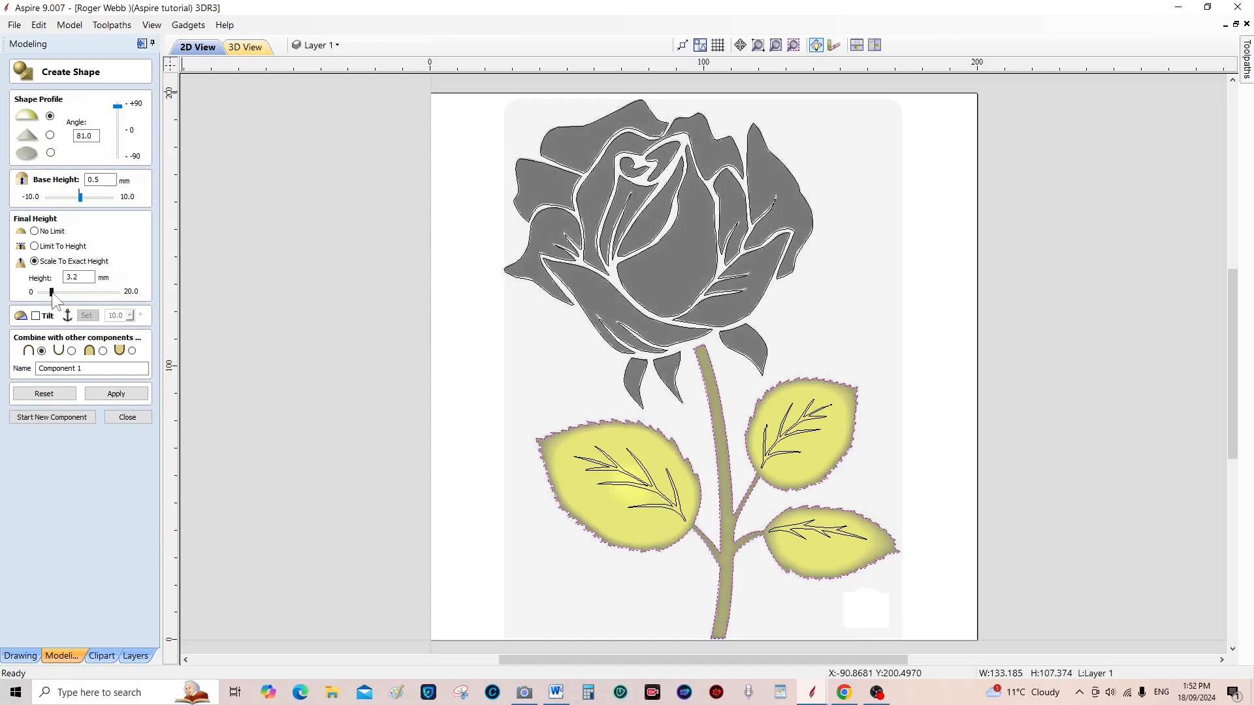
left_click_drag(50, 292, 46, 292)
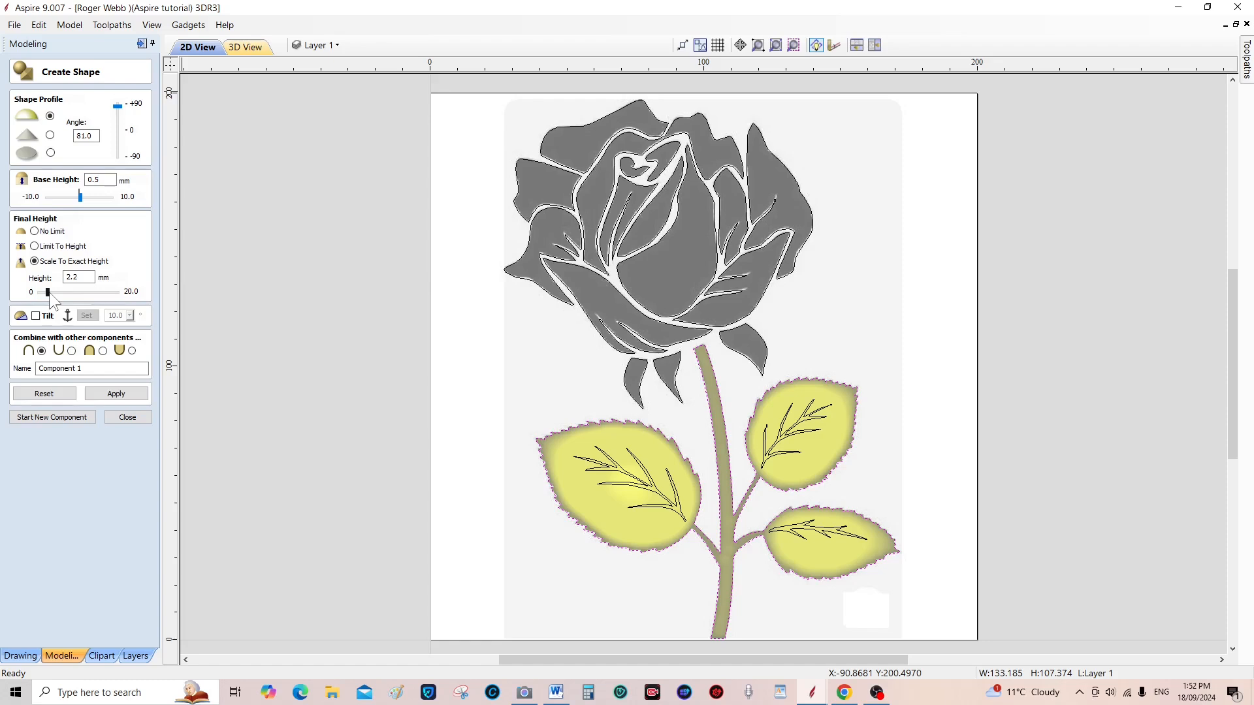
left_click_drag(45, 292, 50, 292)
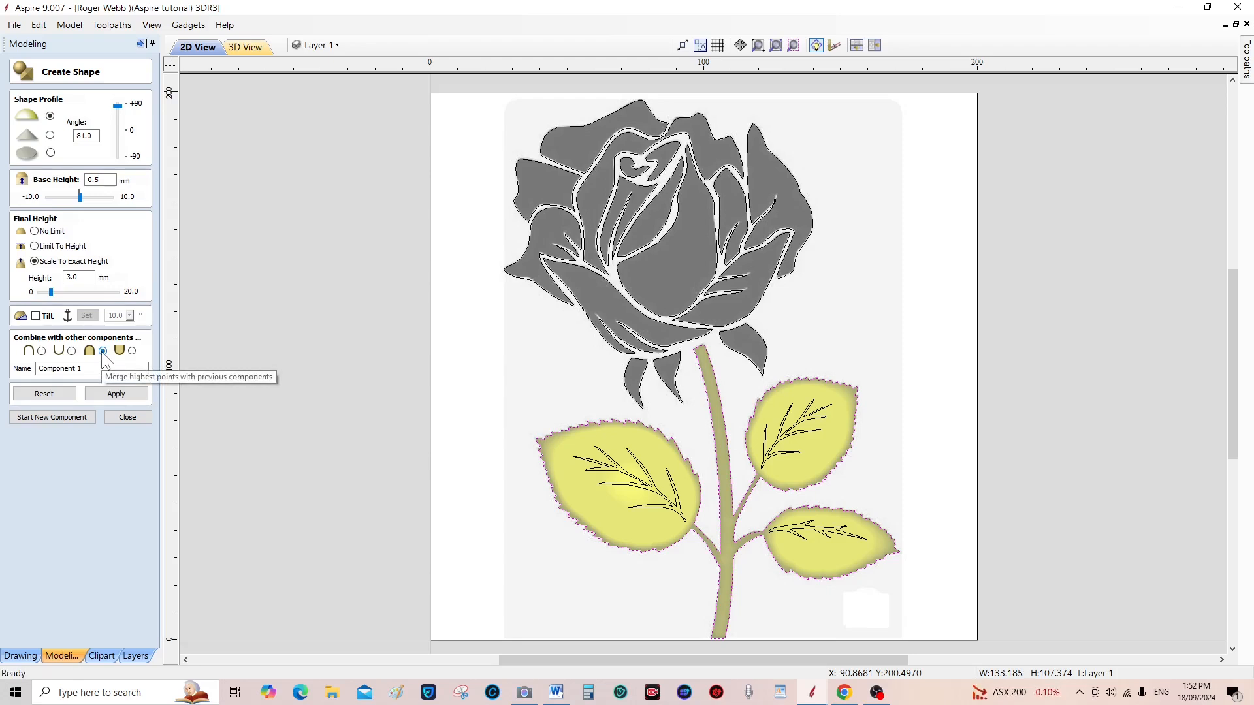
left_click(116, 393)
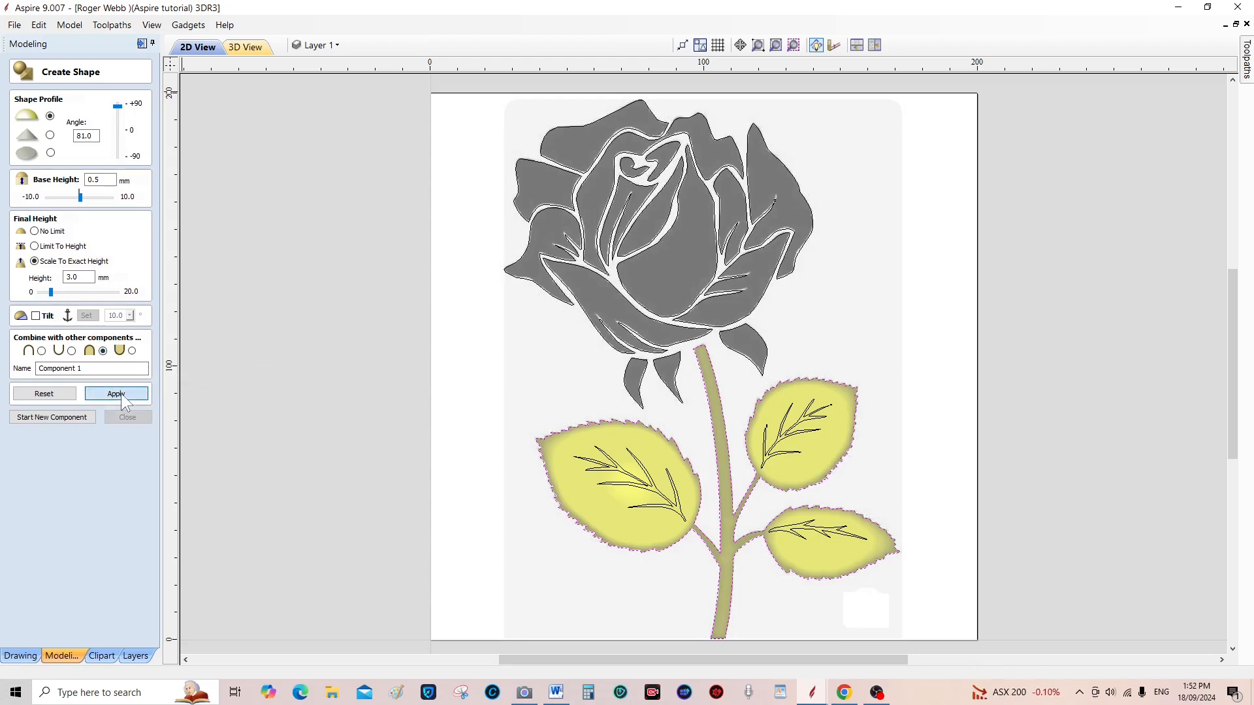
left_click(116, 392)
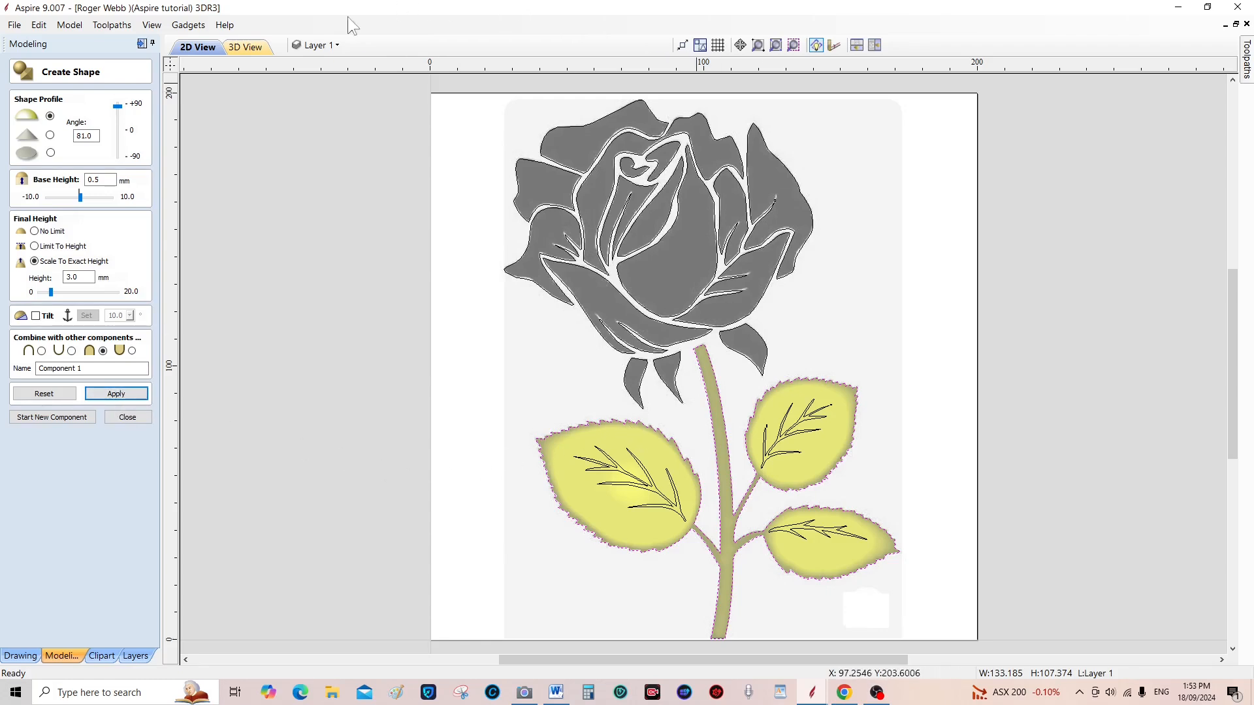
In 3D View, raise the leaf-and-stem height to 5 mm and rebuild
left_click(245, 46)
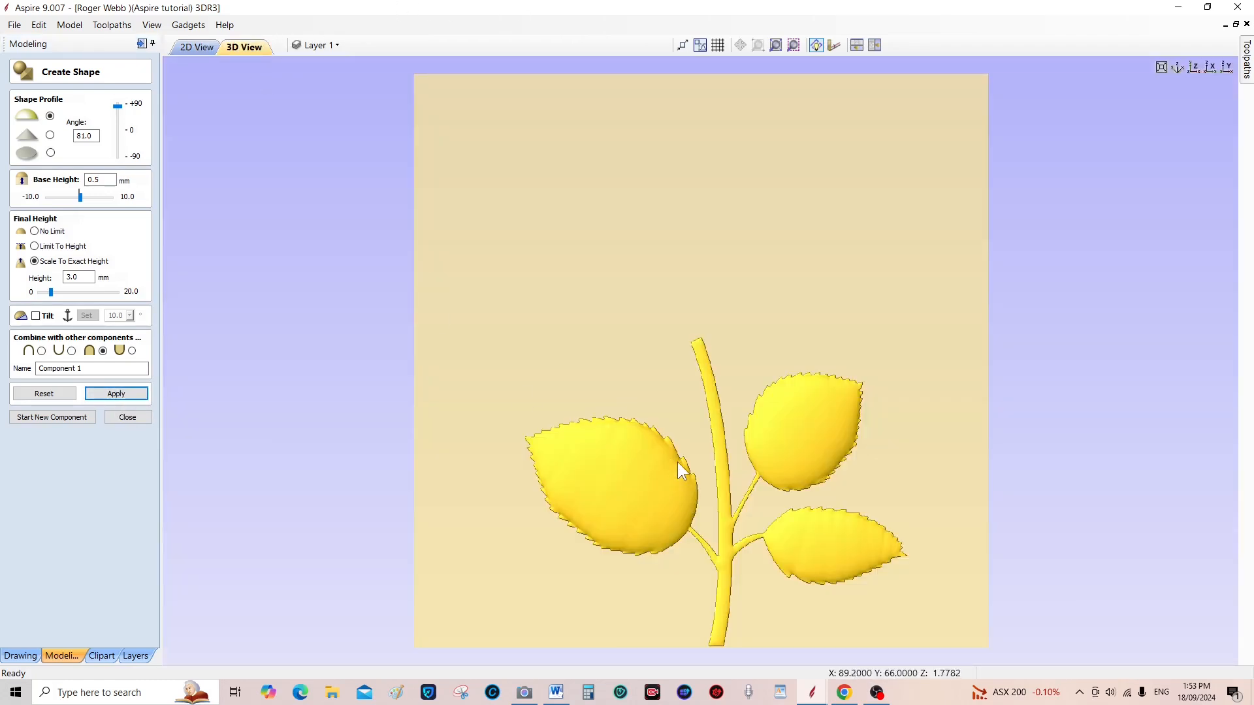
mouse_move(699, 467)
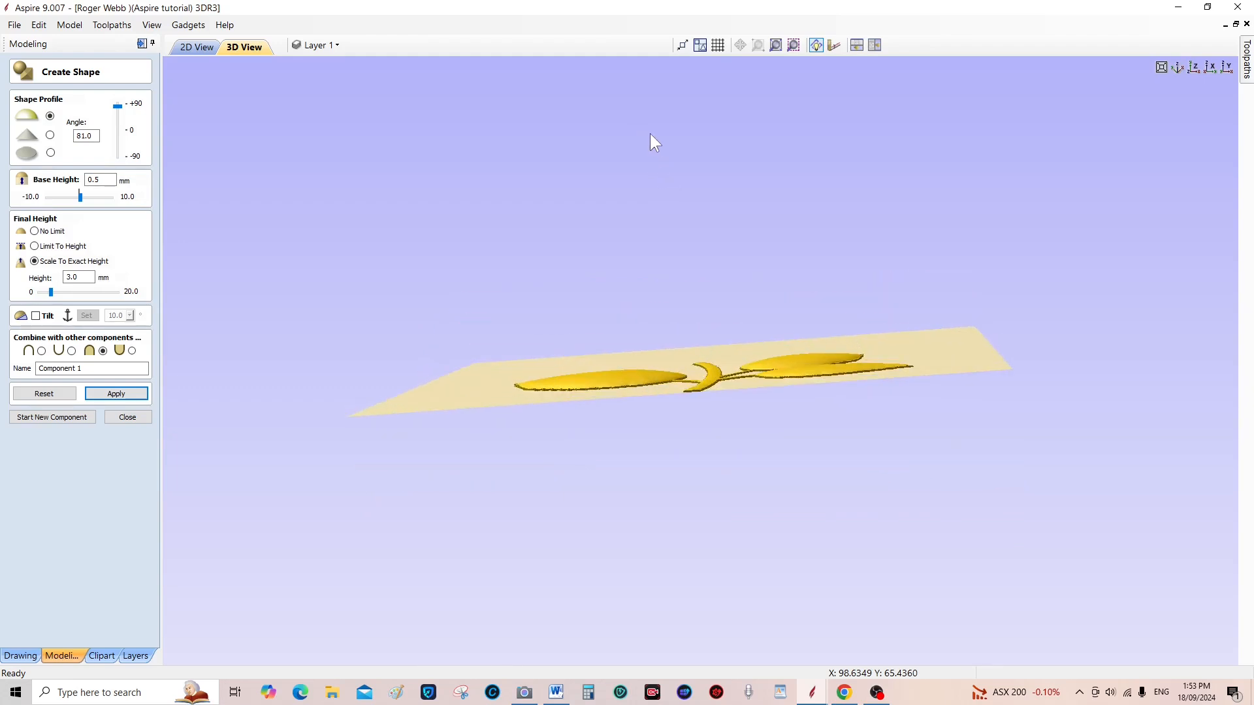
mouse_move(150, 312)
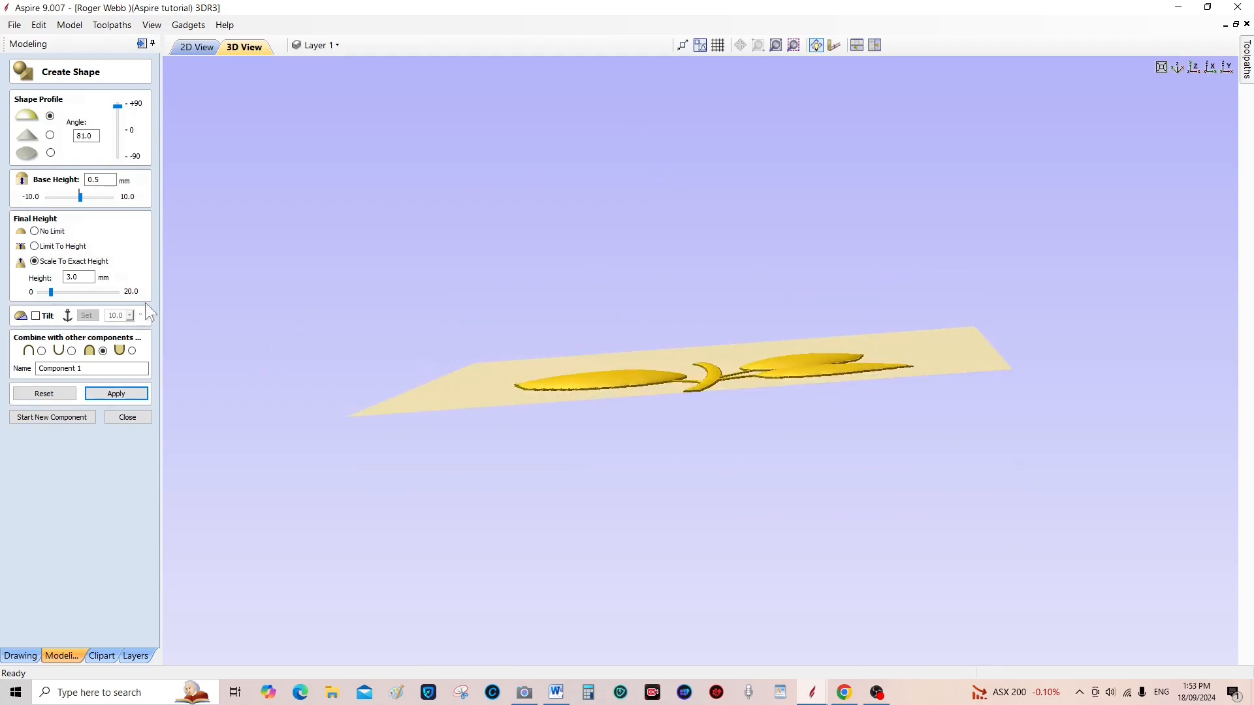
left_click_drag(52, 292, 47, 292)
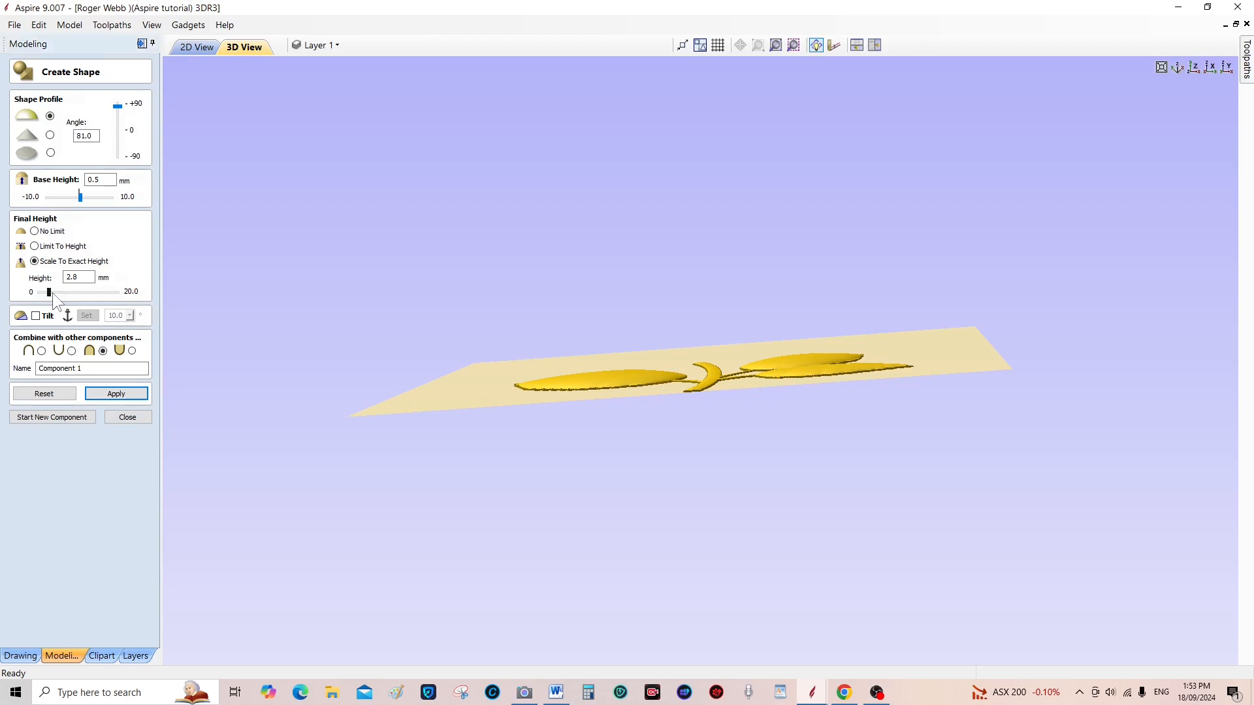
left_click_drag(47, 292, 54, 292)
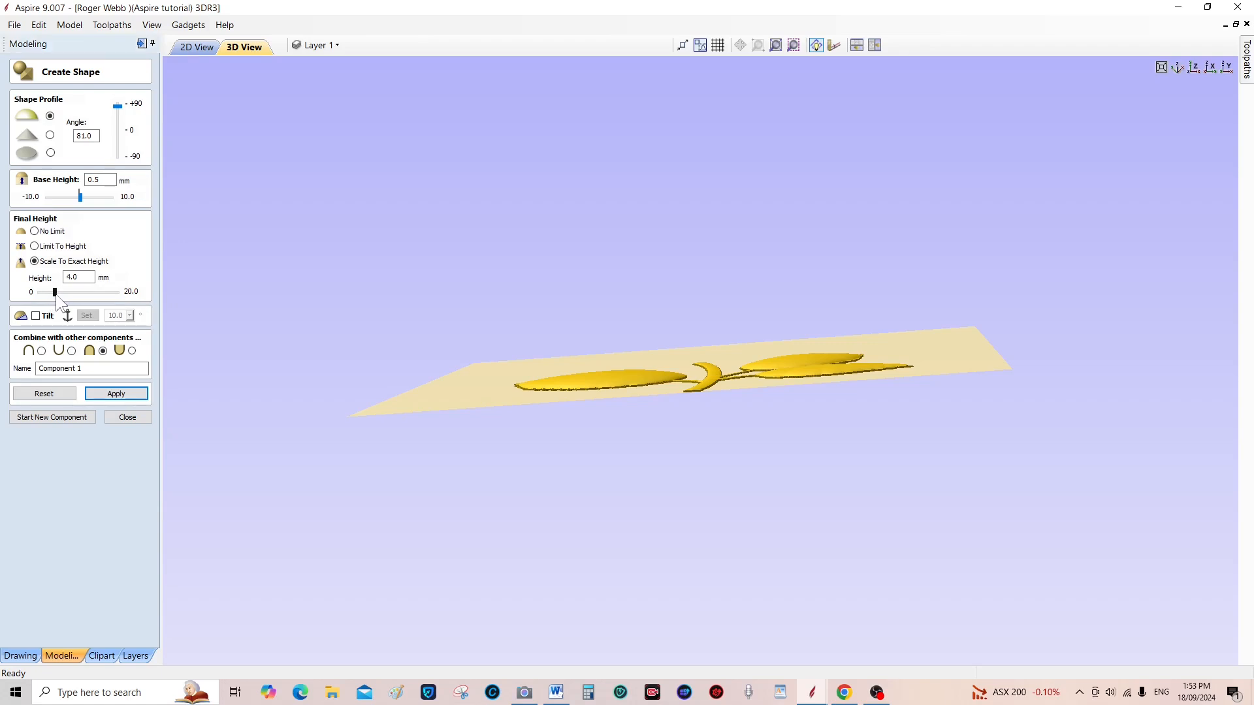
left_click_drag(55, 292, 57, 292)
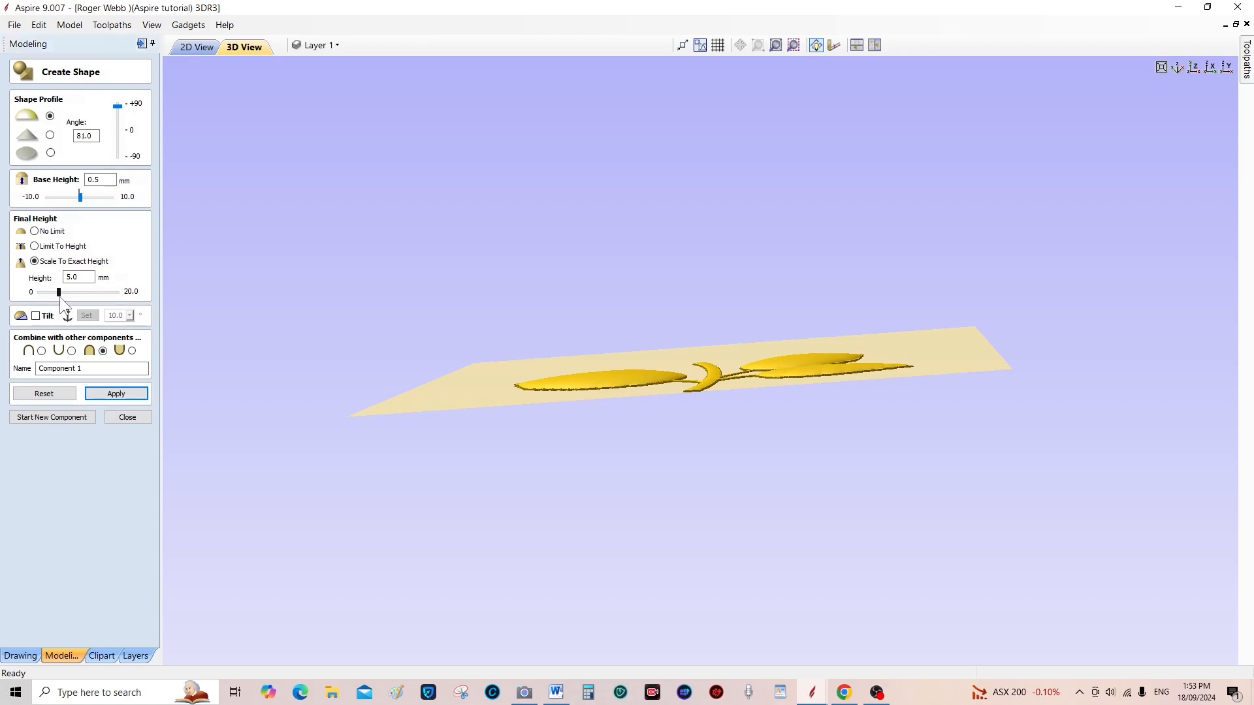
left_click(116, 393)
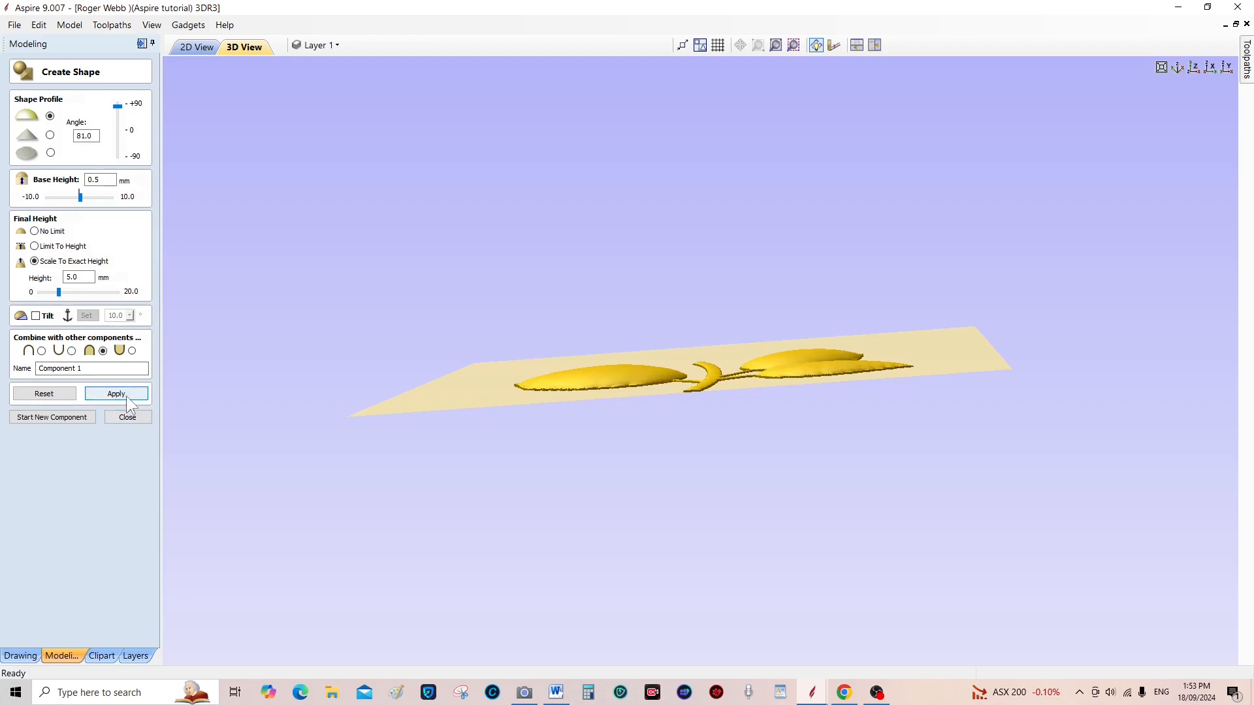
left_click(117, 393)
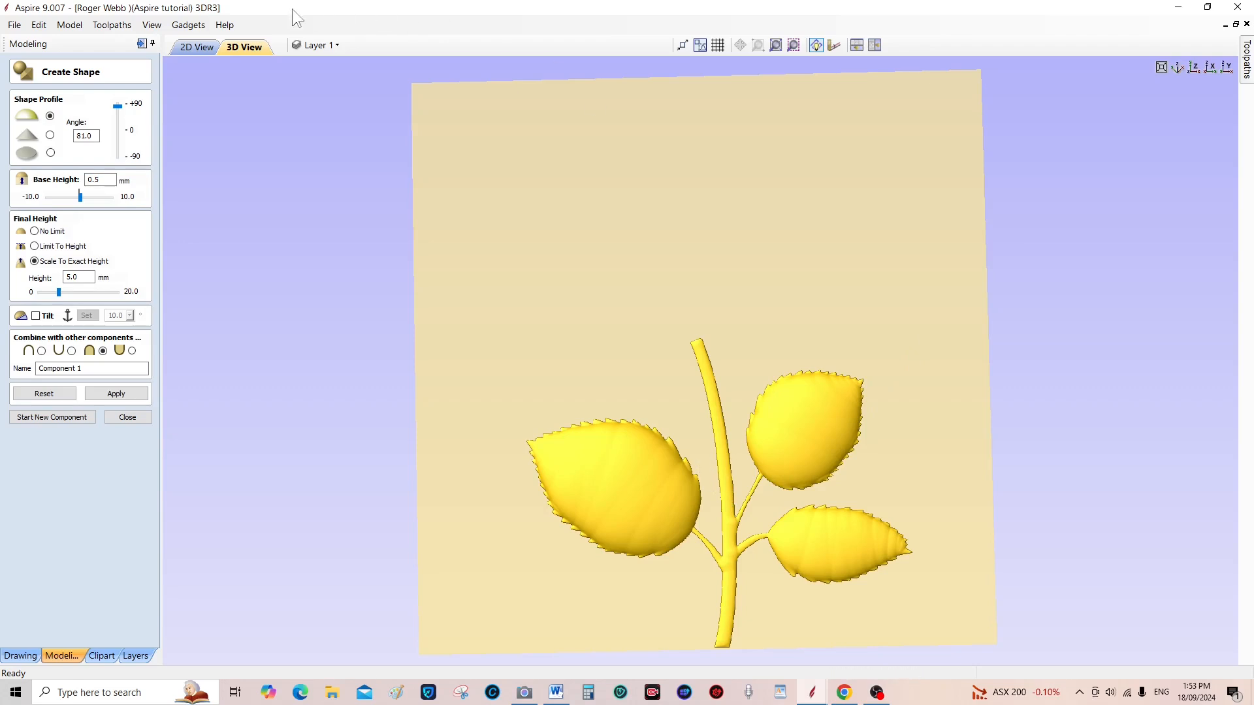
Keep the leaf relief as Component 1 and start Component 2, checking it in 3D
left_click(196, 47)
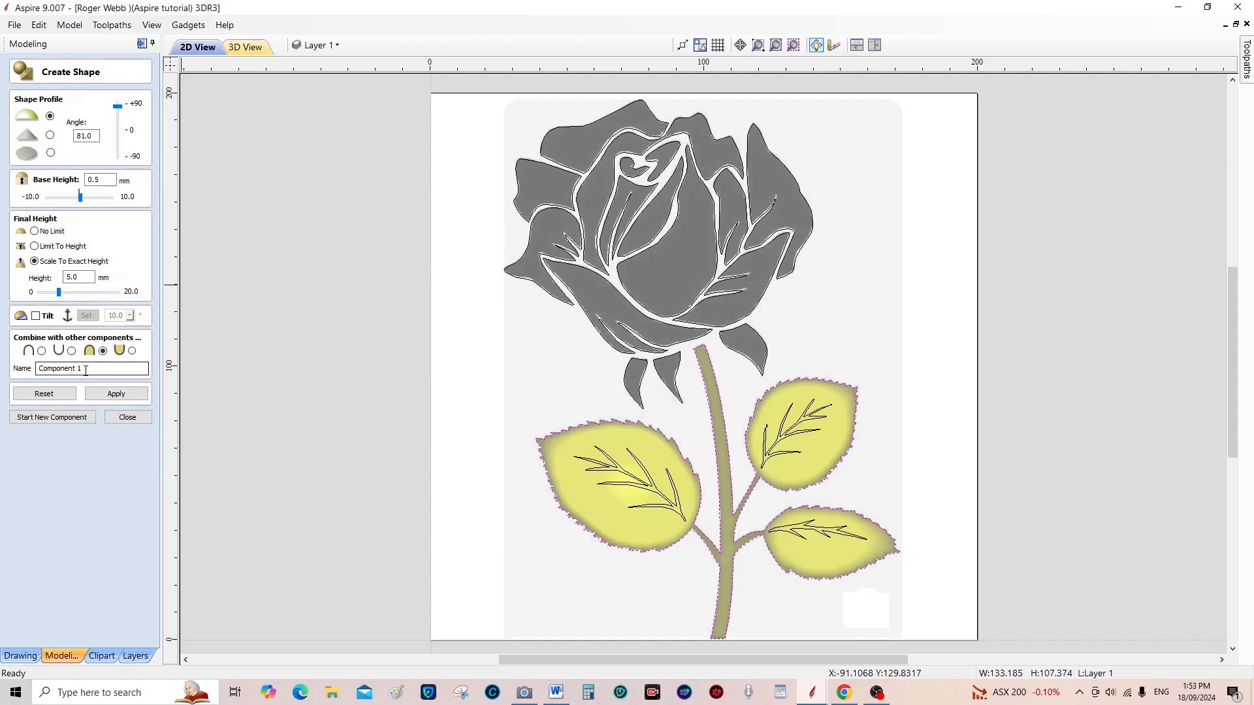
mouse_move(845, 404)
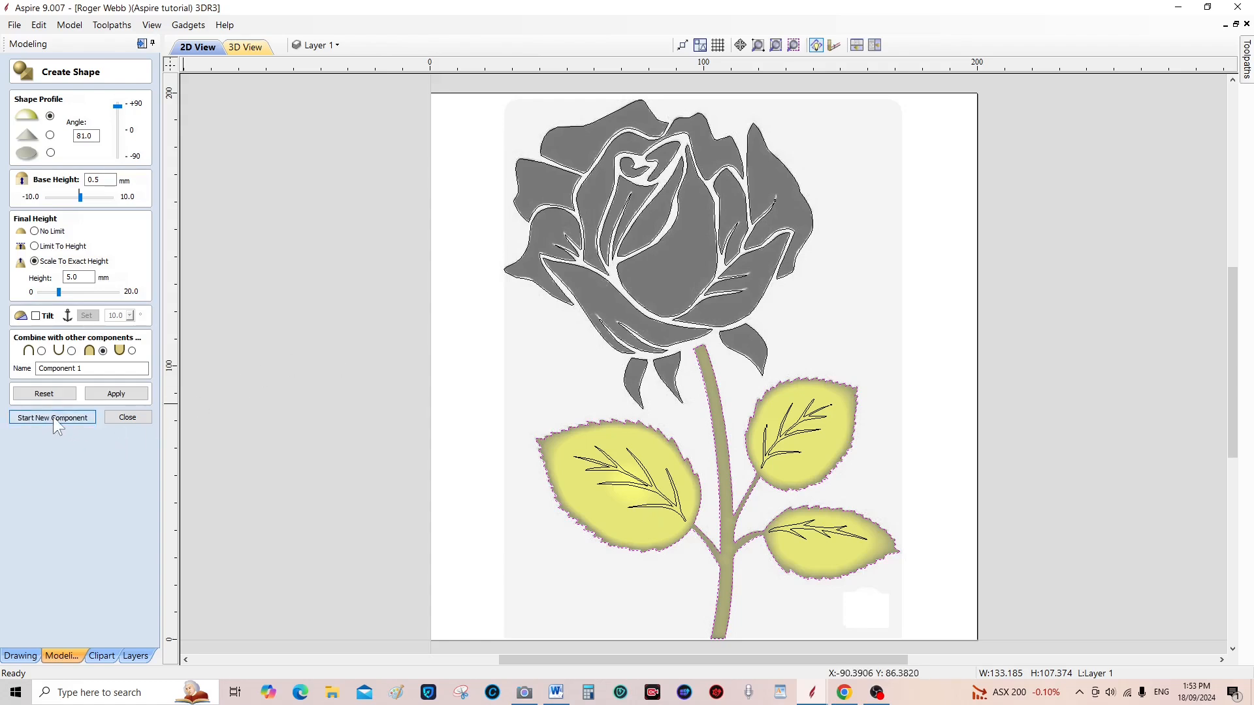
left_click(51, 417)
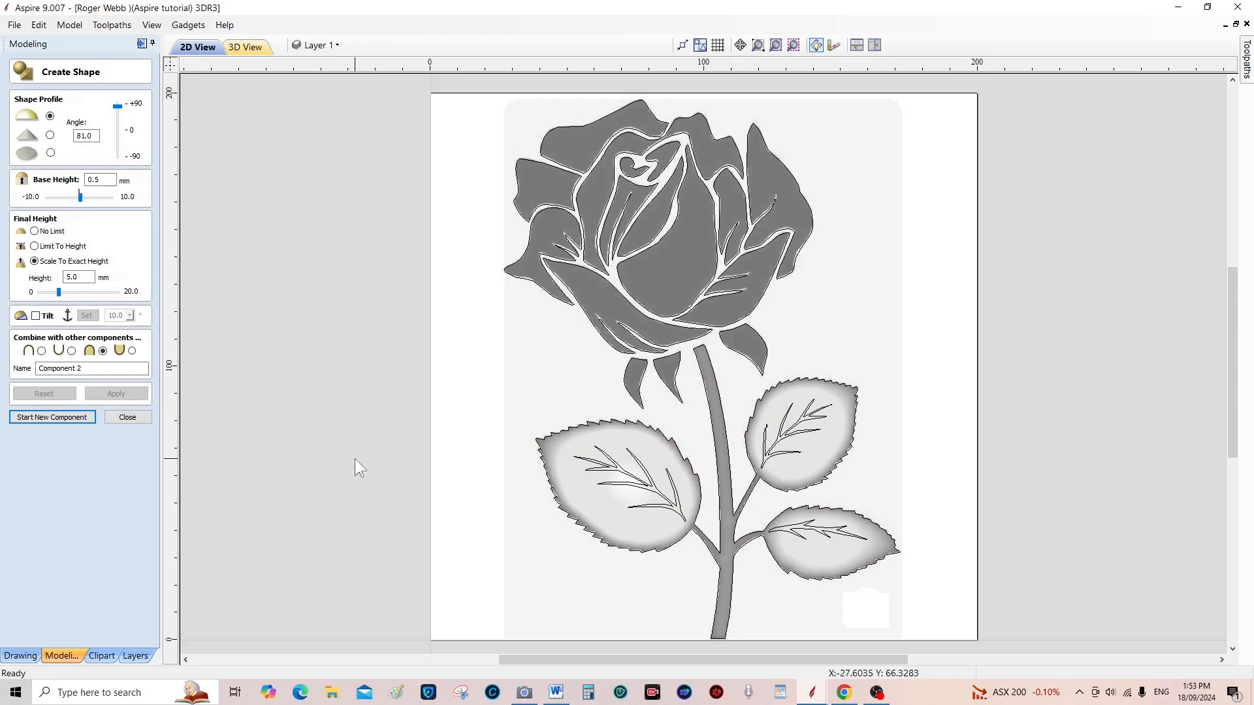
mouse_move(742, 478)
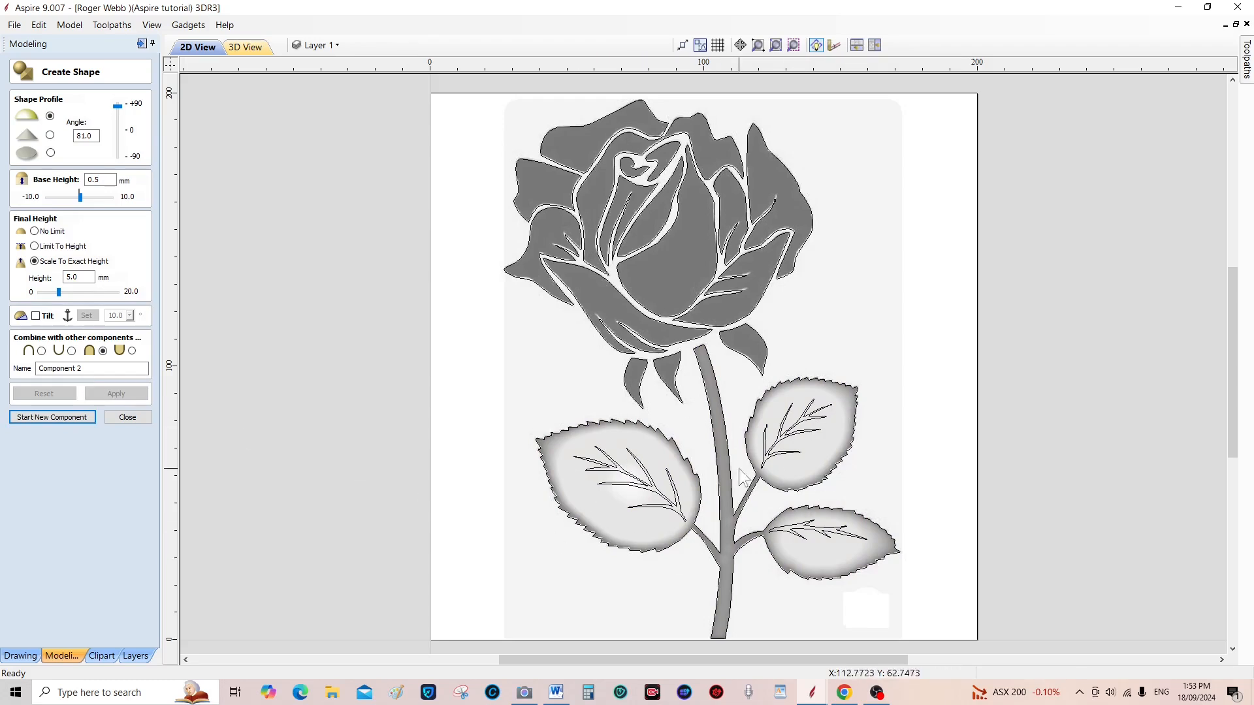
left_click(245, 46)
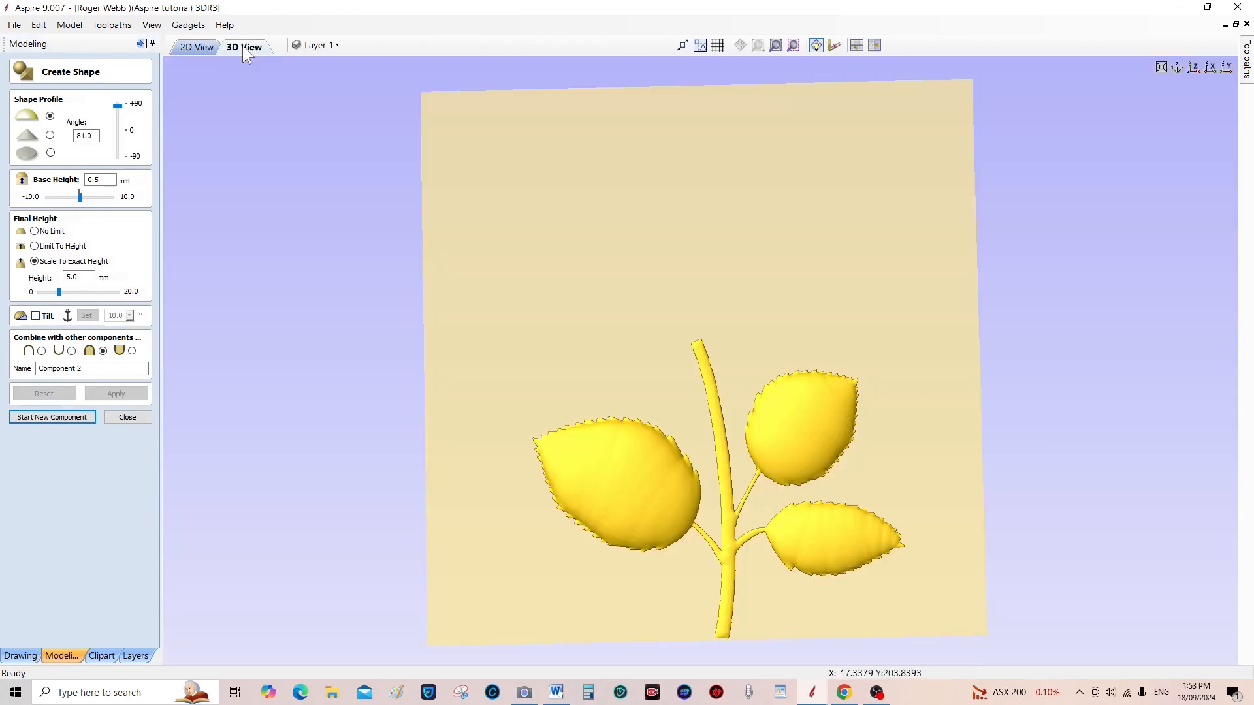
left_click(195, 46)
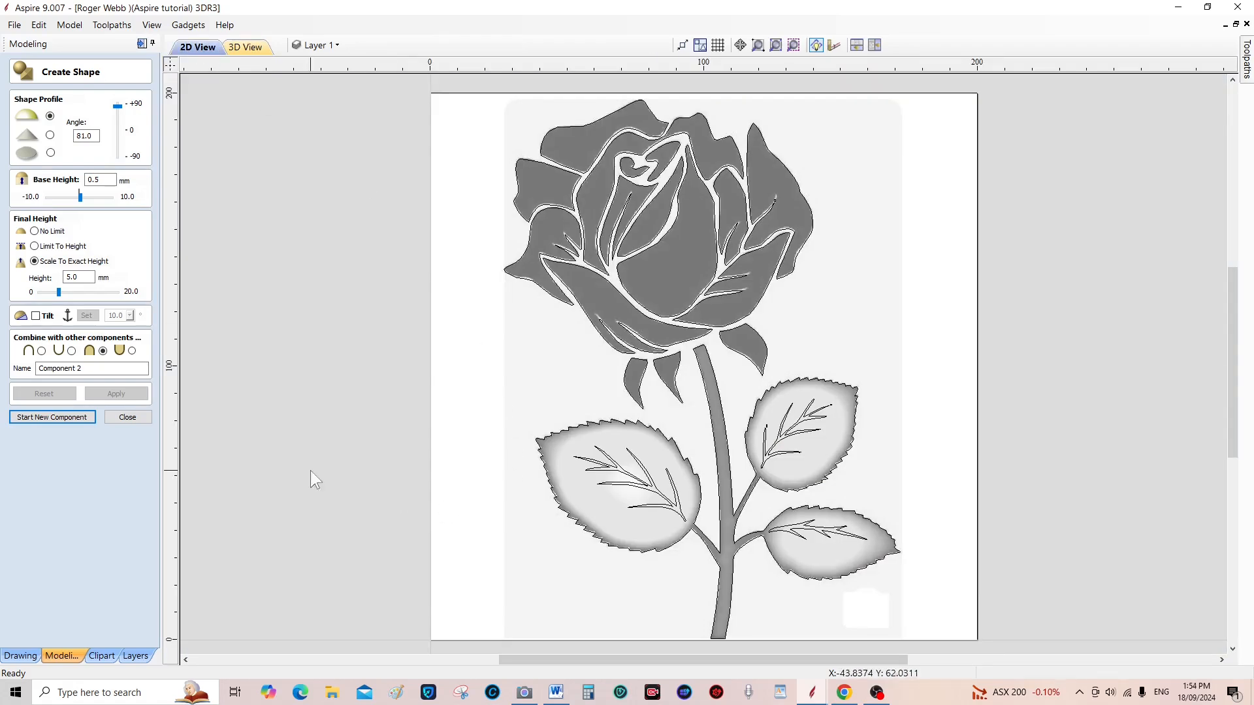
left_click(92, 369)
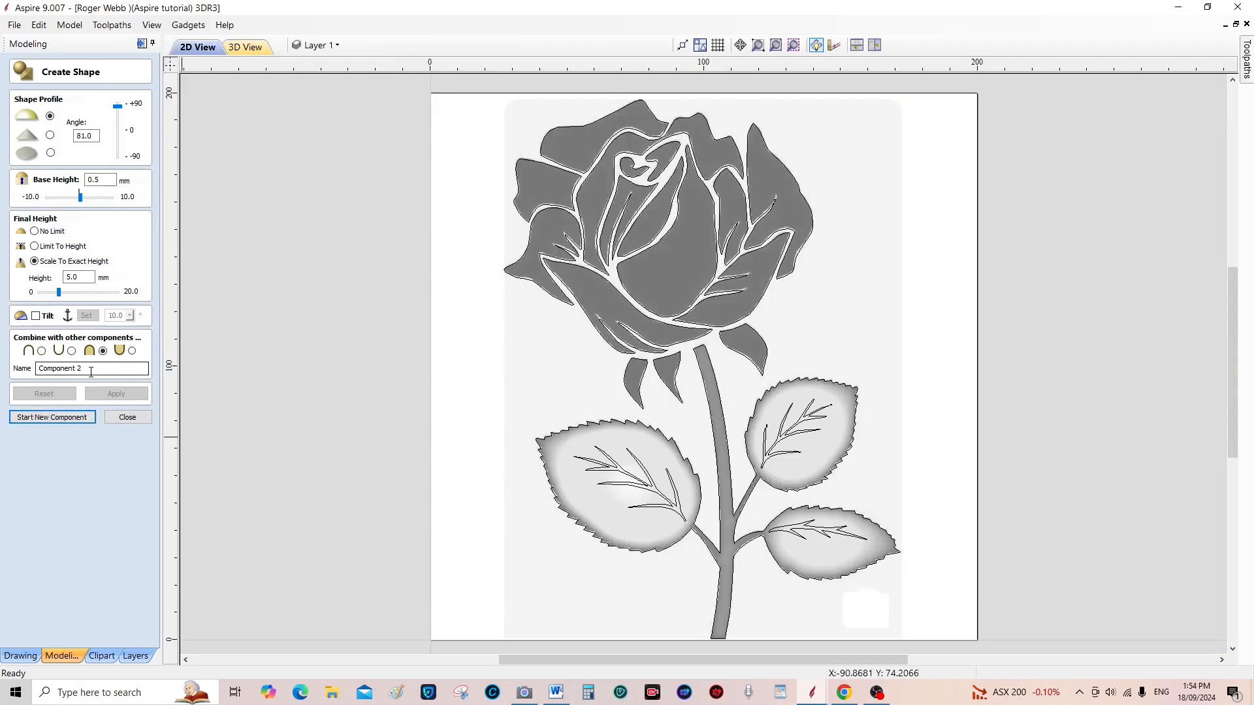
mouse_move(232, 392)
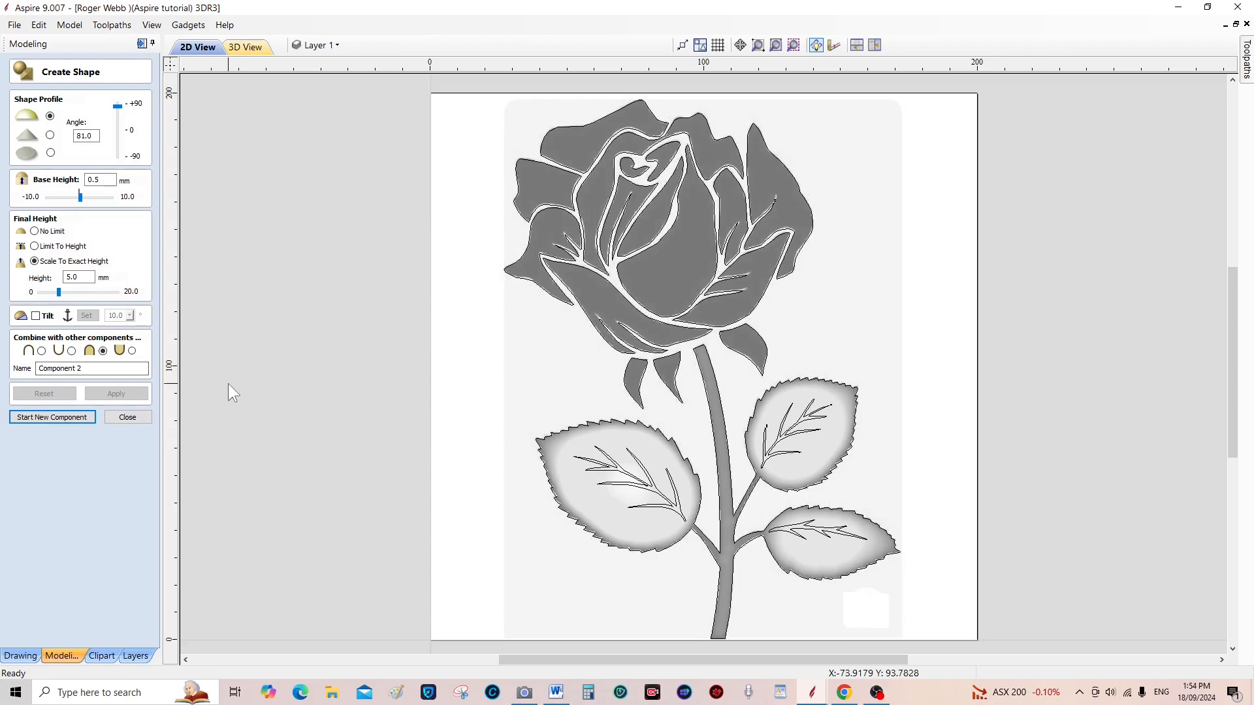
mouse_move(723, 511)
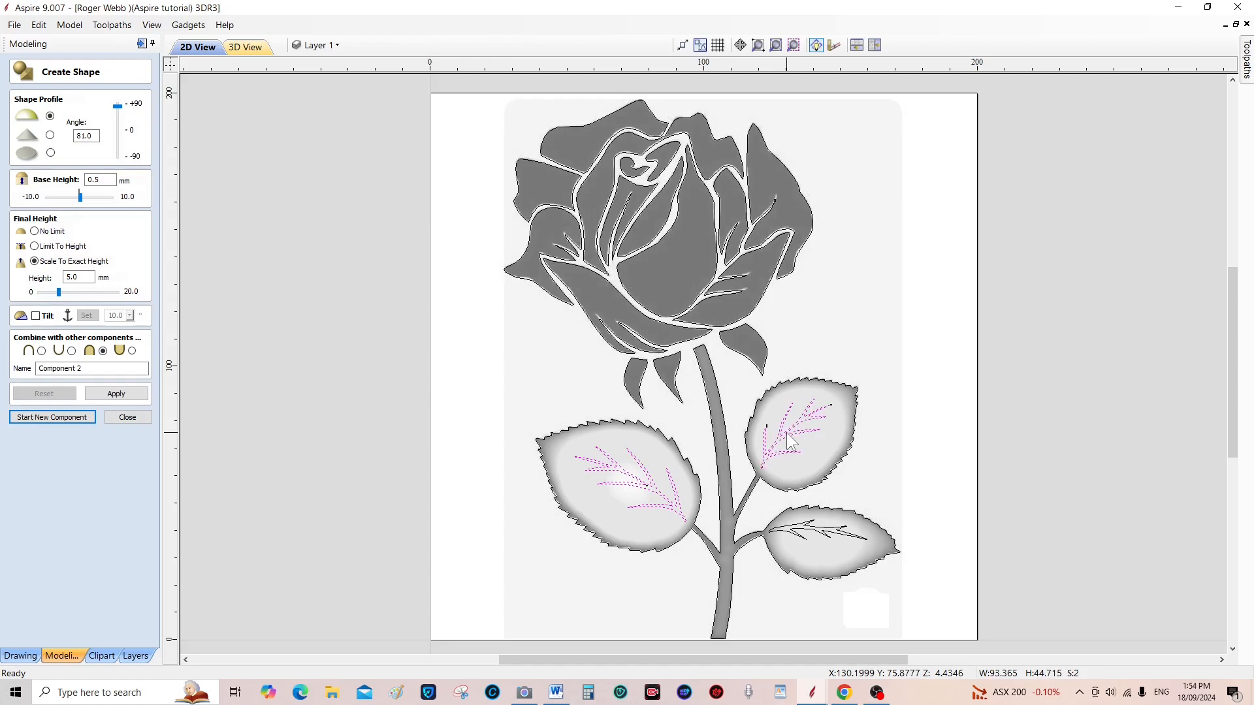
mouse_move(813, 535)
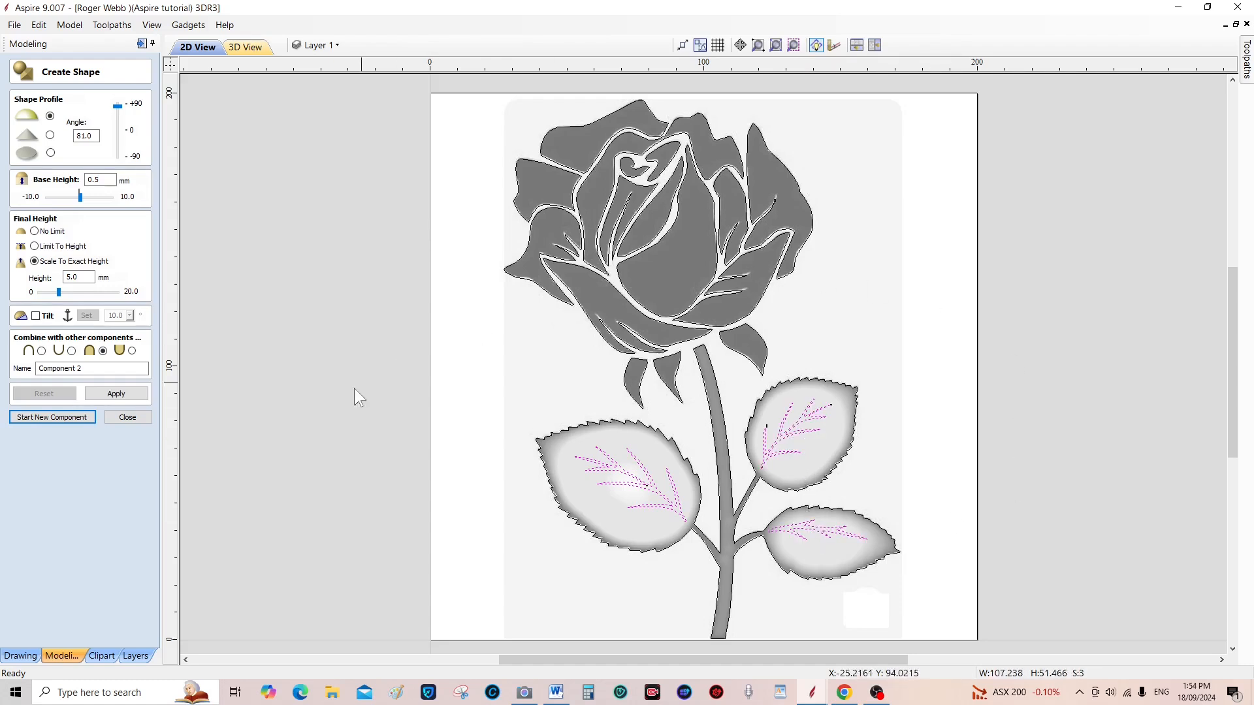
mouse_move(249, 357)
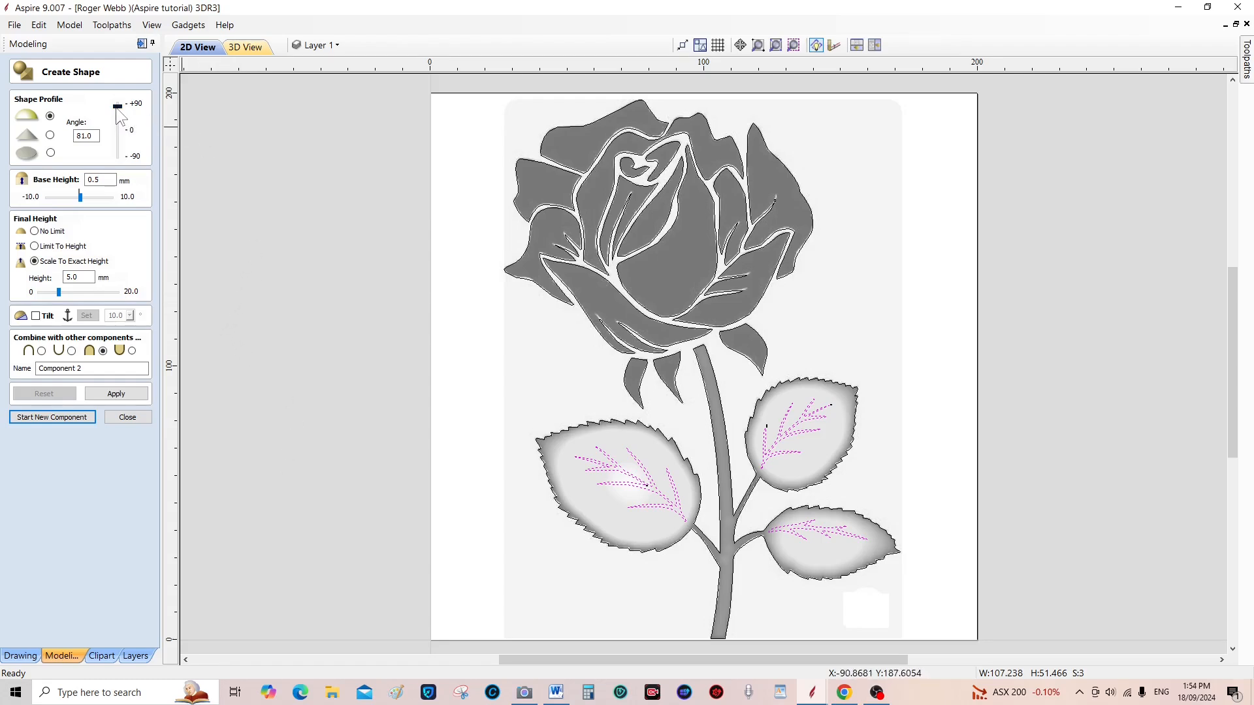
Carve the leaf veins with a lower profile angle and reduced height, checking in 3D
left_click_drag(117, 107, 117, 111)
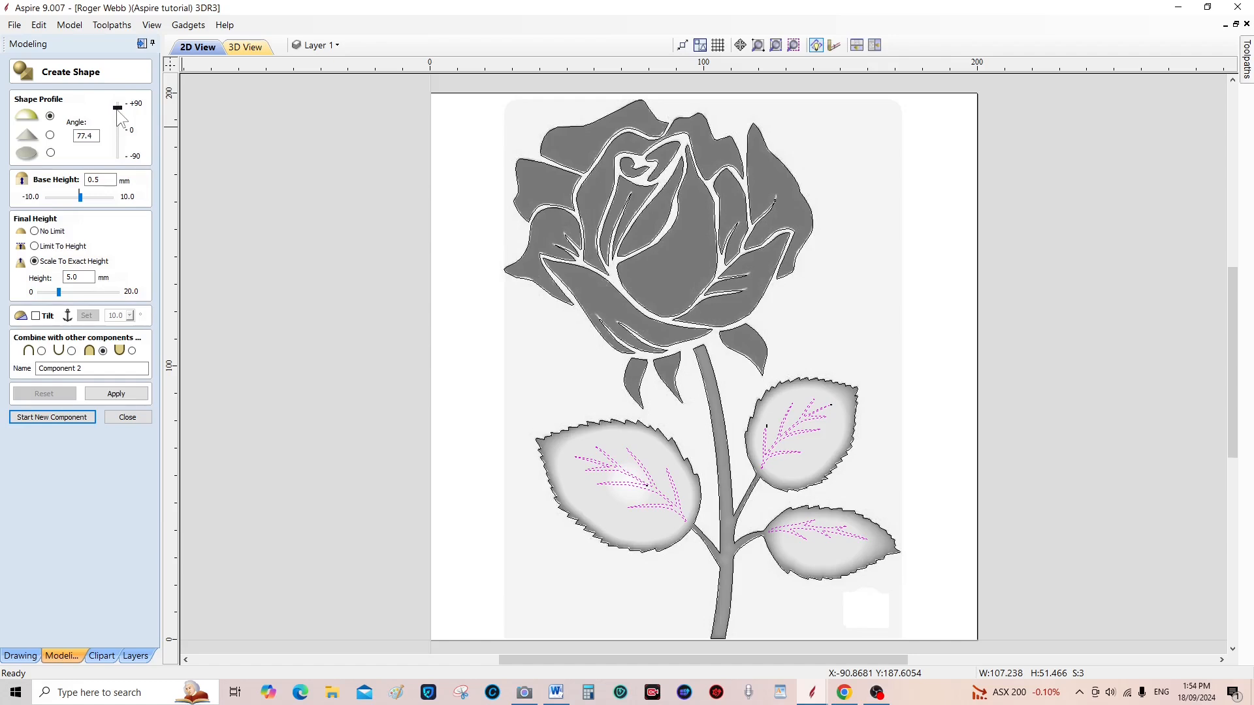
left_click_drag(118, 107, 120, 116)
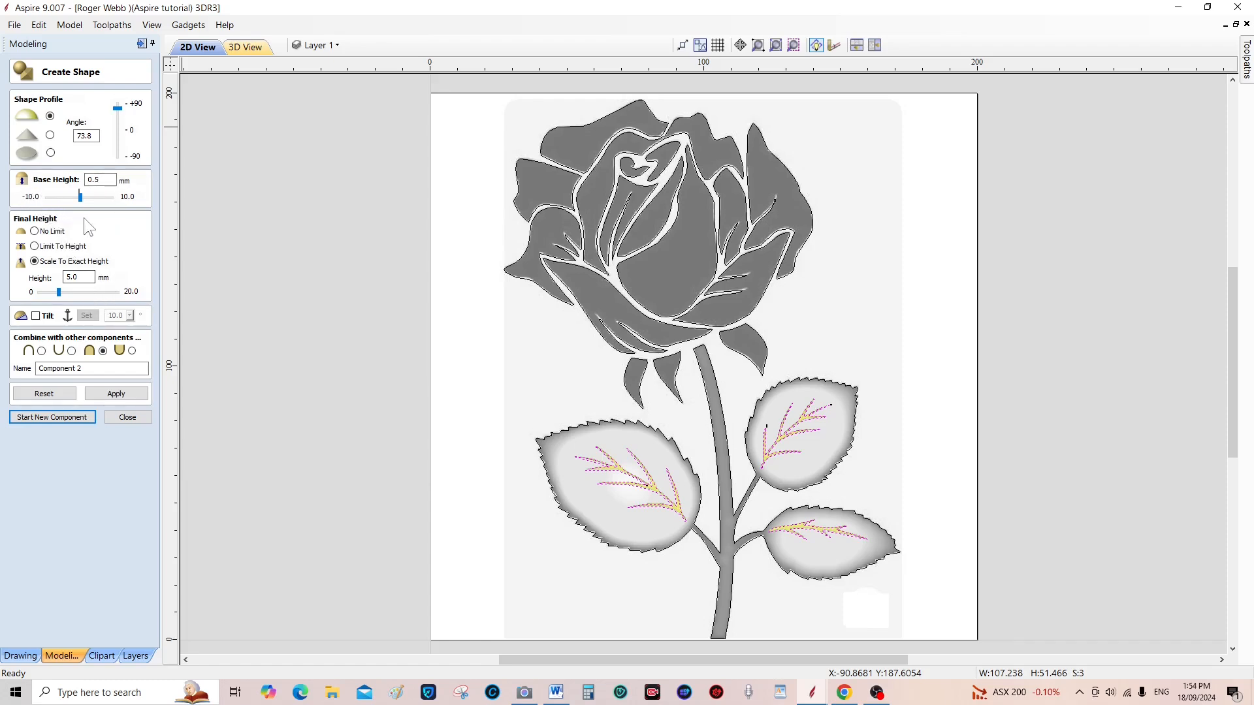
mouse_move(52, 300)
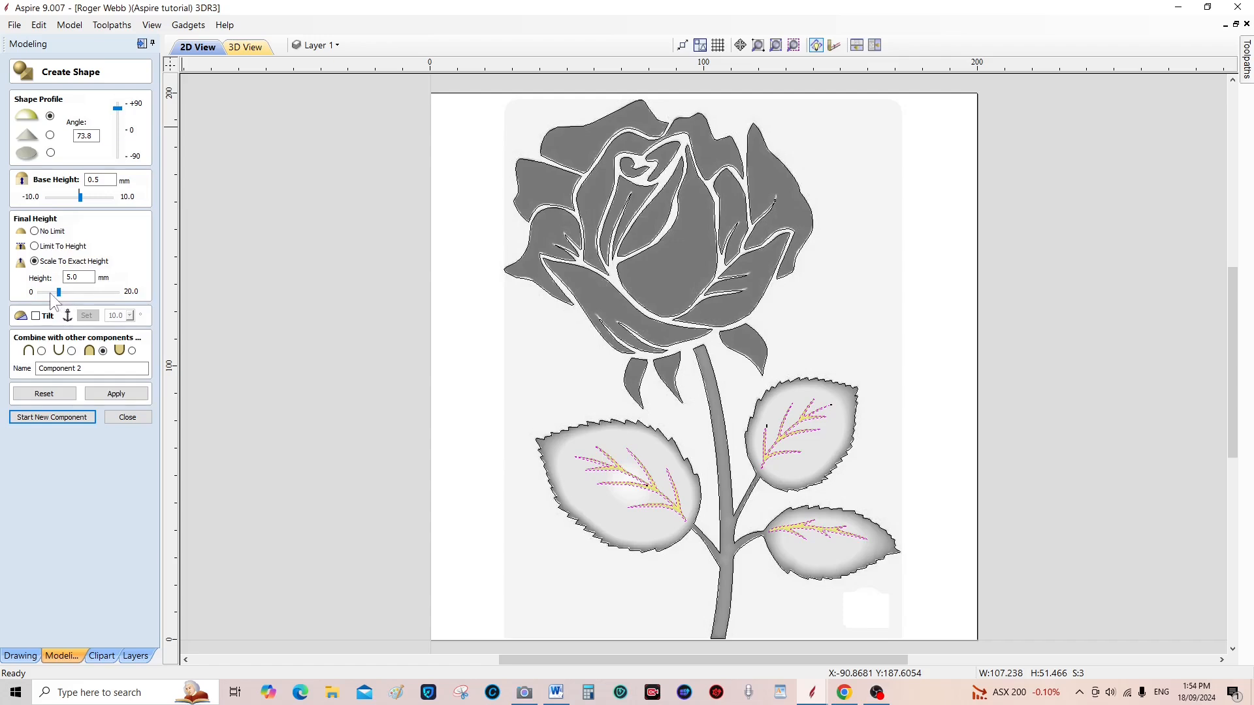
left_click_drag(57, 292, 45, 292)
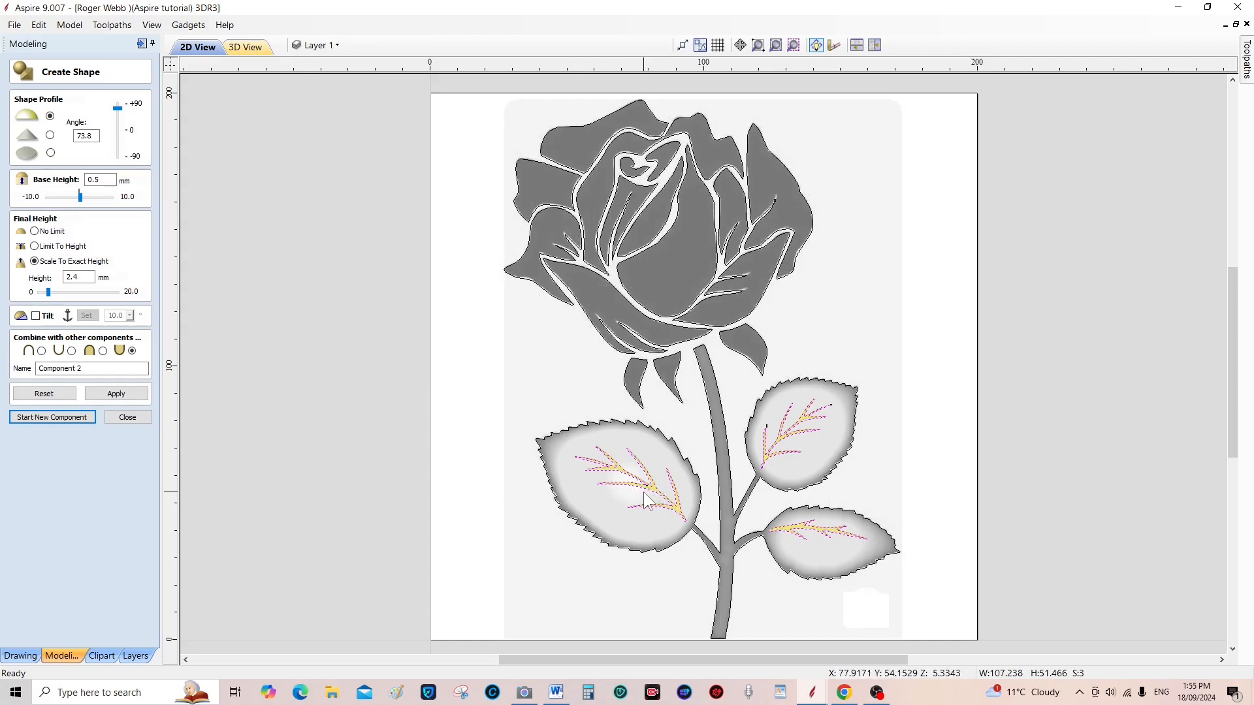
mouse_move(640, 503)
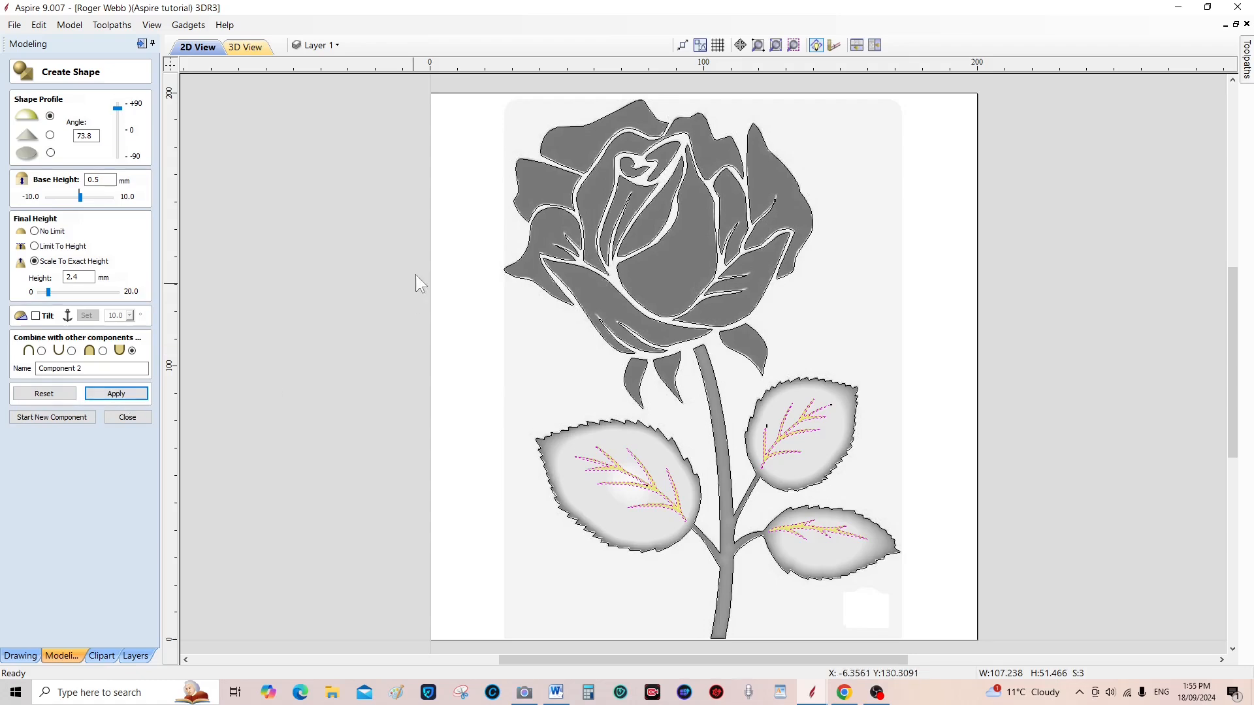
left_click(244, 46)
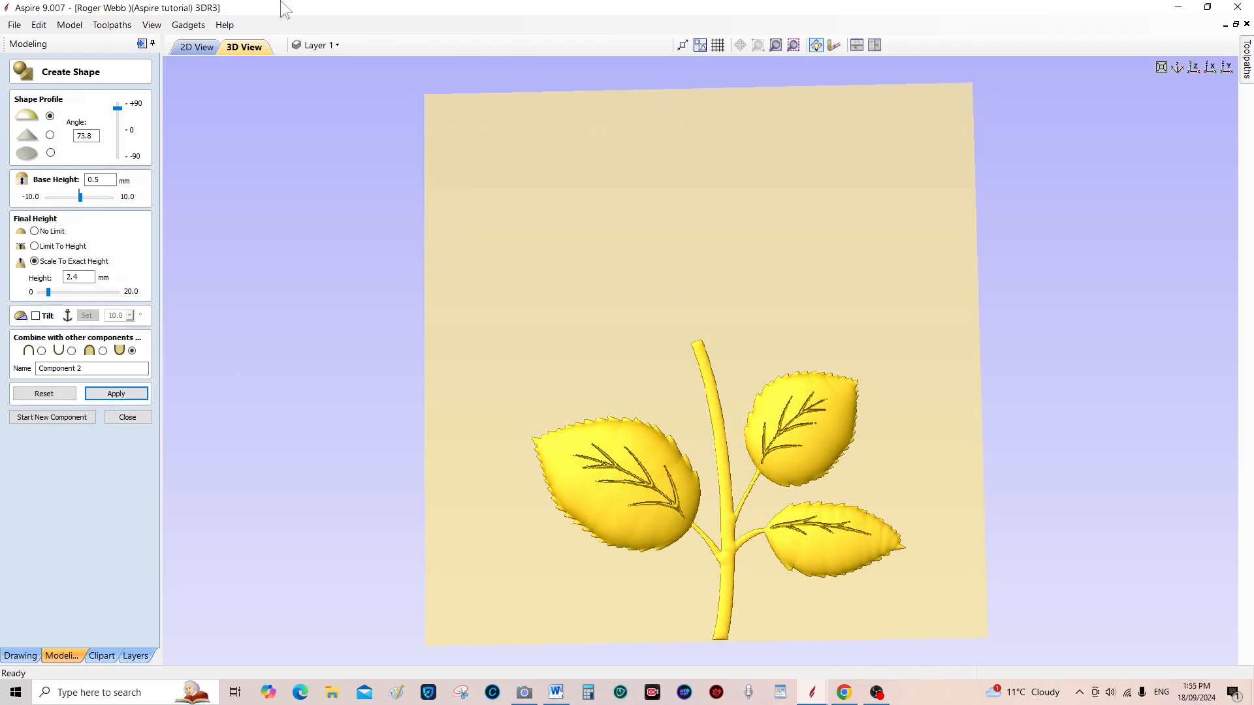
left_click(196, 46)
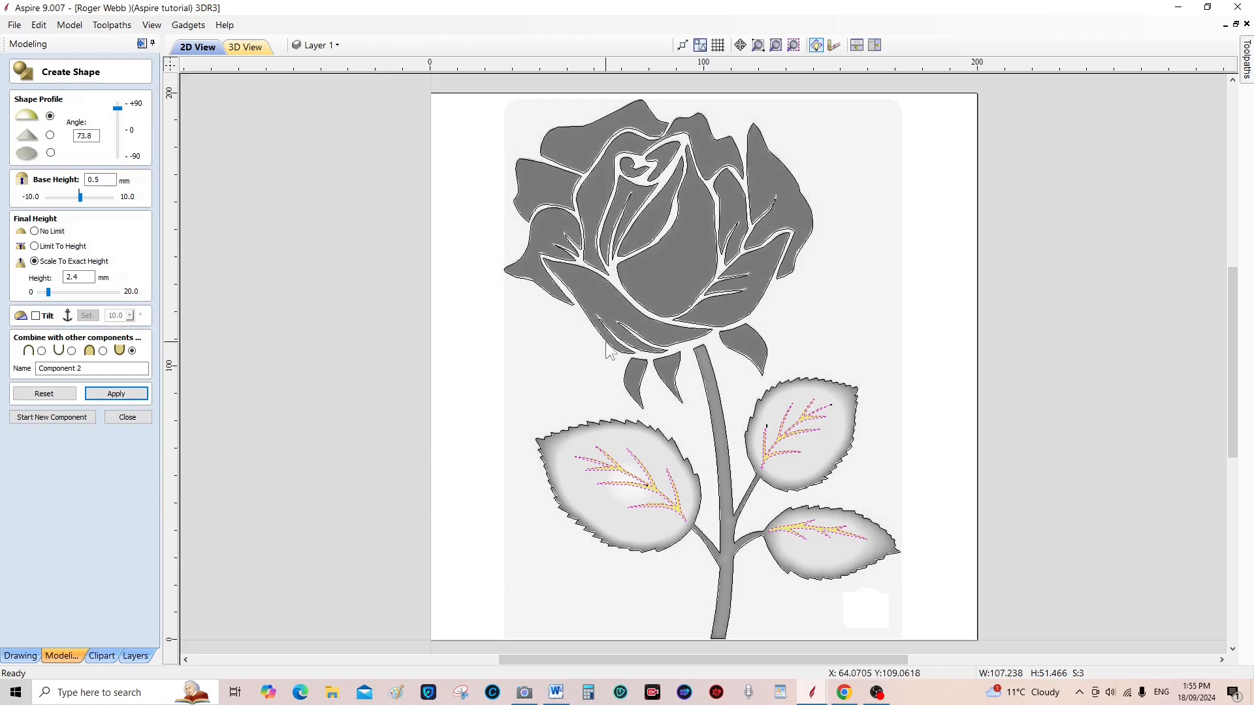
mouse_move(530, 466)
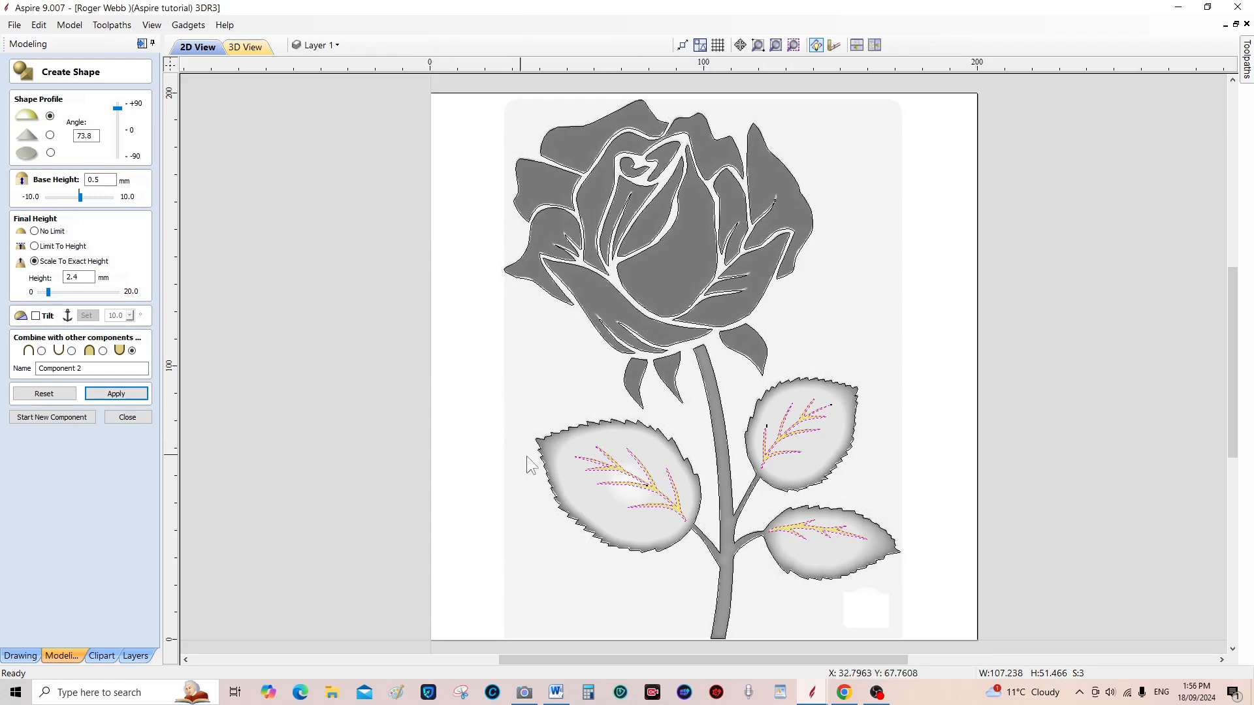
mouse_move(70, 438)
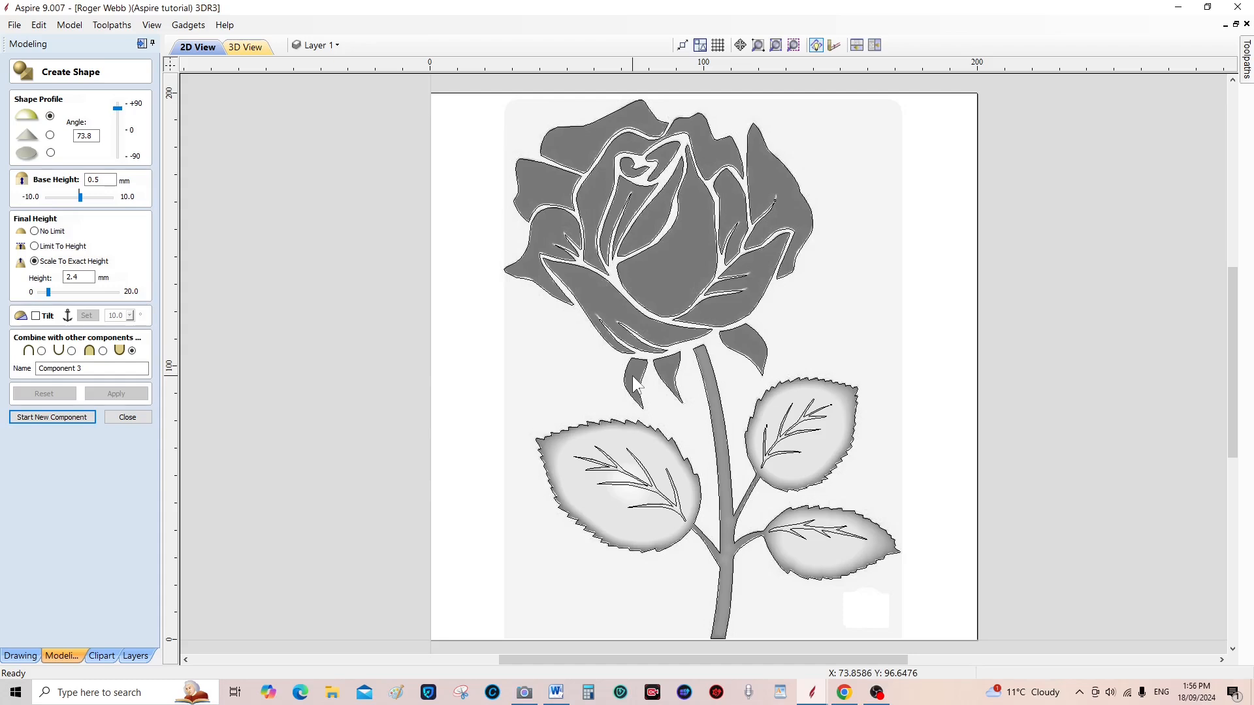
mouse_move(643, 392)
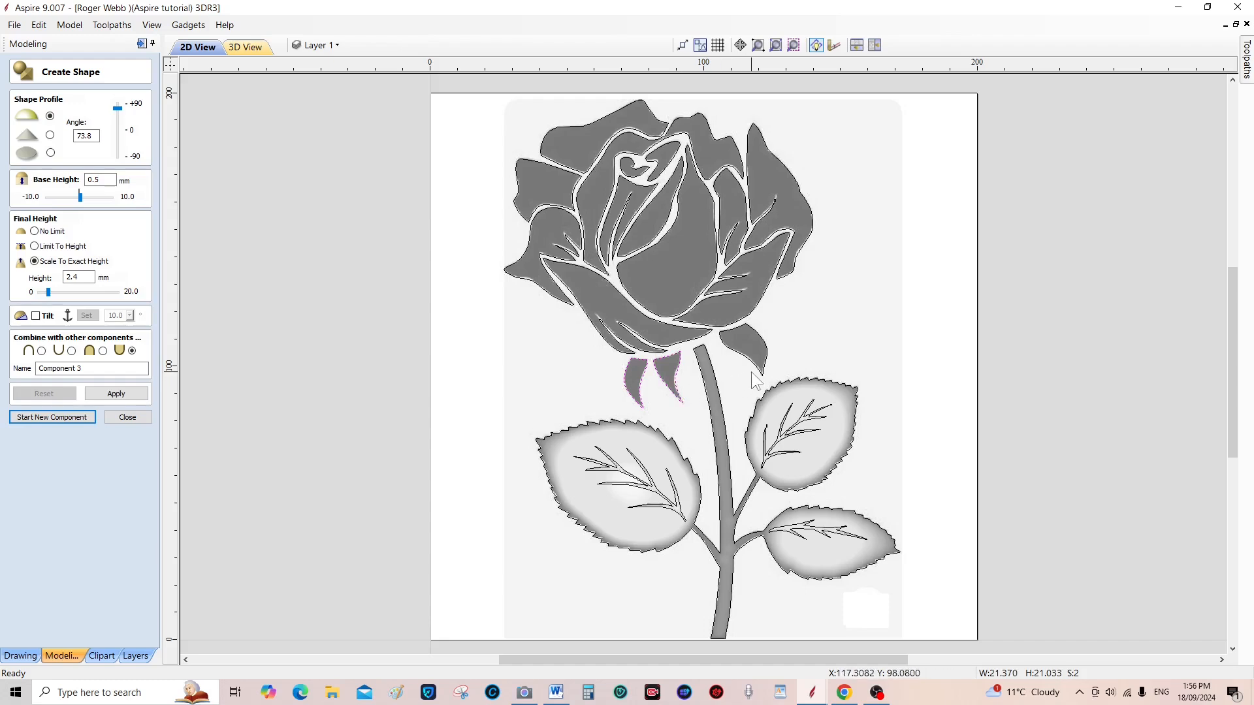
Select the three sepals, raise and apply them, then settle their height at 2.6 mm
left_click(748, 344)
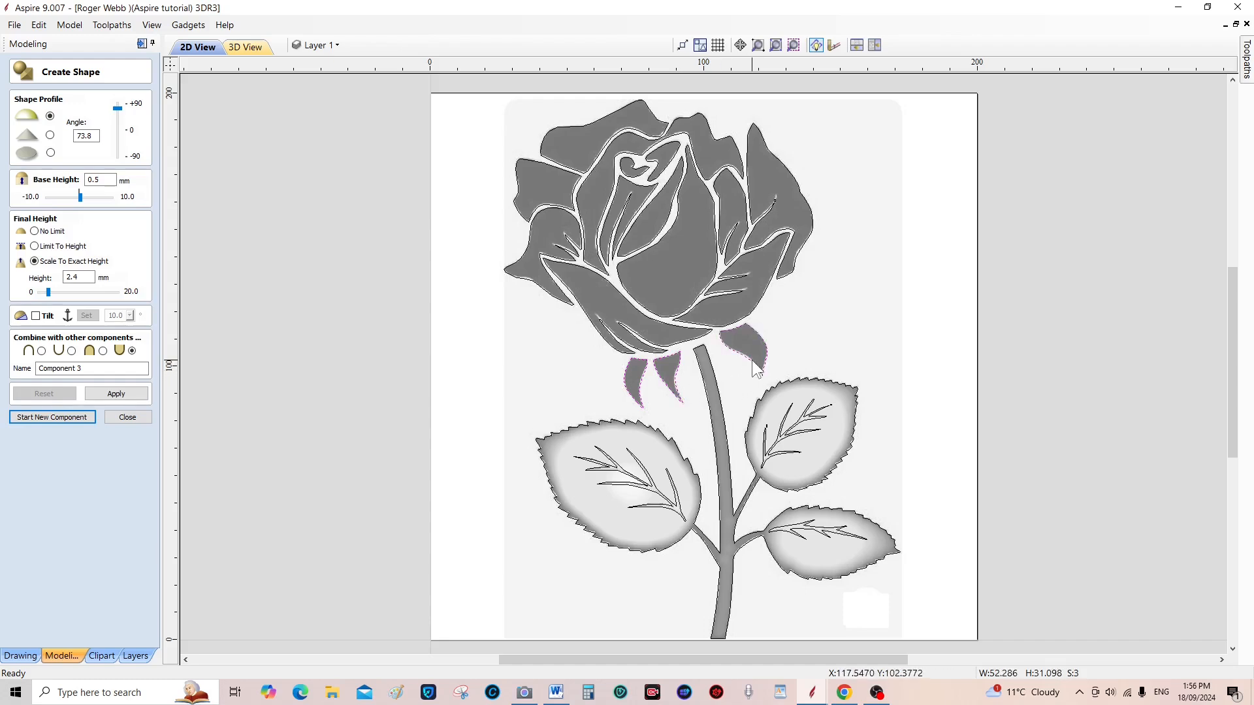
mouse_move(837, 336)
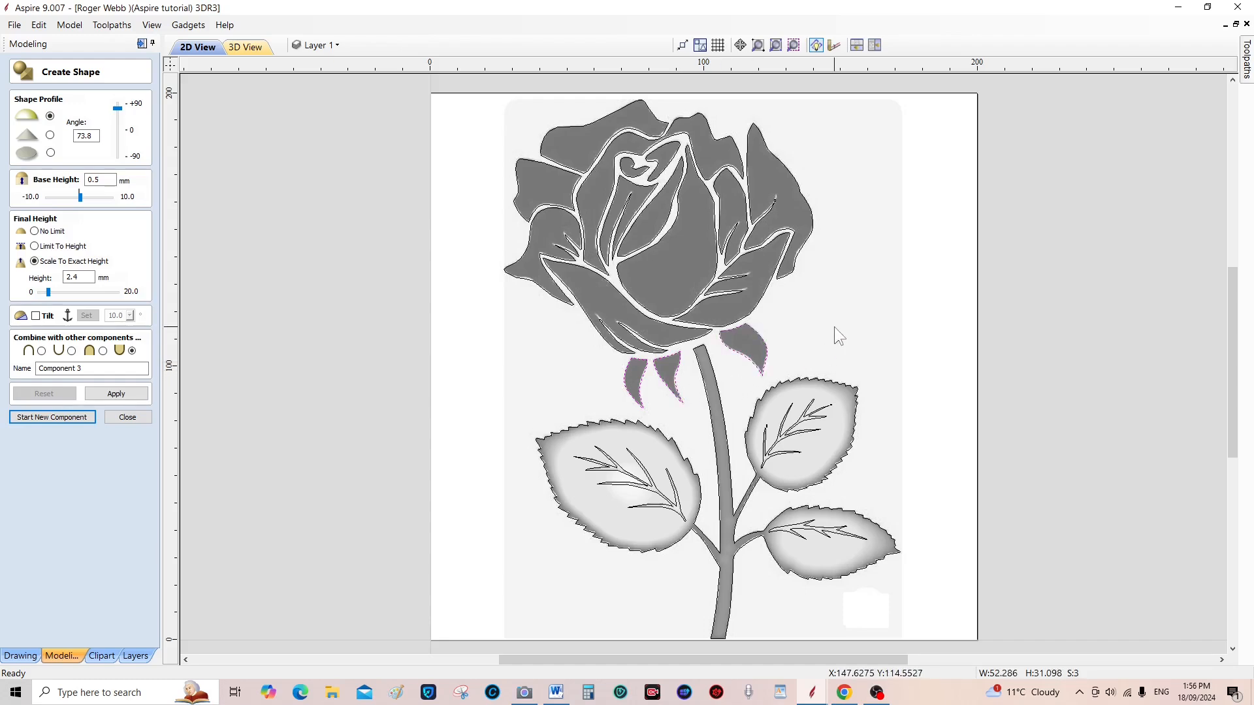
mouse_move(336, 424)
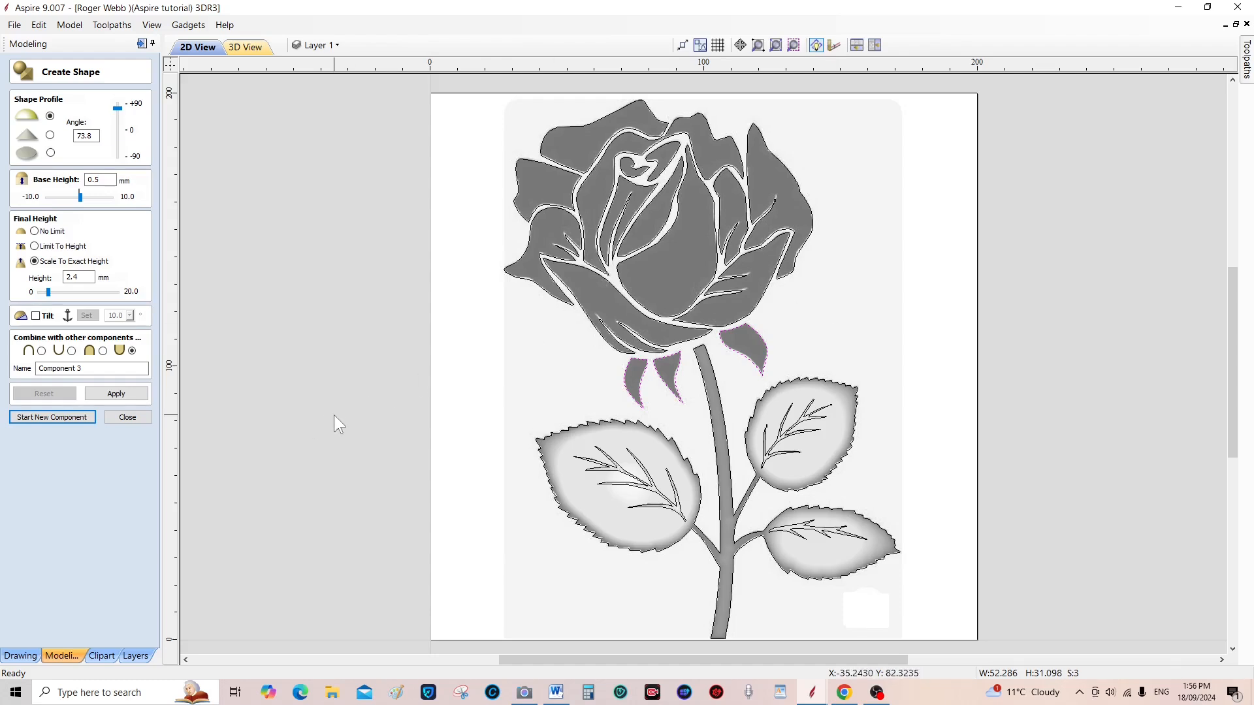
mouse_move(256, 374)
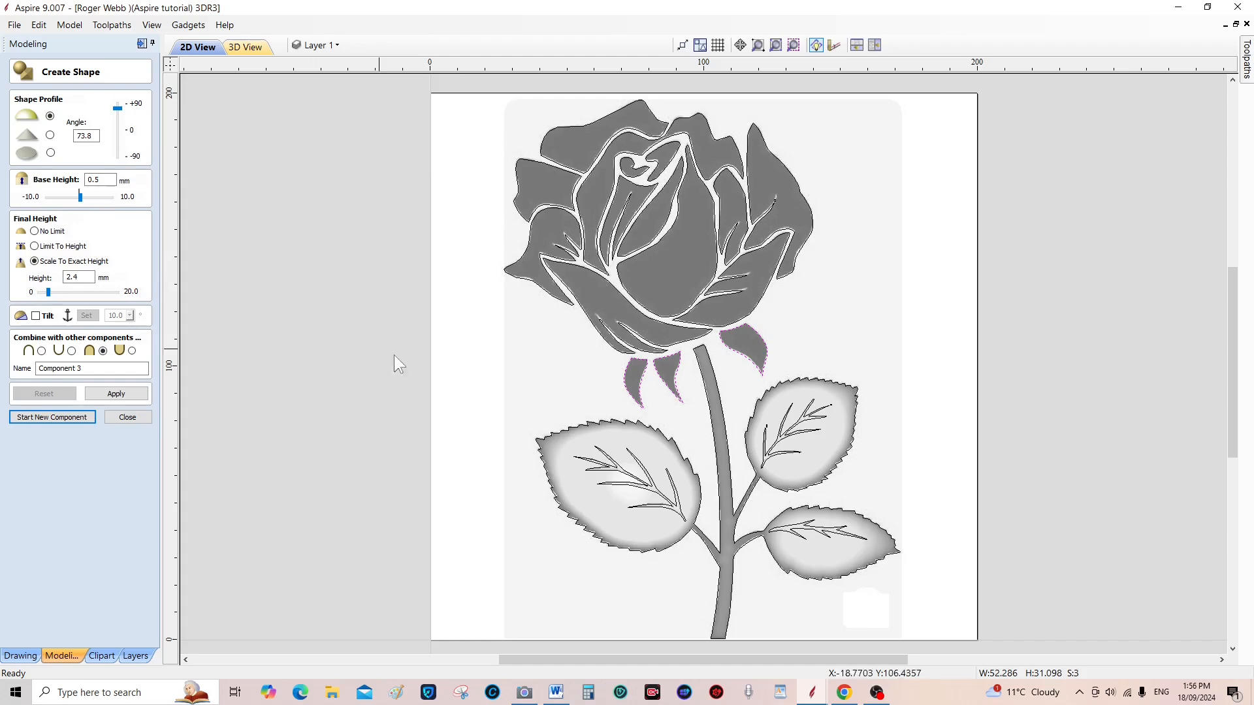
mouse_move(229, 320)
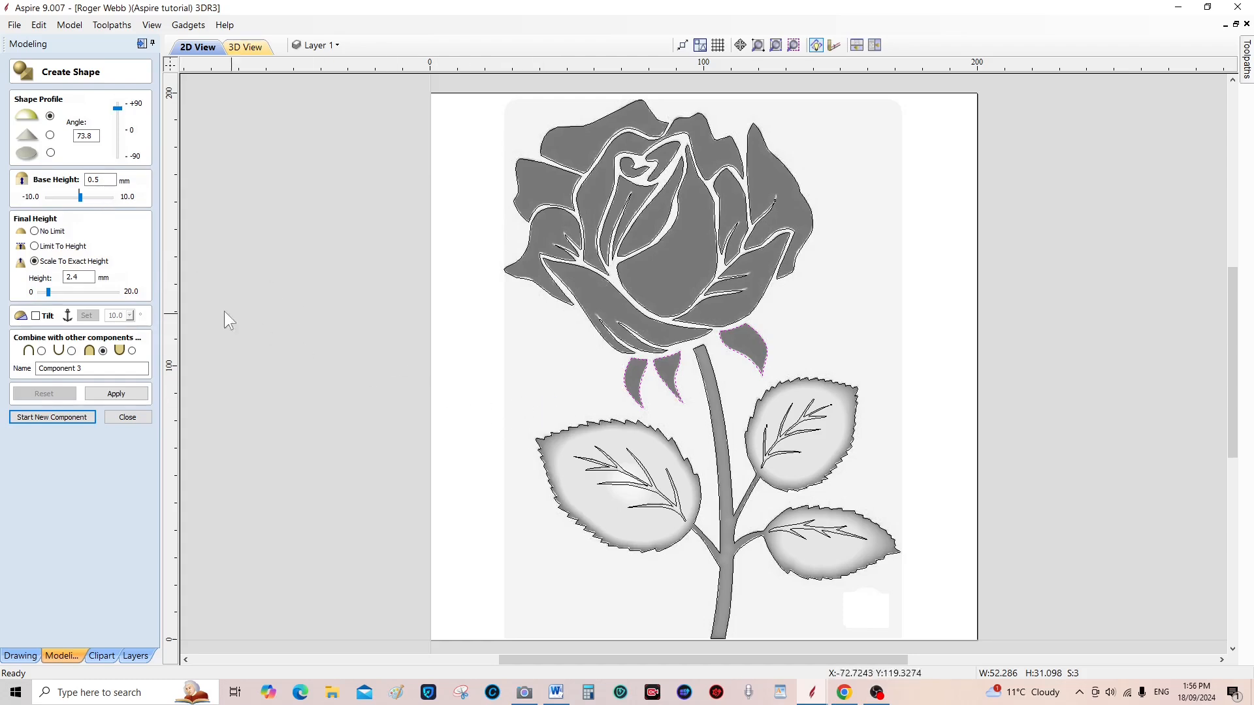
mouse_move(131, 263)
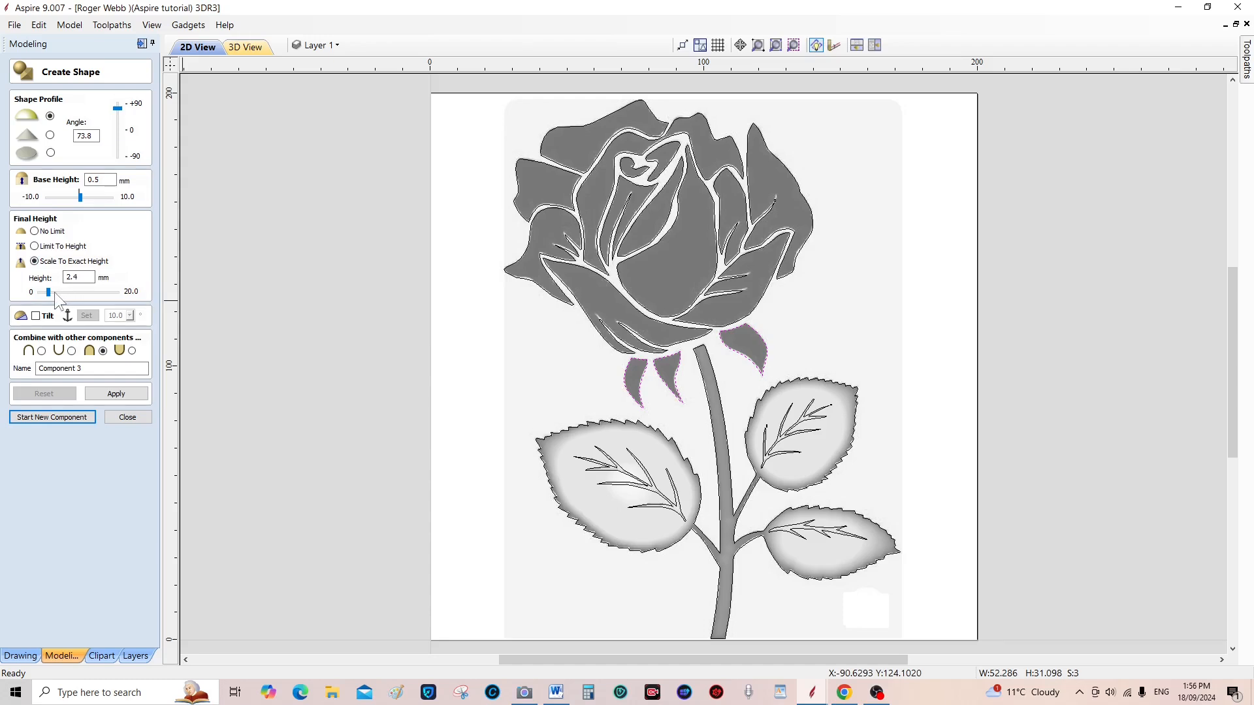
left_click_drag(46, 291, 52, 291)
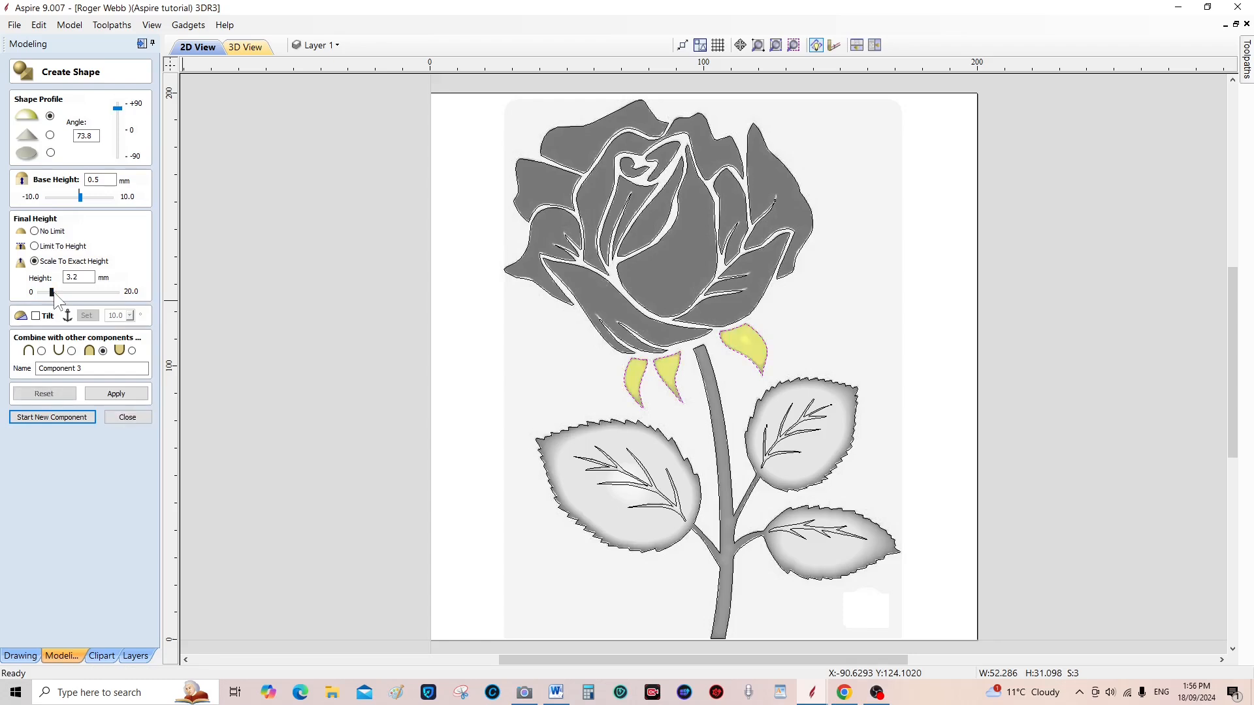
left_click_drag(50, 292, 54, 292)
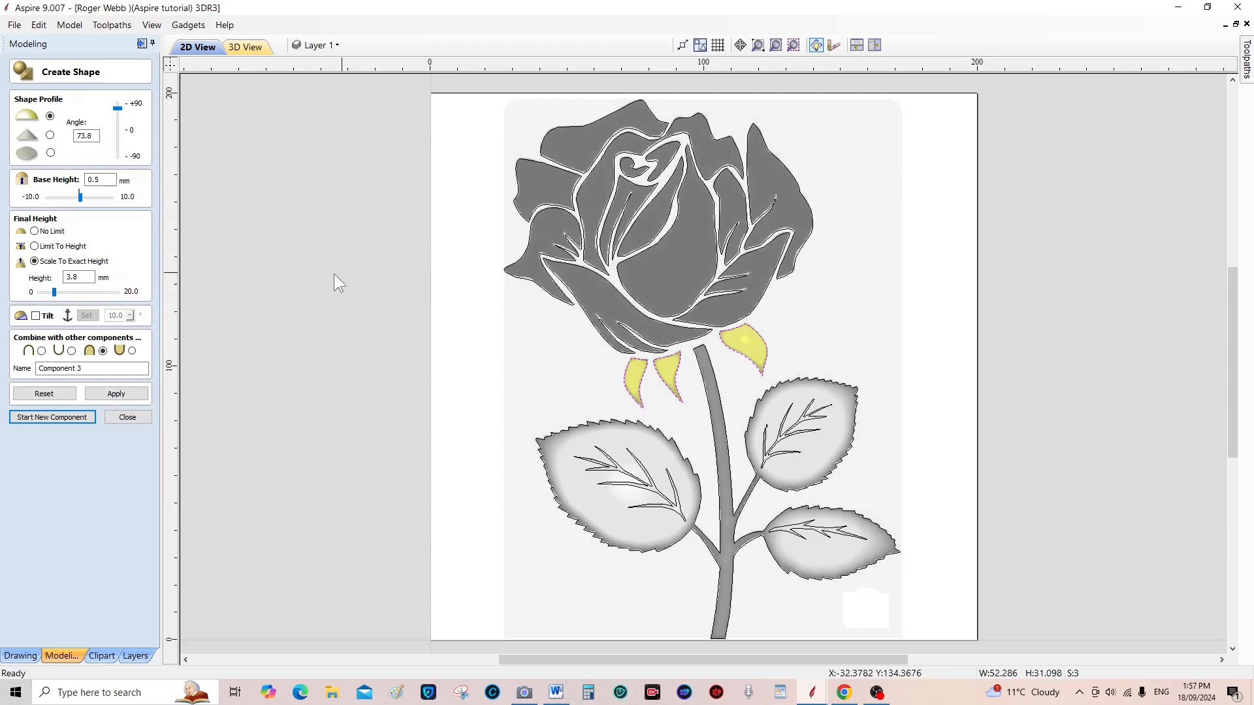
mouse_move(246, 47)
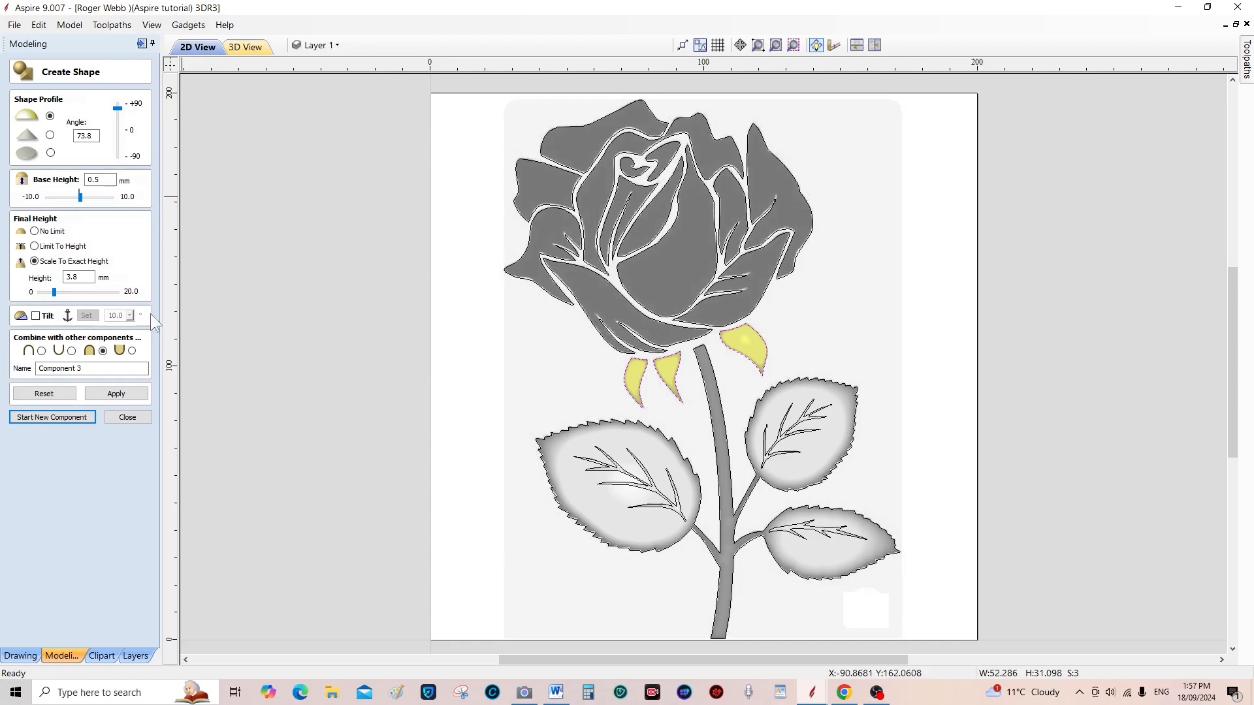
left_click(117, 393)
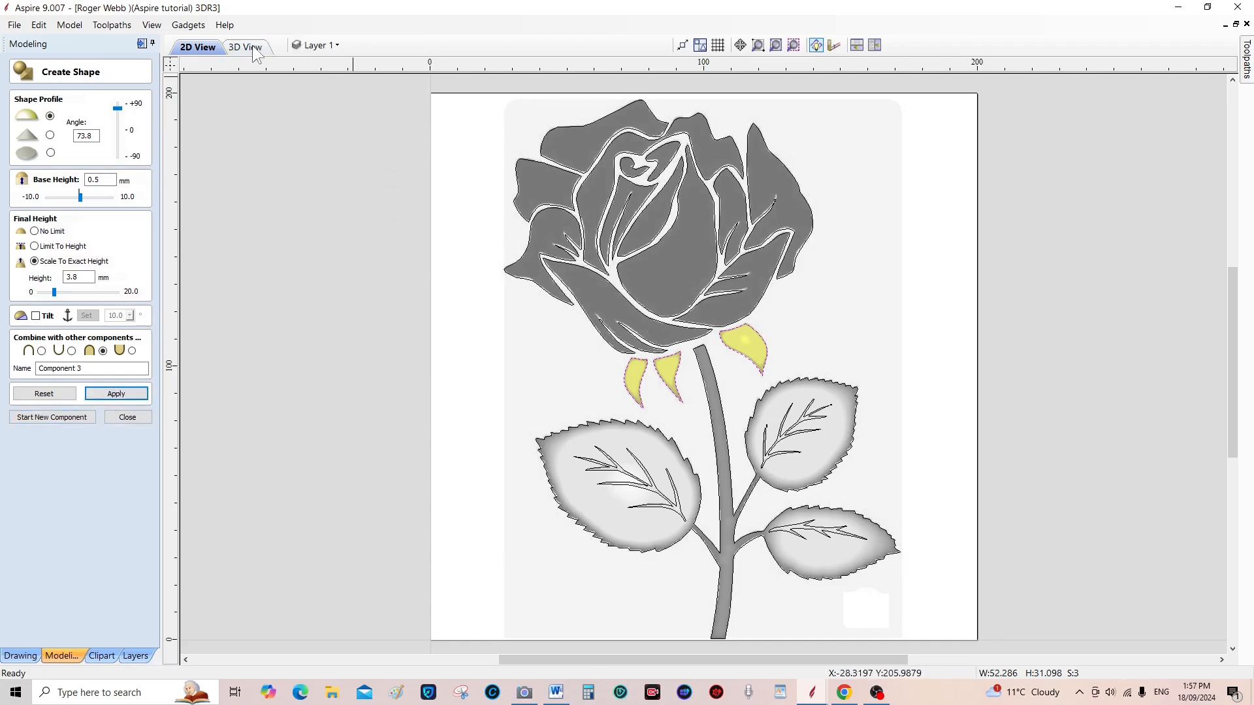
left_click(245, 47)
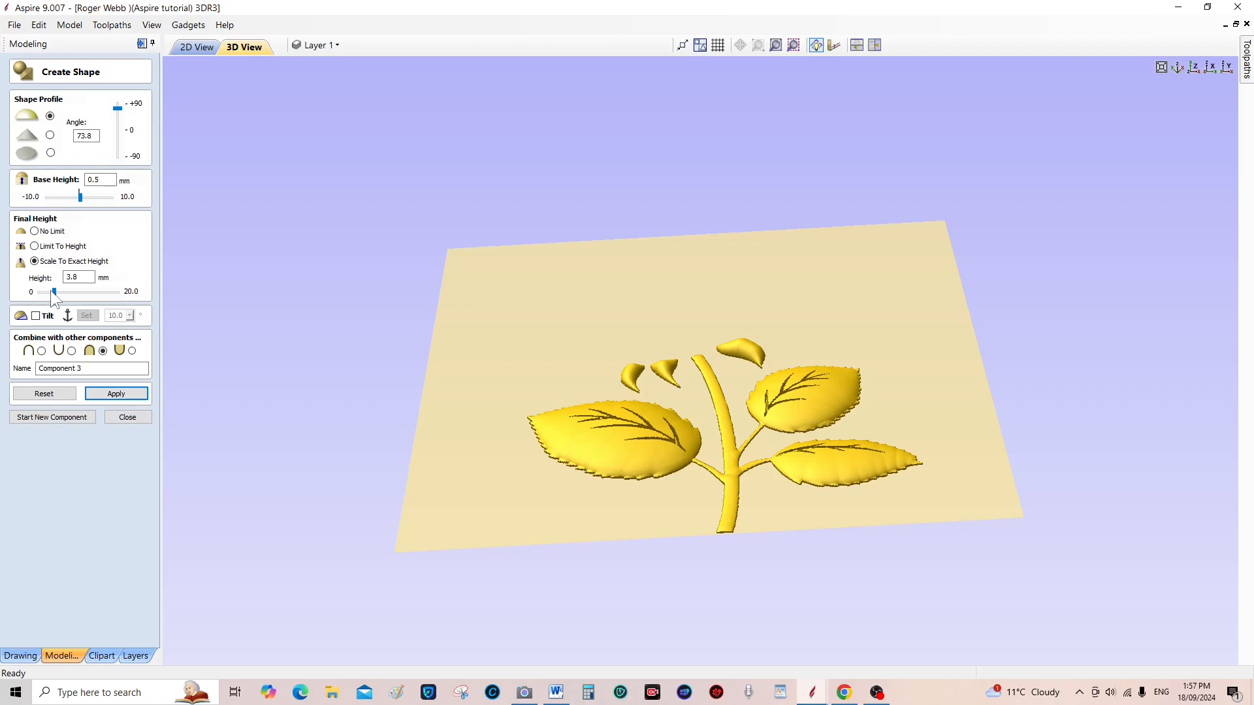
left_click_drag(53, 292, 47, 292)
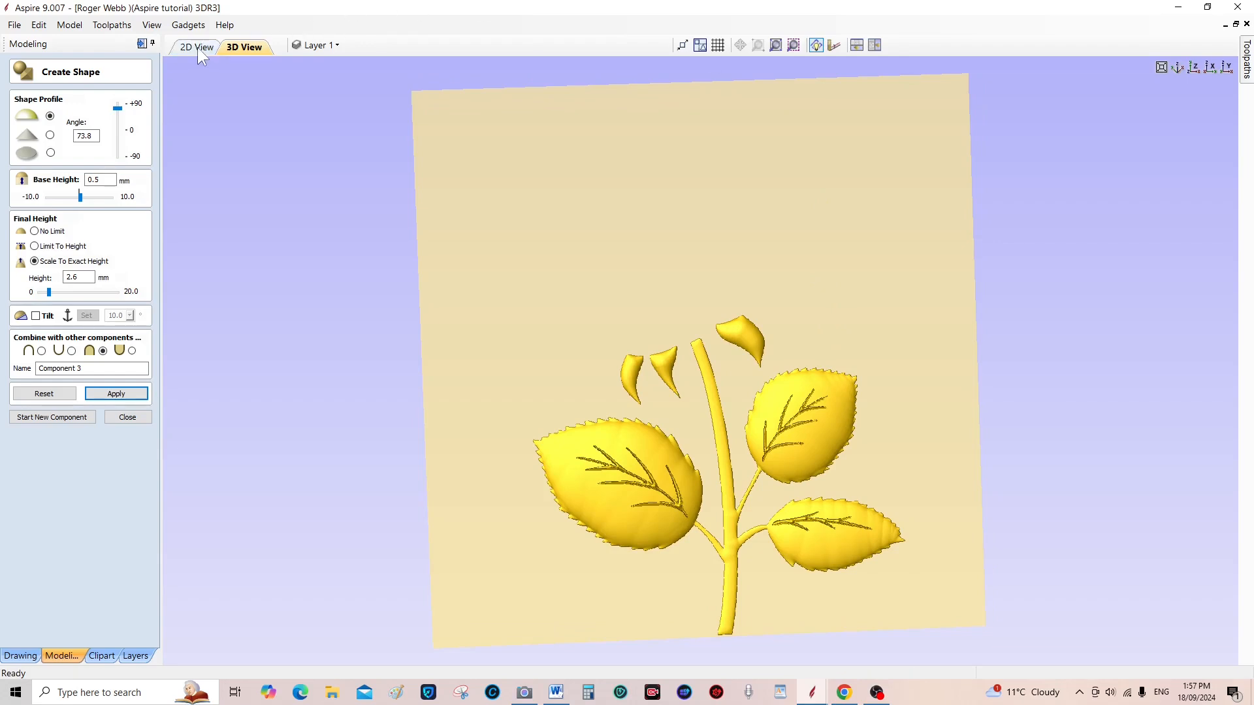
left_click(195, 46)
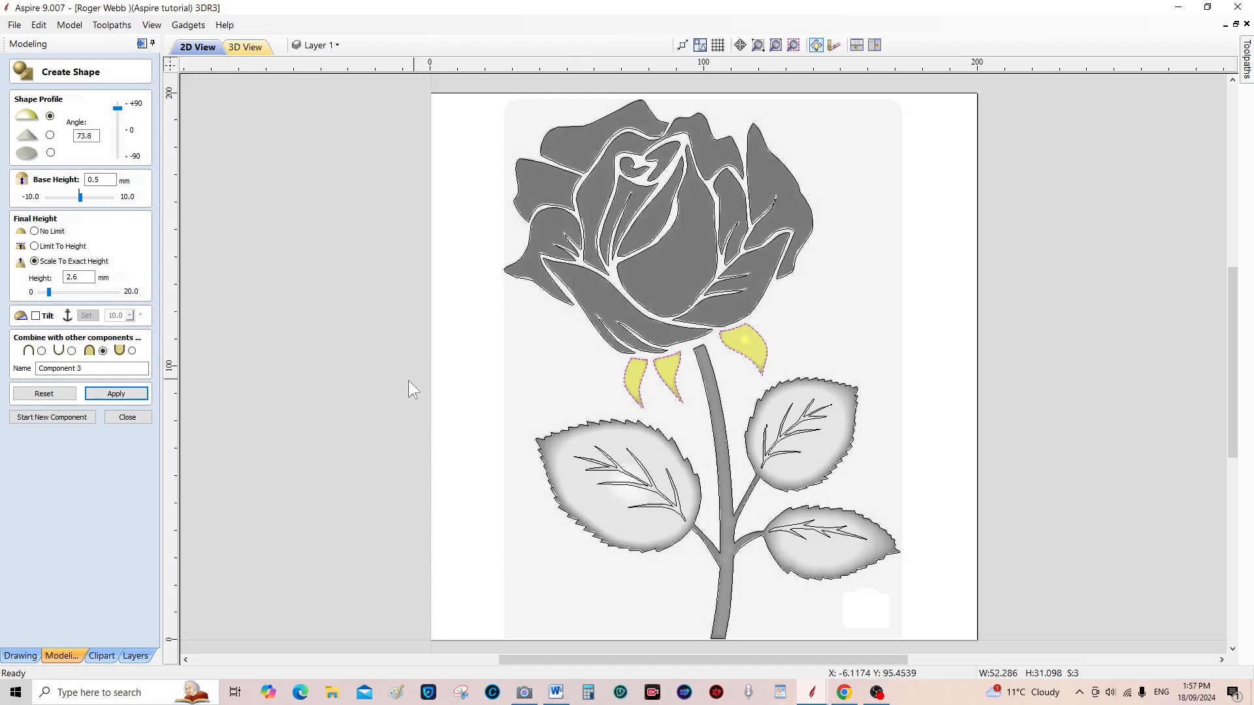
mouse_move(92, 445)
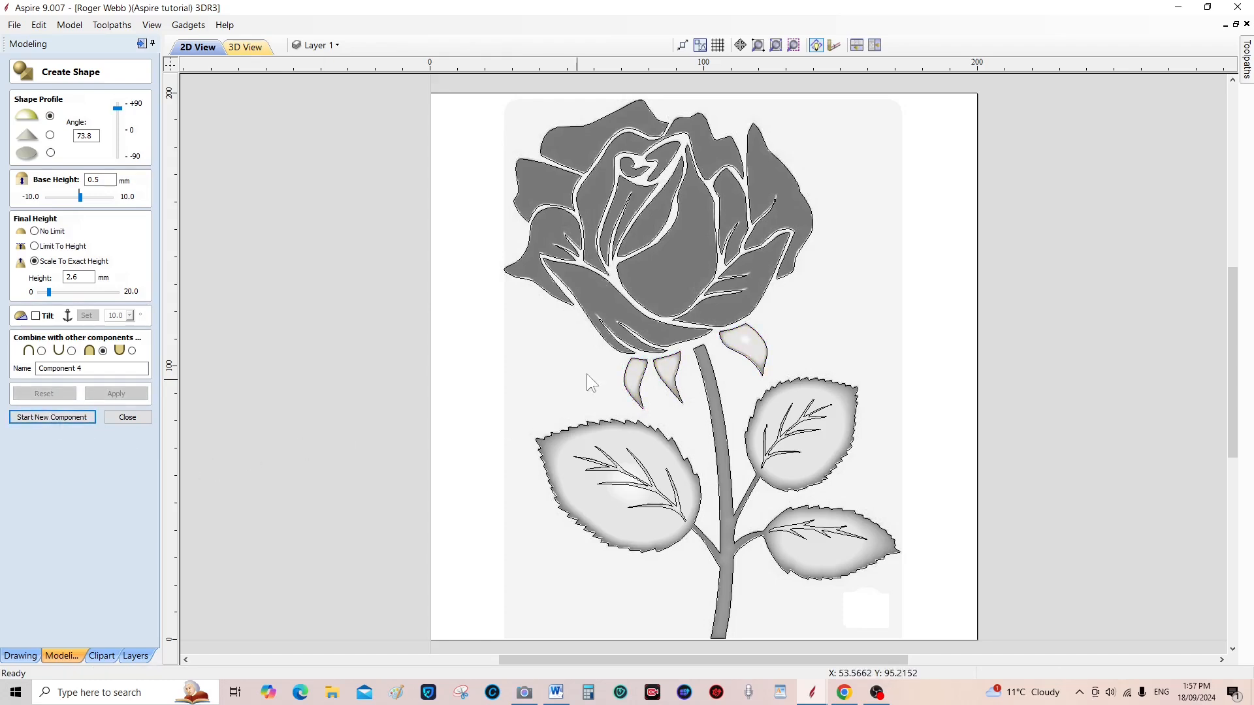
mouse_move(614, 360)
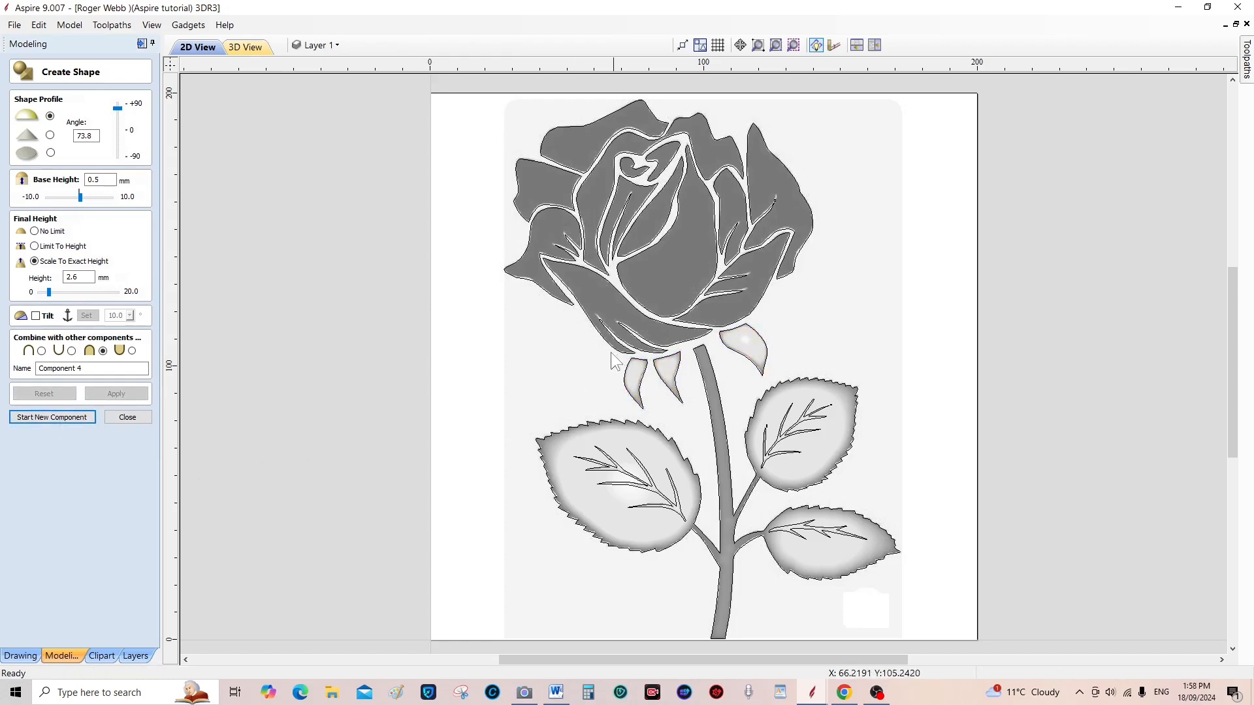
mouse_move(599, 339)
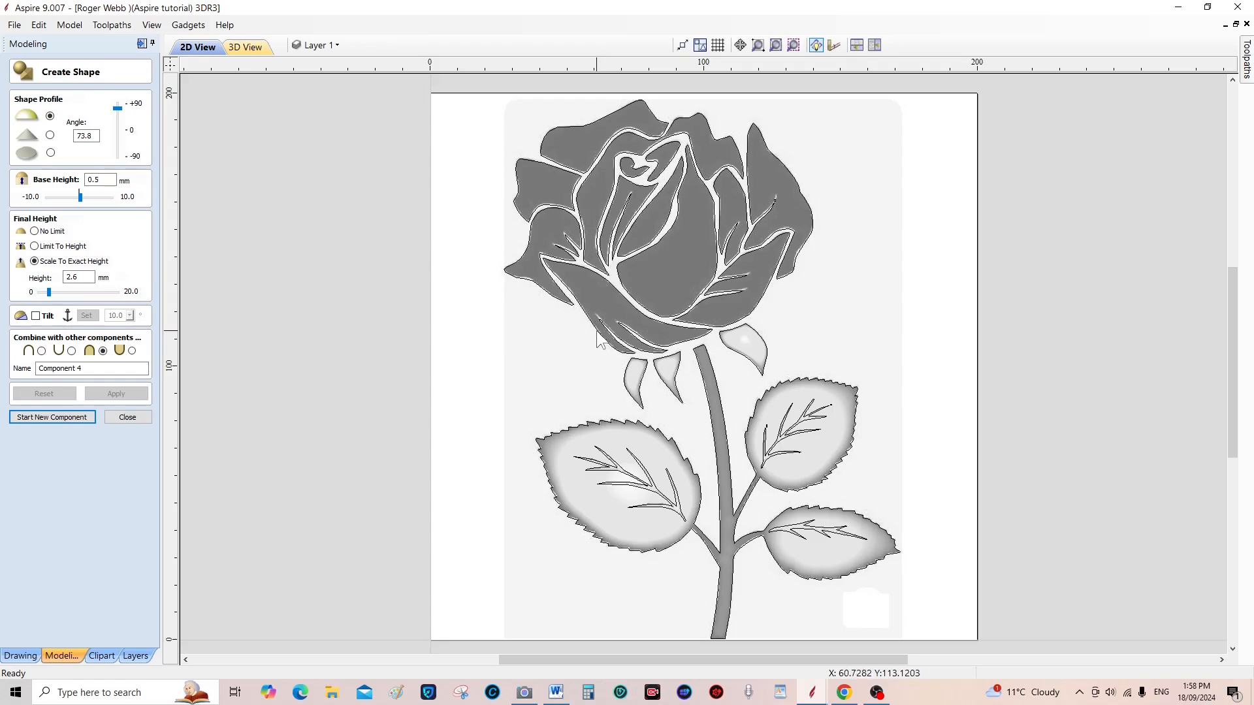
Select the outer base petal and set the outer petals' shape height to 3 mm
left_click(648, 328)
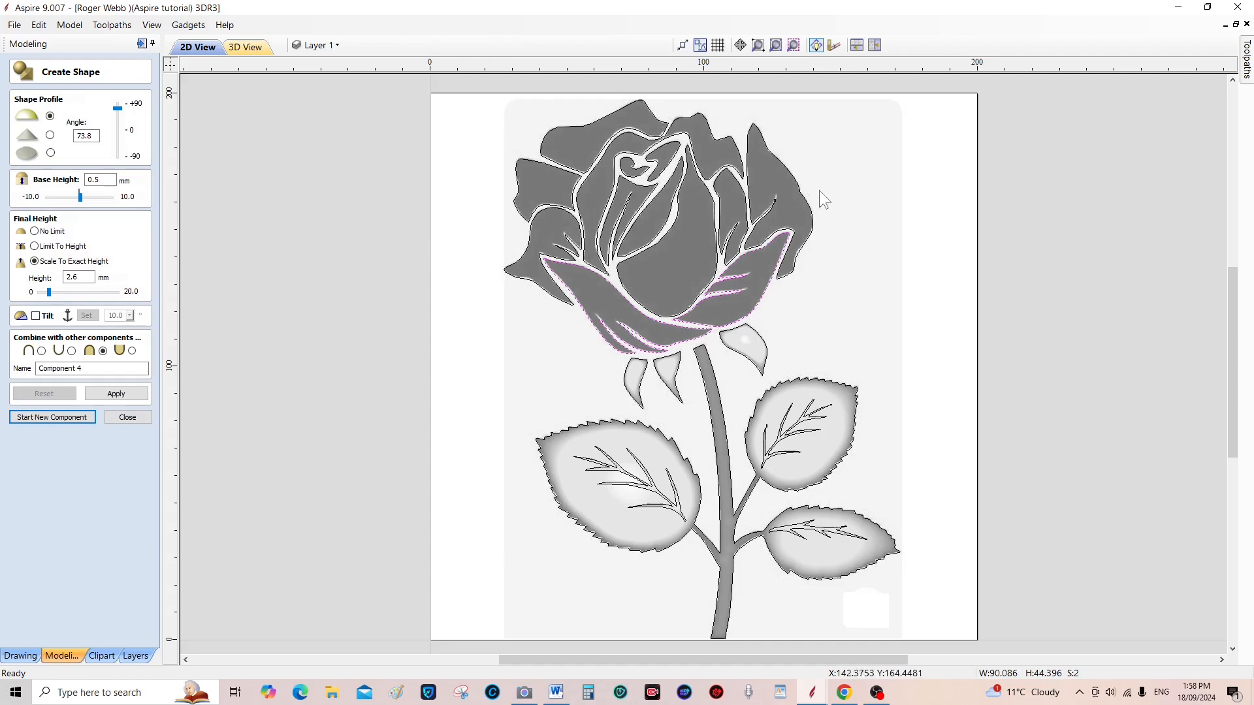
mouse_move(804, 203)
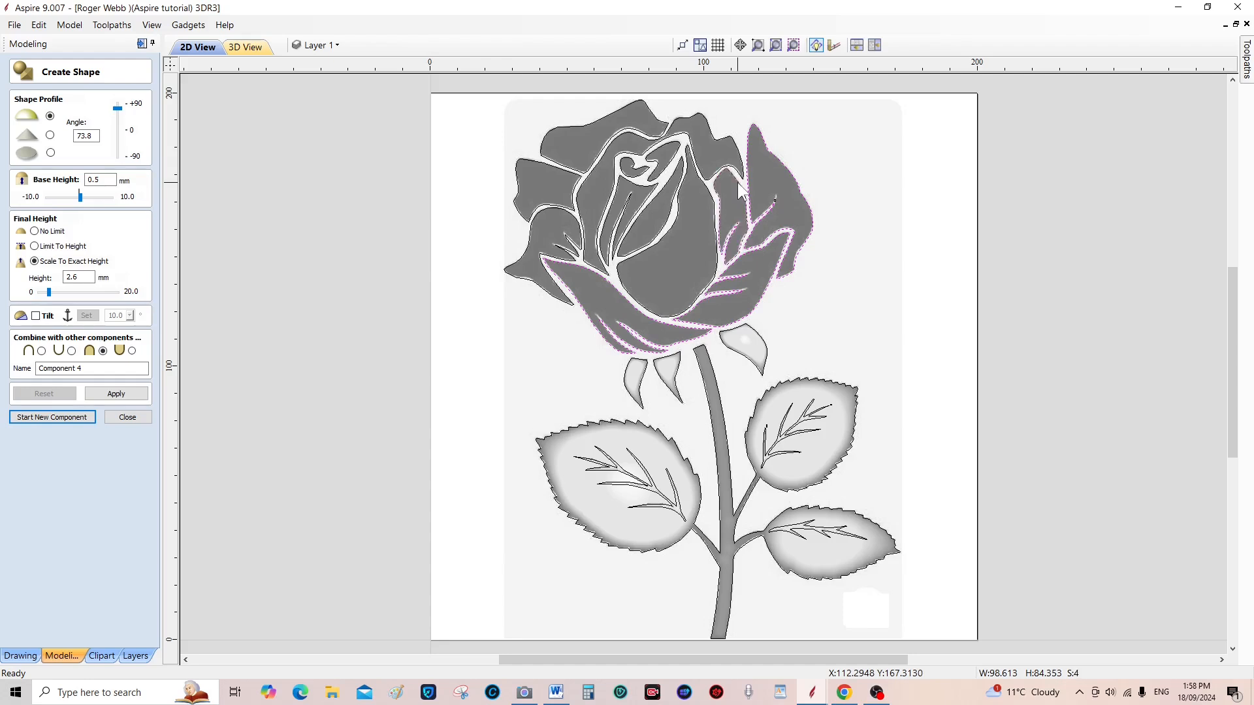
mouse_move(574, 350)
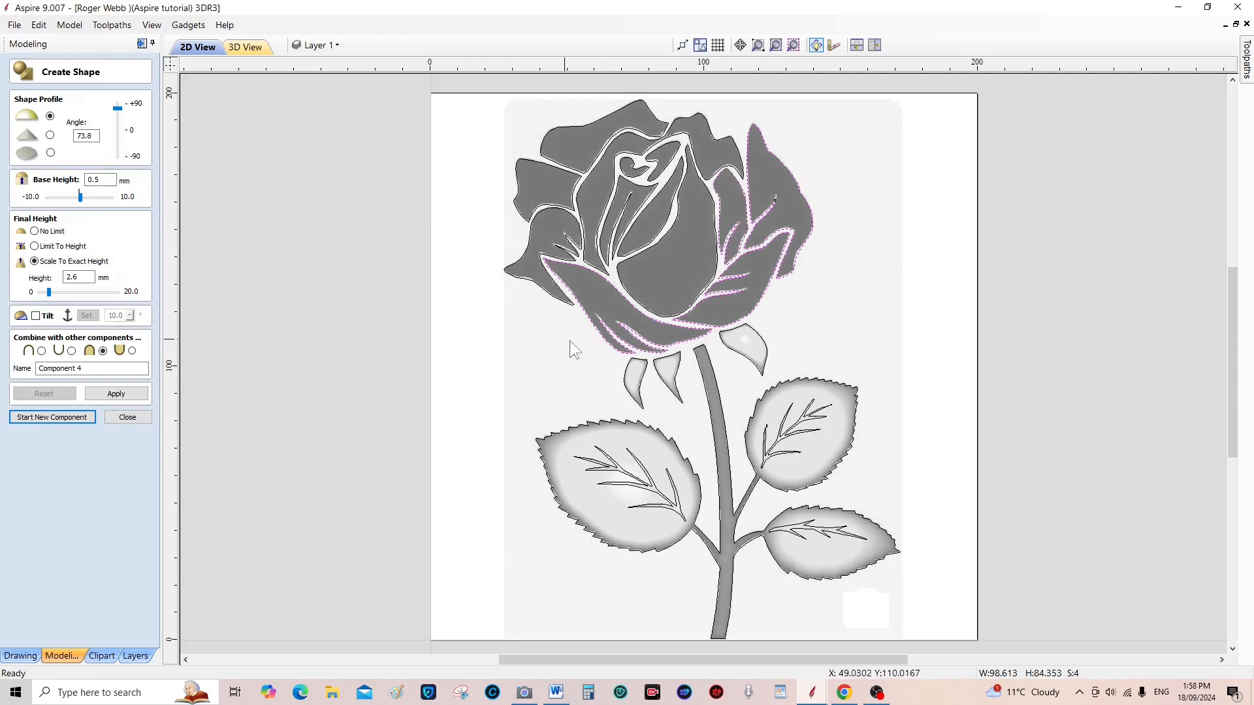
mouse_move(264, 308)
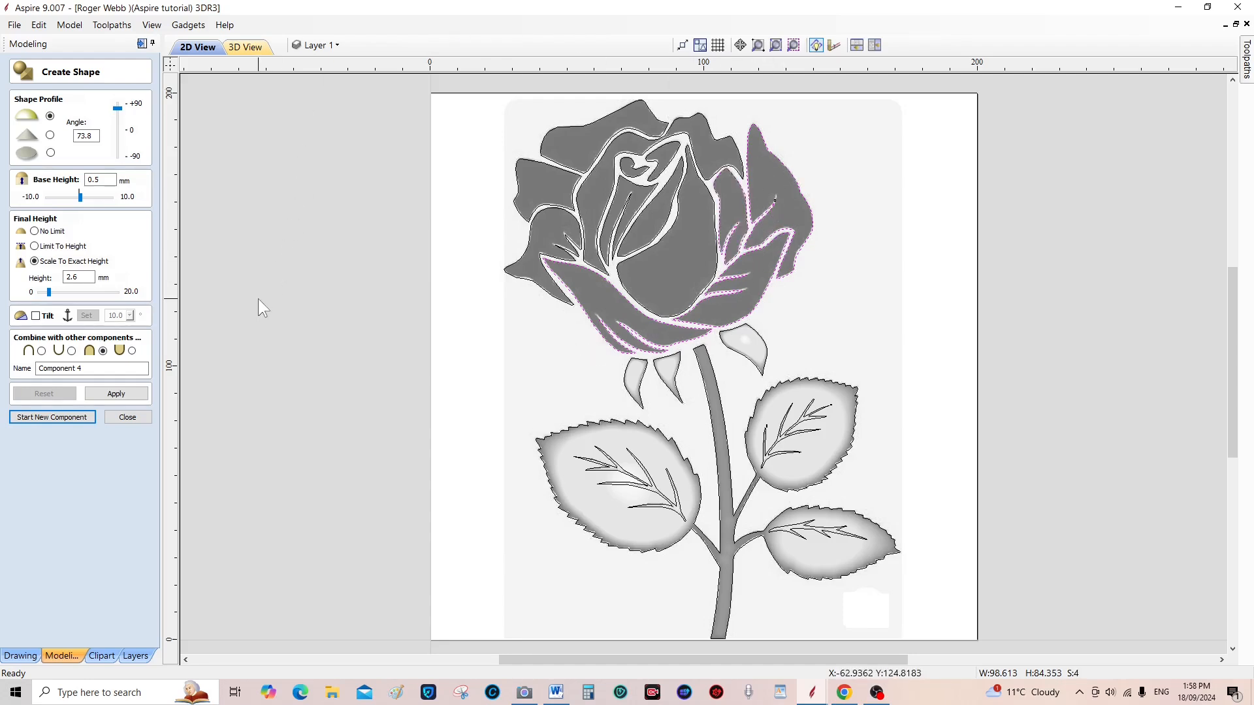
mouse_move(124, 364)
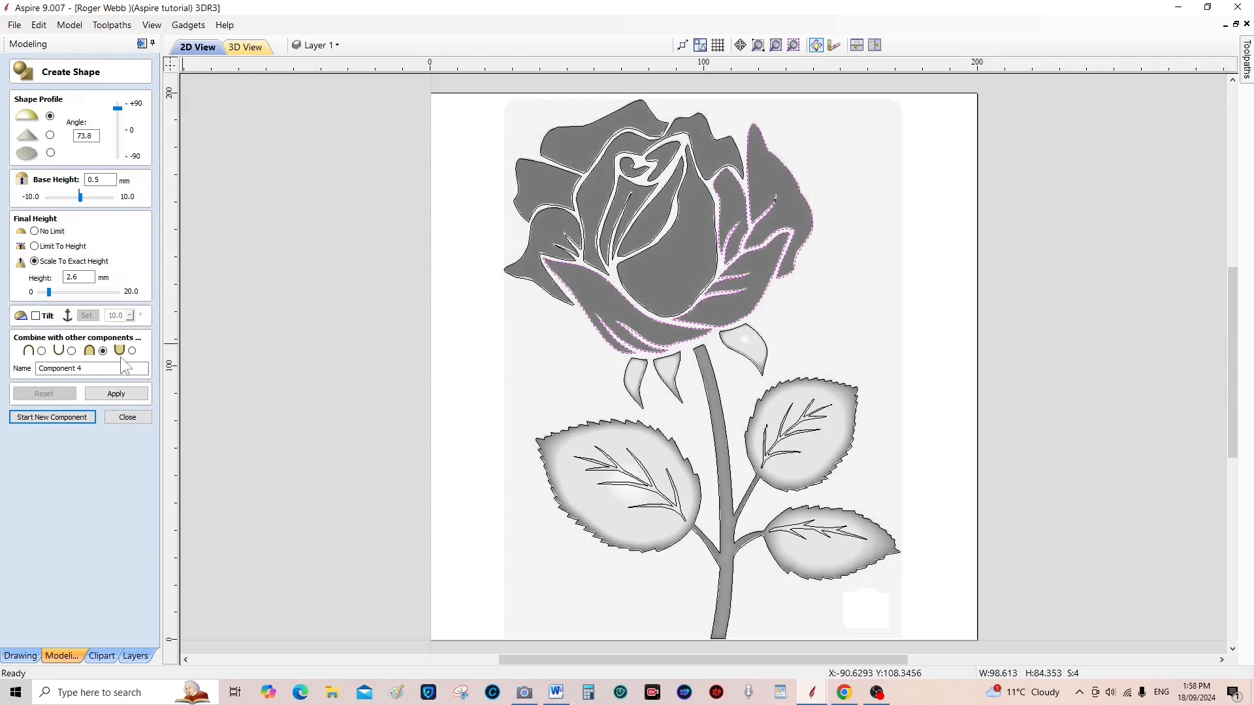
mouse_move(135, 284)
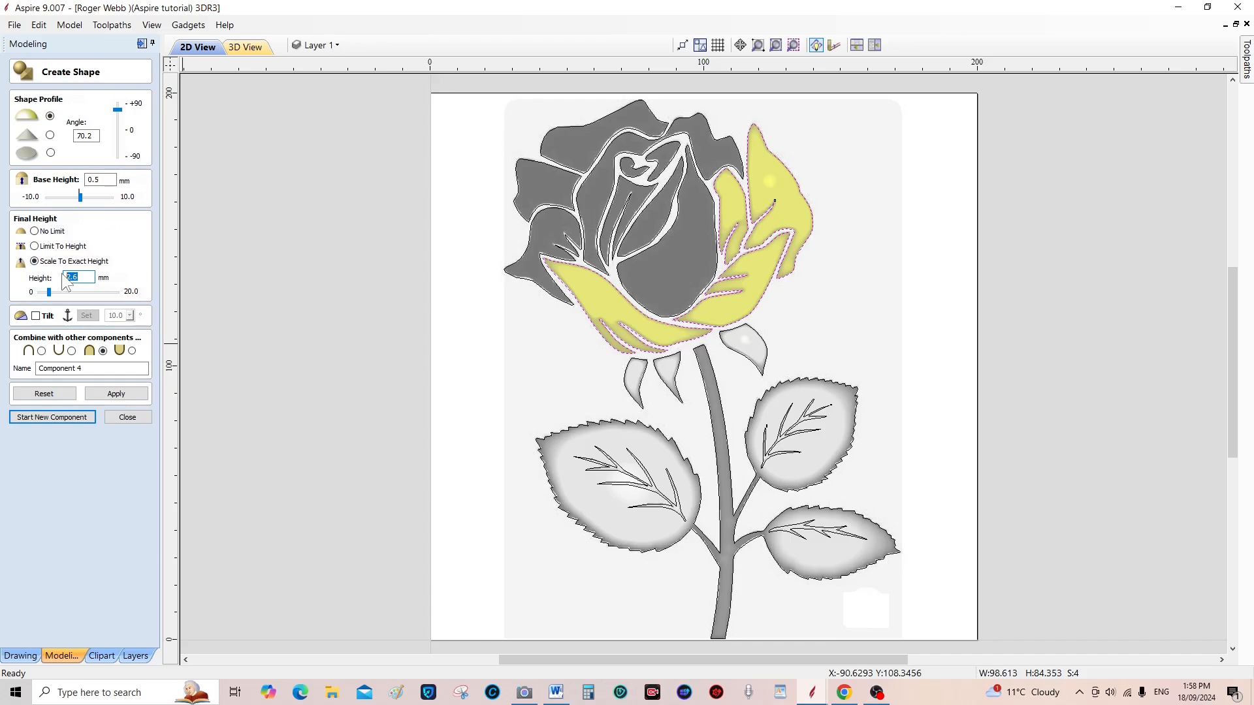
type("3")
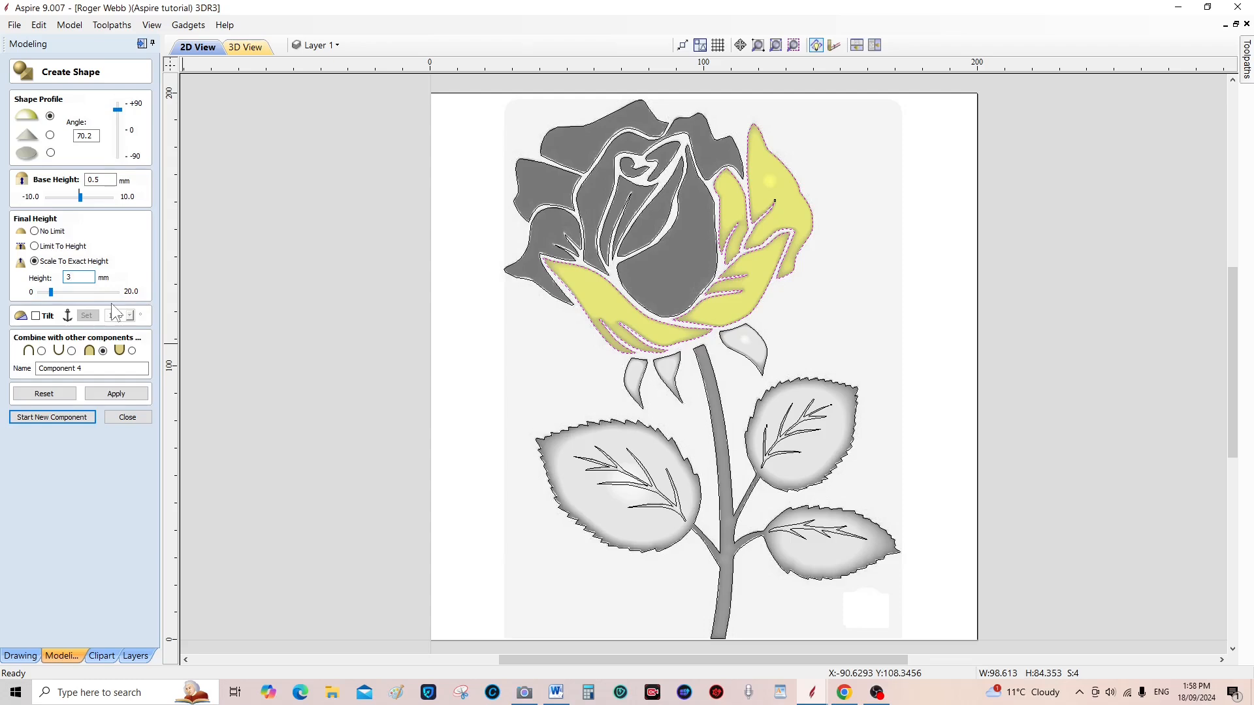
left_click(78, 277)
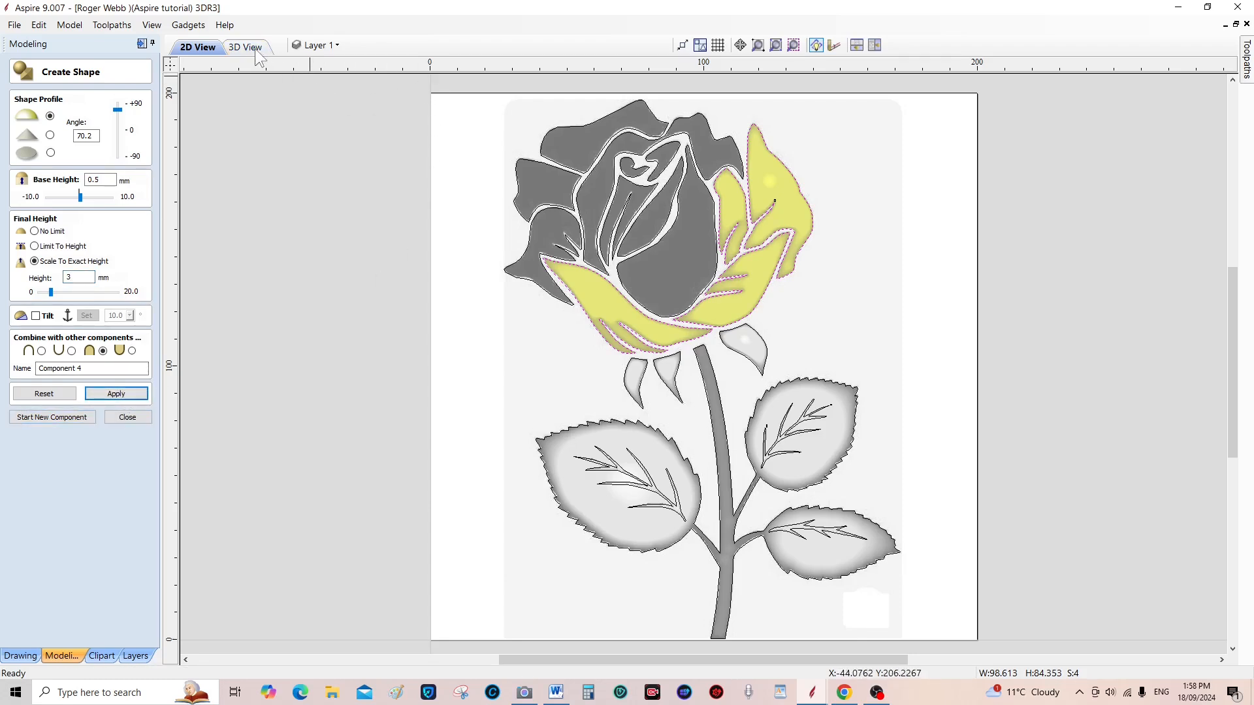
Orbit the 3D relief edge-on to inspect the shaped petals, then return to 2D
left_click(244, 46)
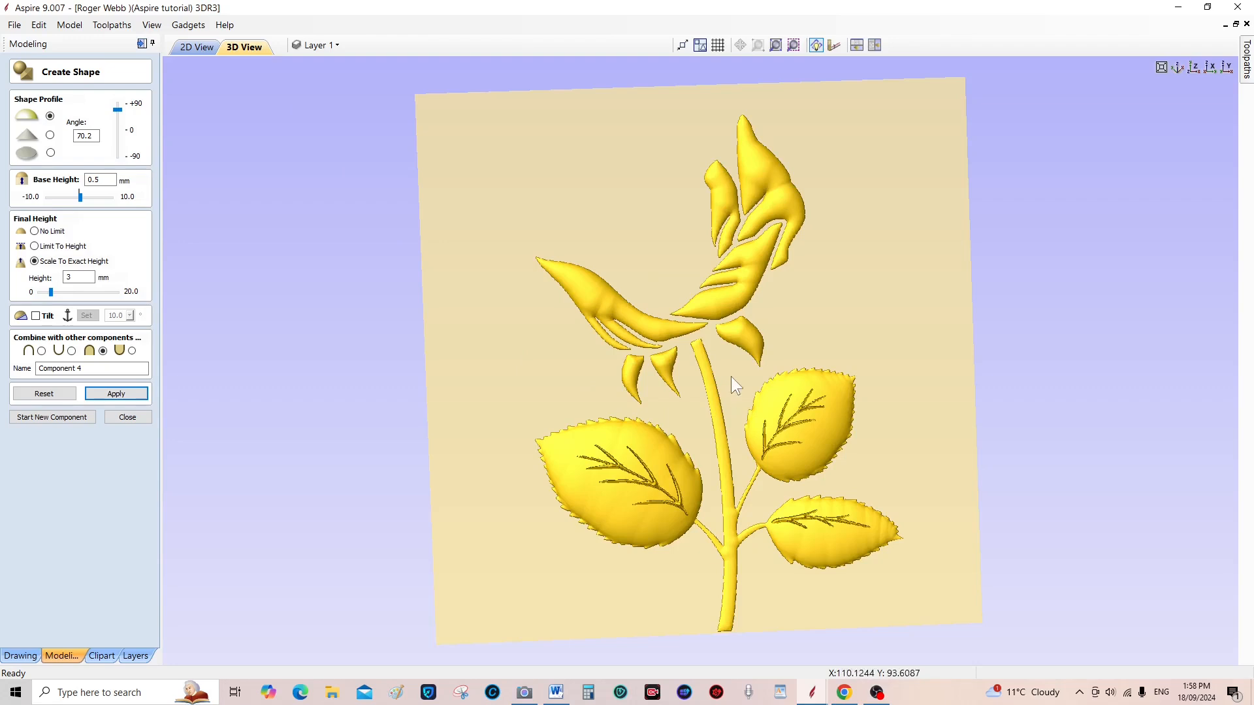
left_click_drag(734, 384, 713, 598)
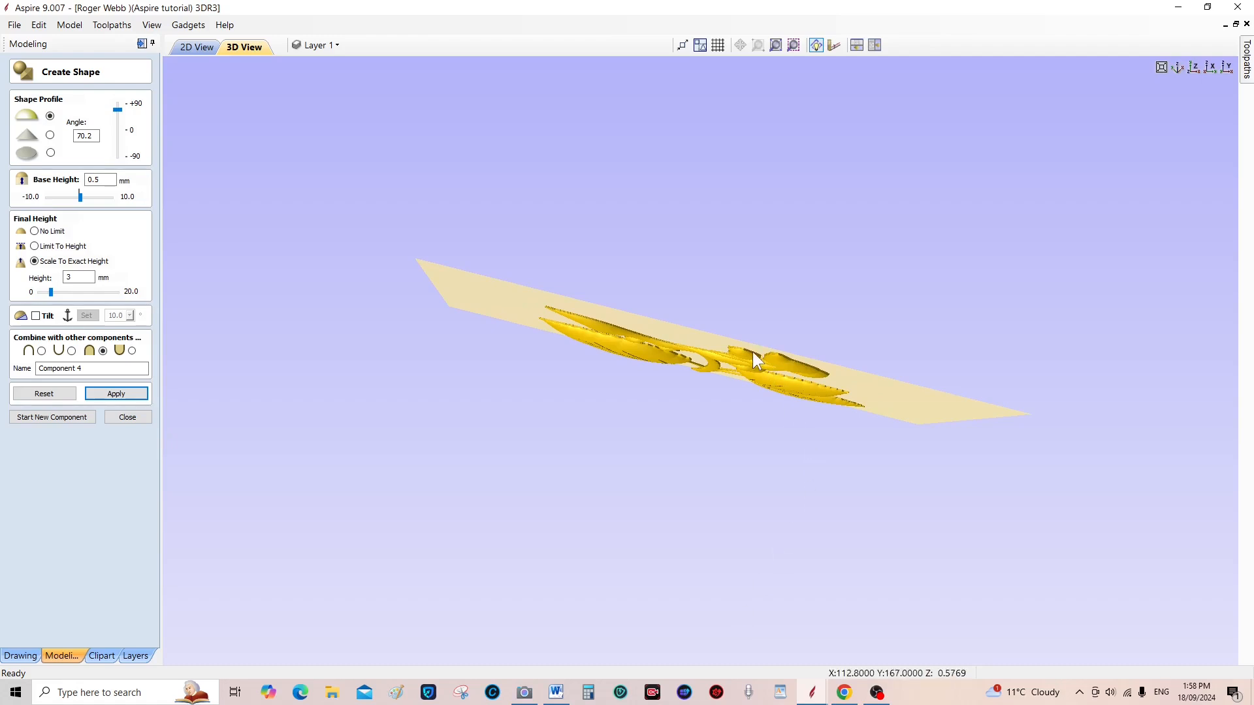
mouse_move(302, 148)
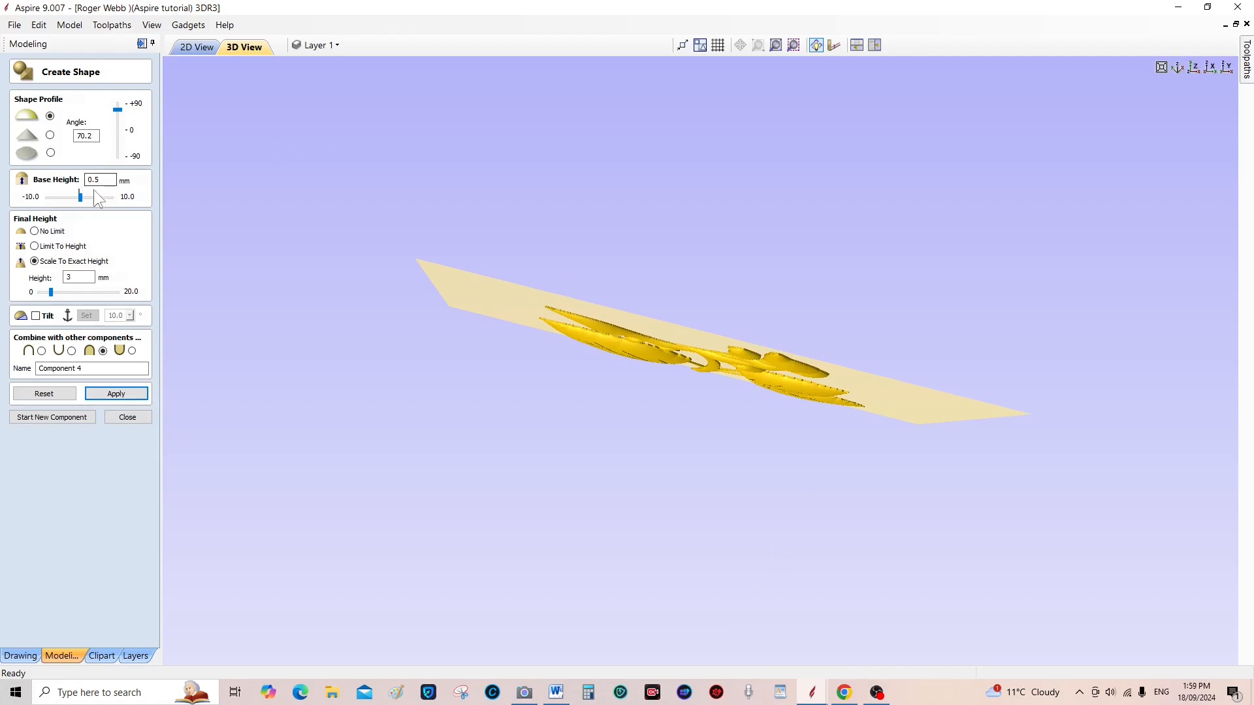
mouse_move(776, 378)
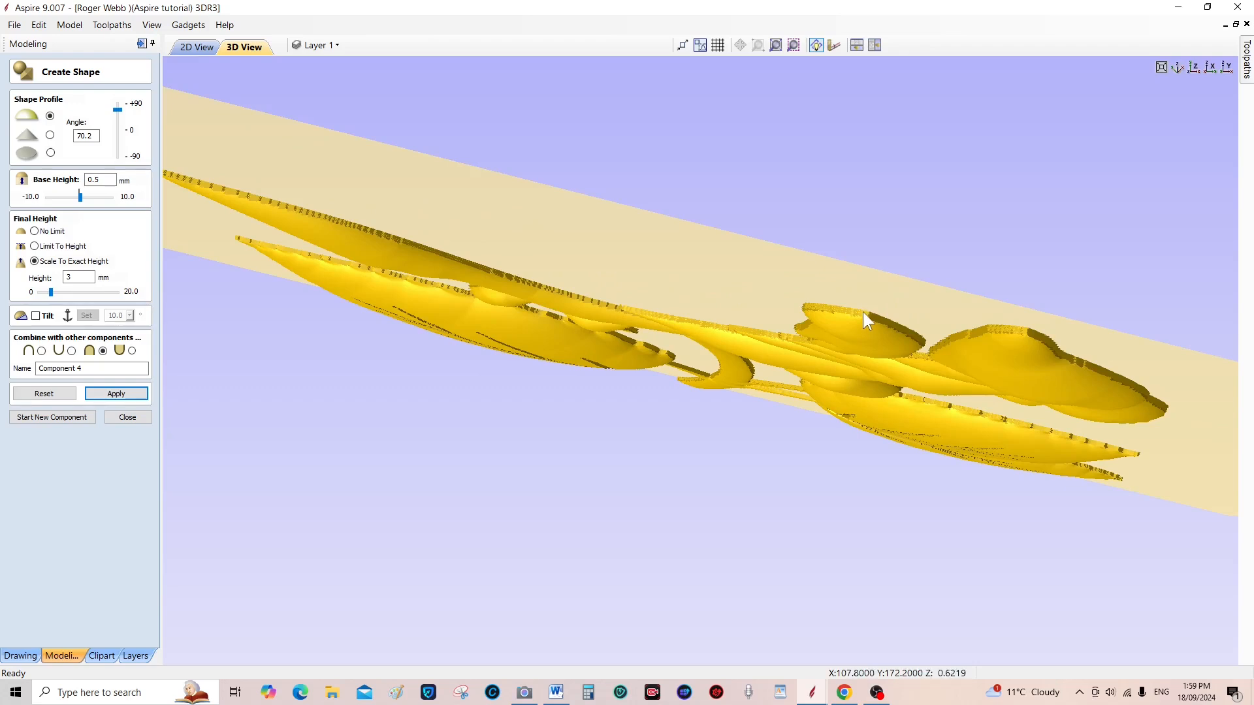
mouse_move(940, 332)
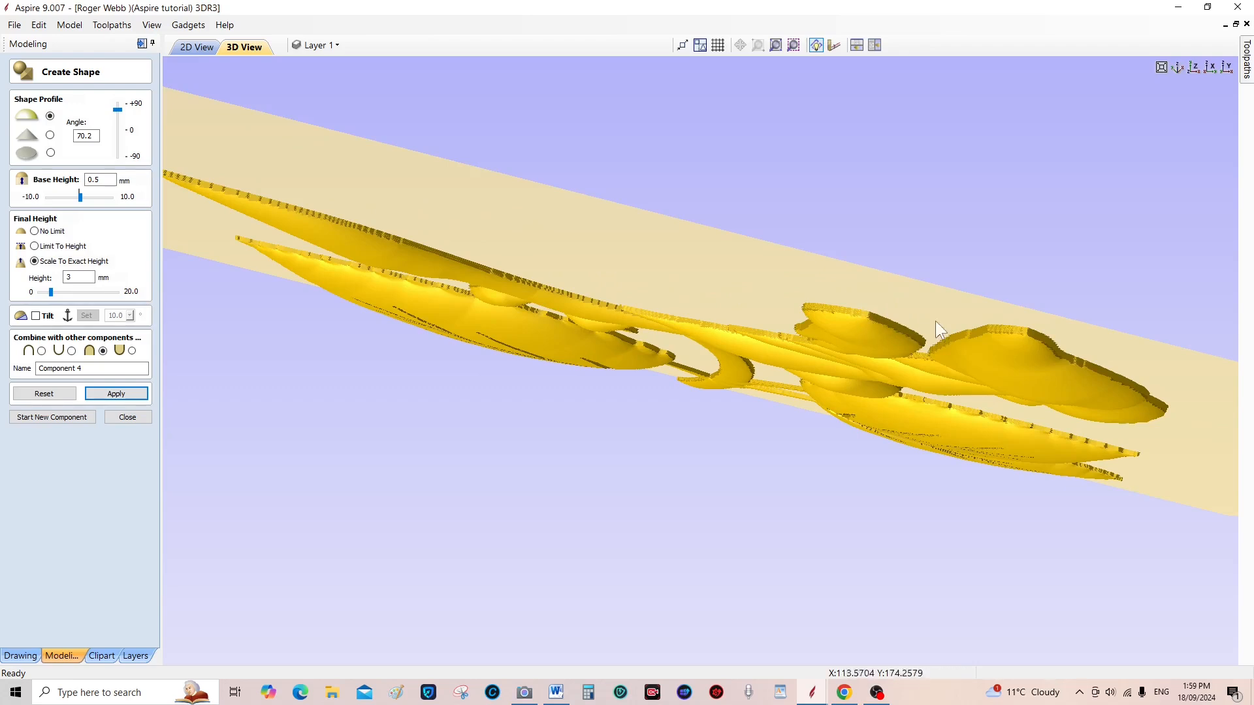
mouse_move(866, 336)
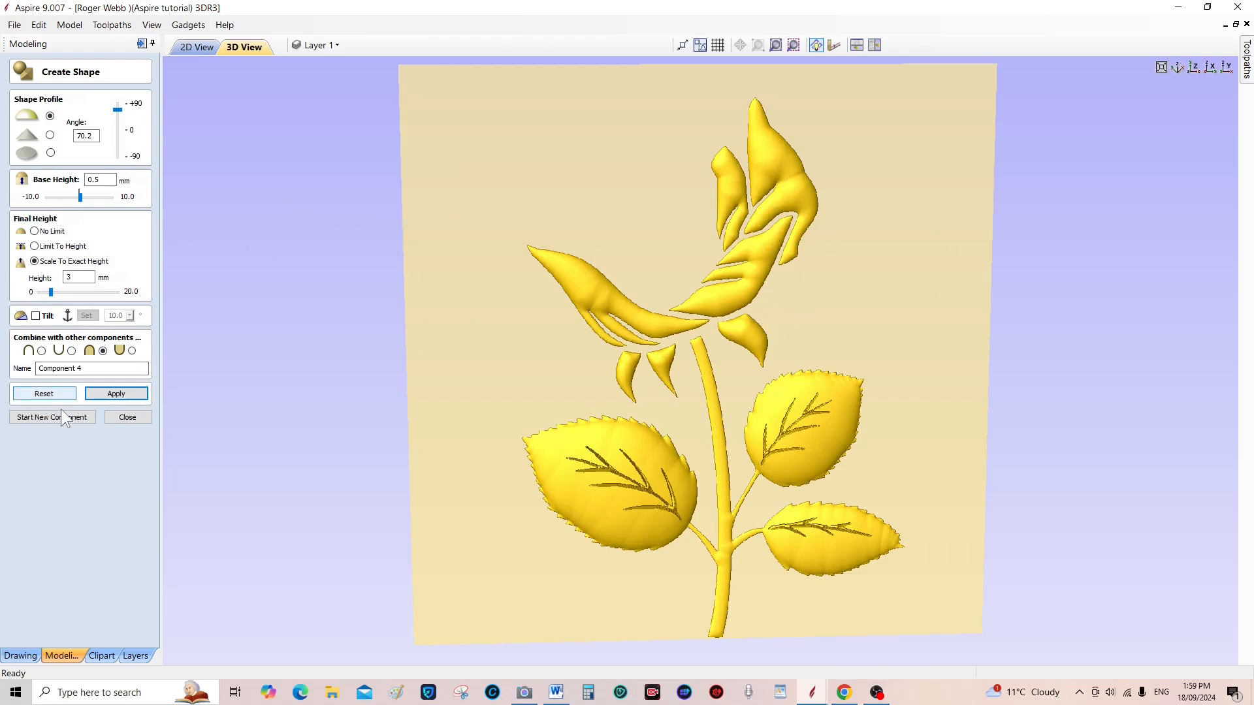
left_click(196, 47)
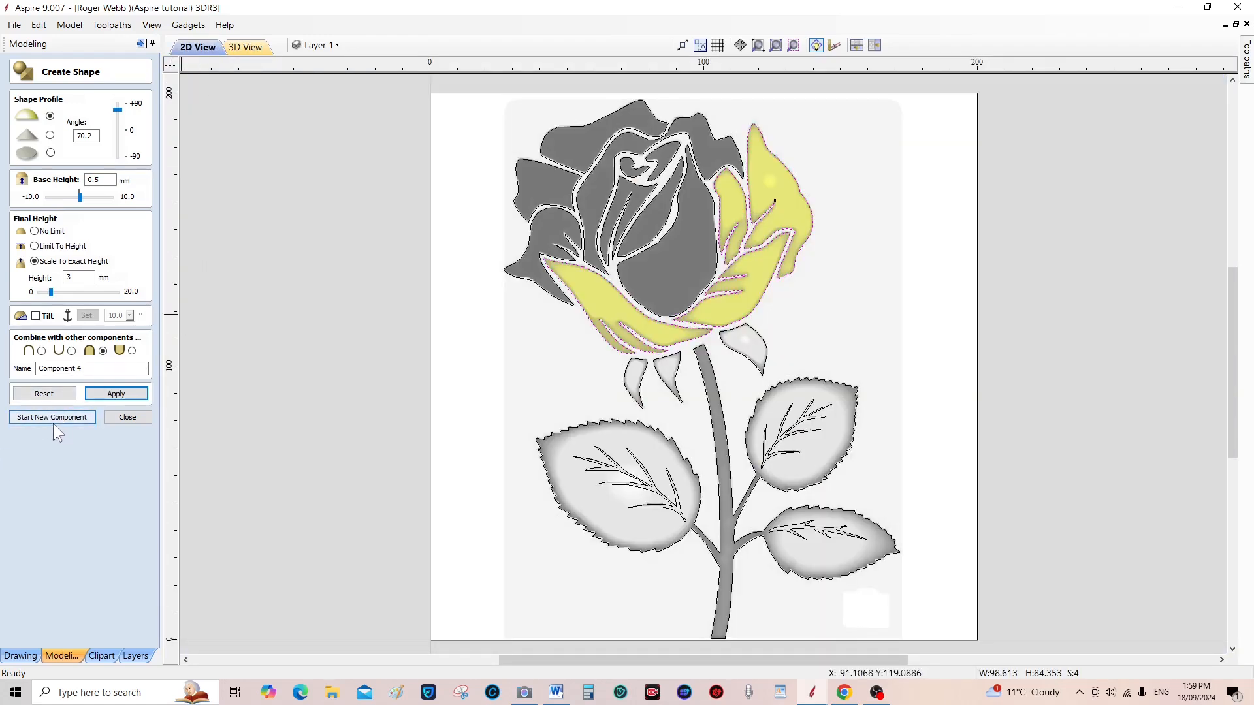
Start a new component for the four rear petals at 2.5 mm height and apply
left_click(51, 417)
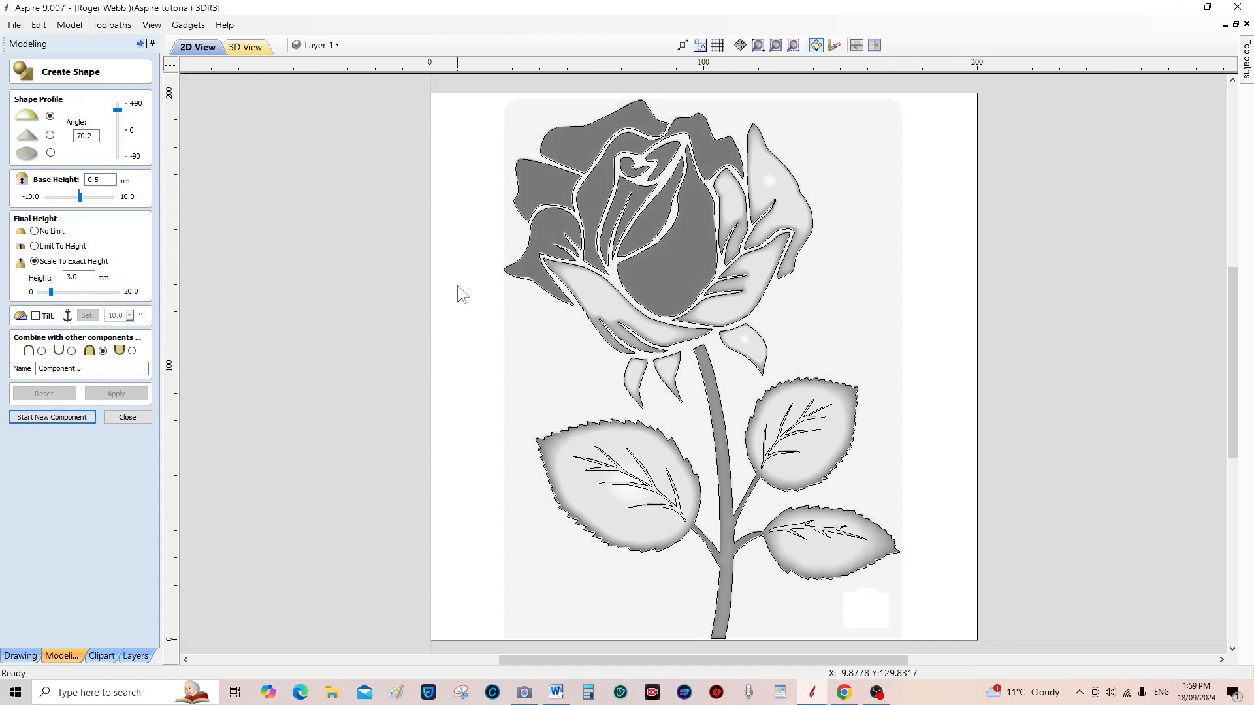
mouse_move(540, 236)
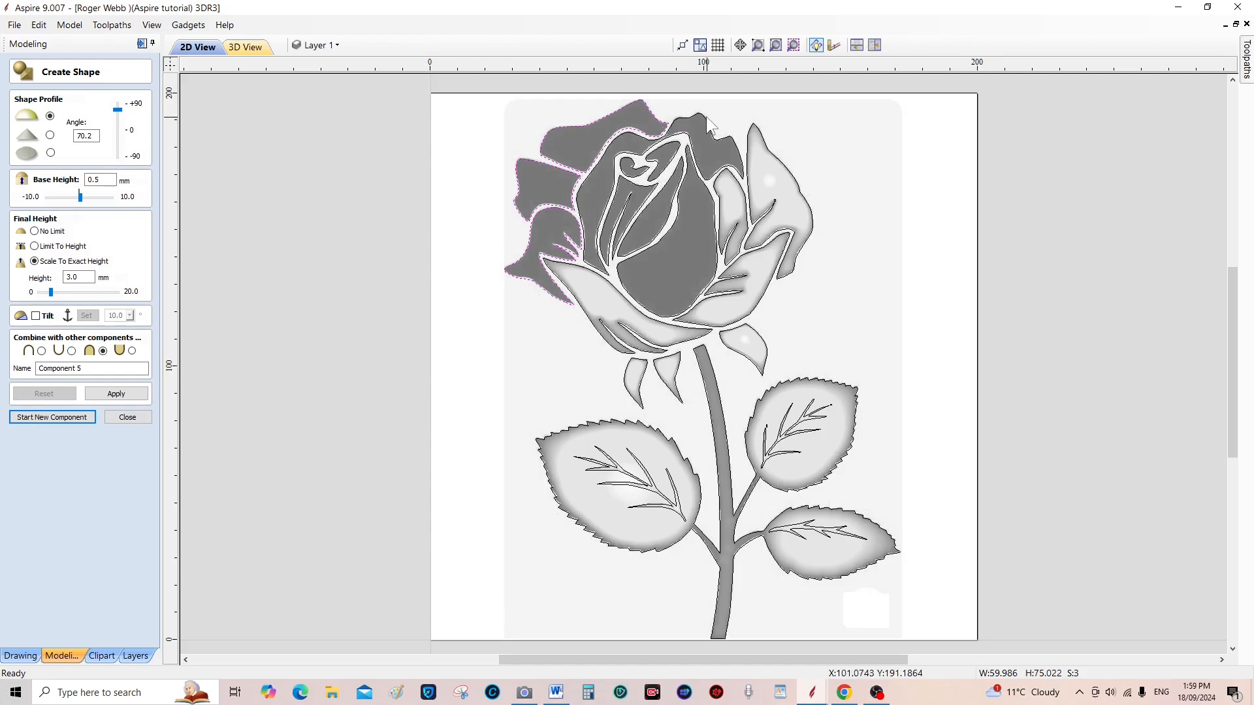
mouse_move(689, 140)
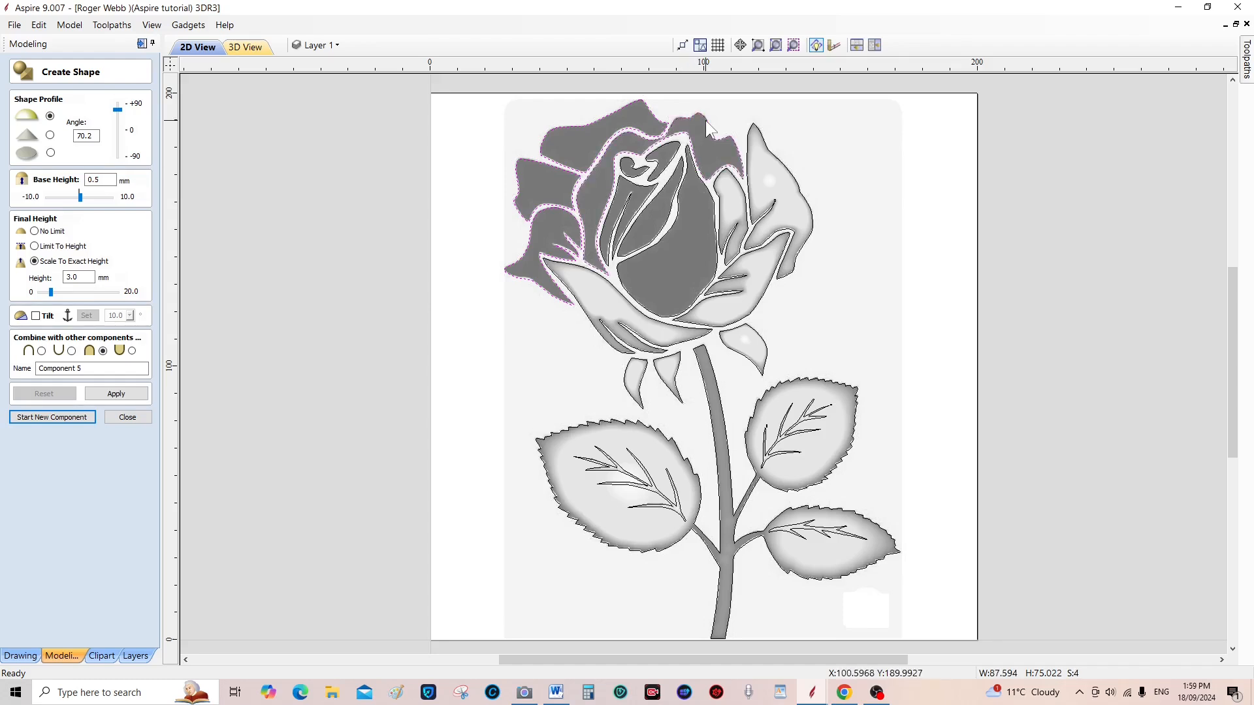
mouse_move(703, 130)
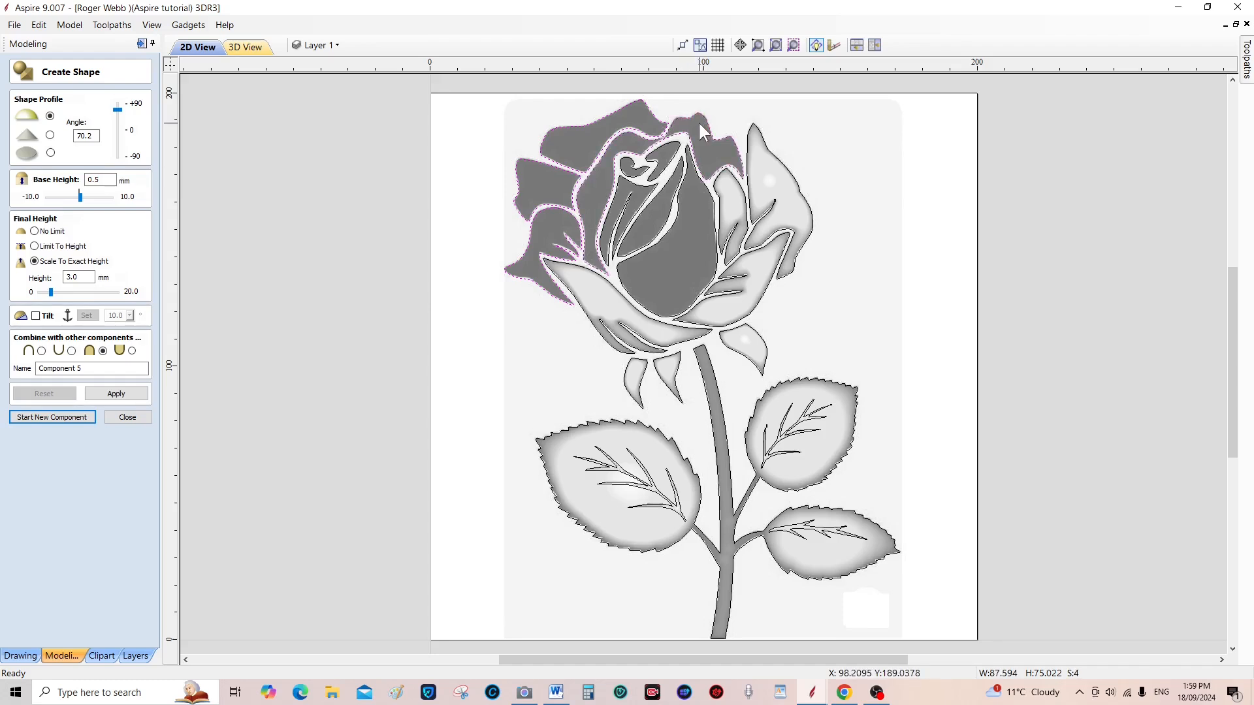
mouse_move(318, 308)
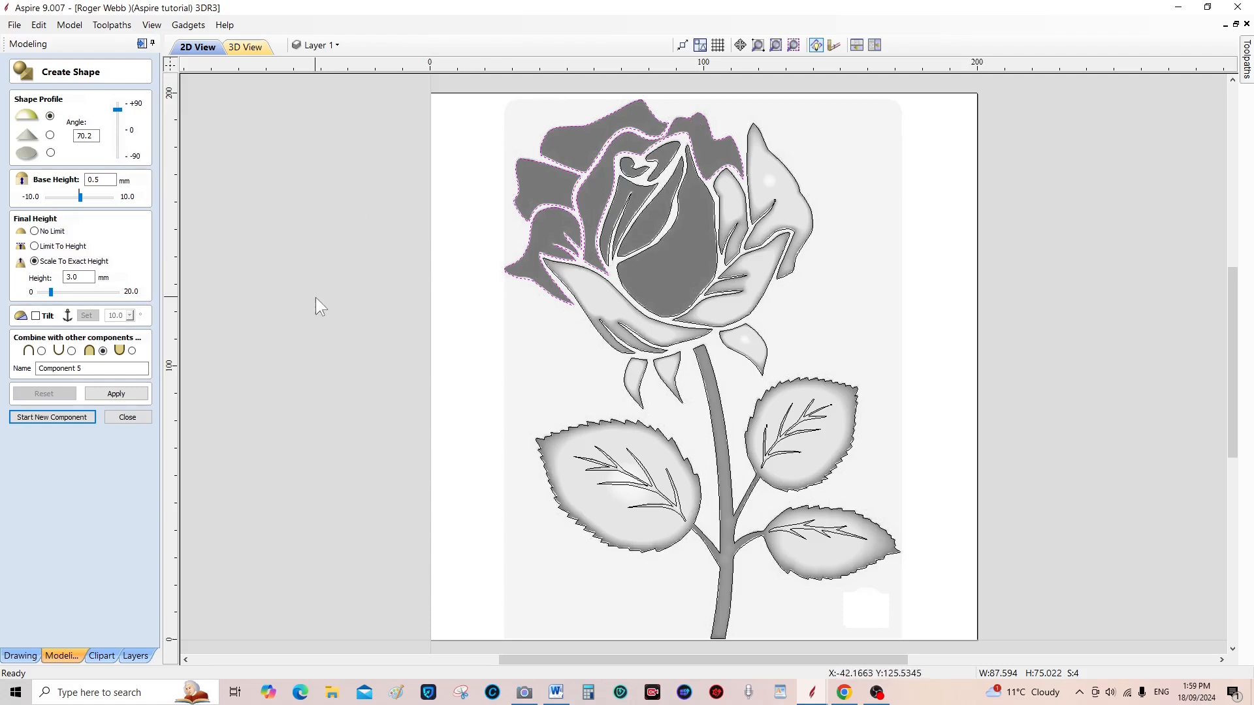
mouse_move(152, 307)
type("2.5")
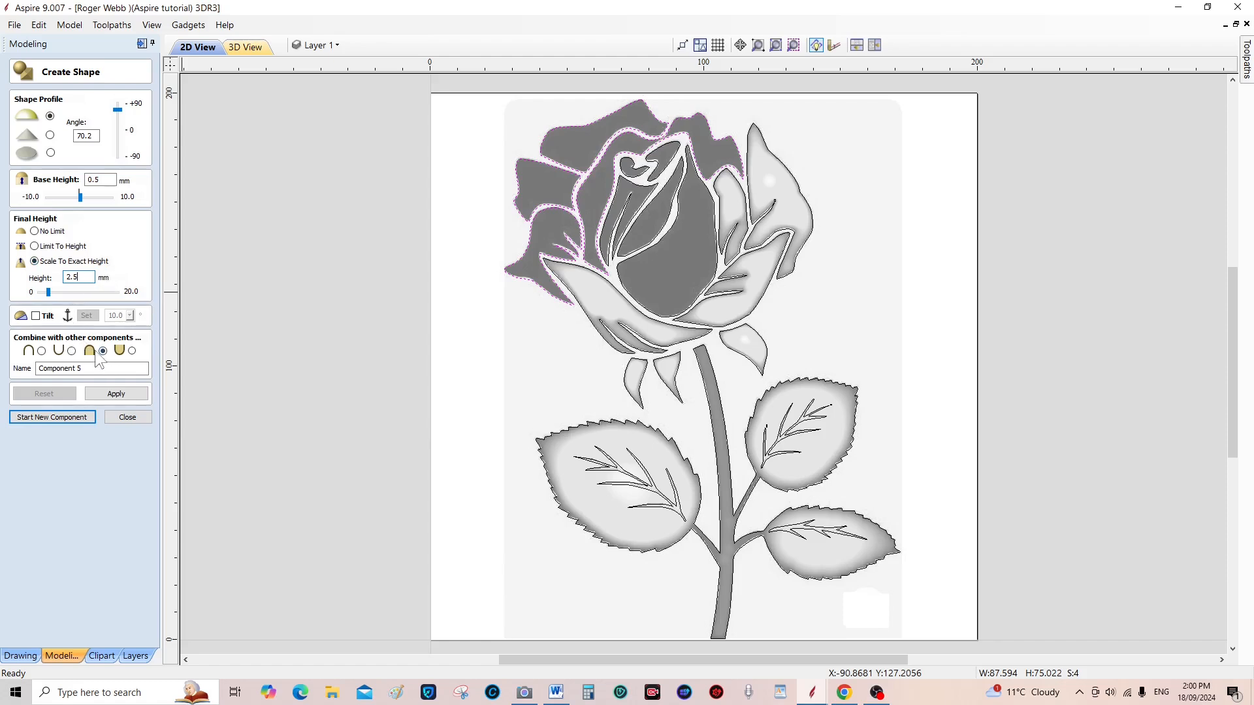
left_click(115, 393)
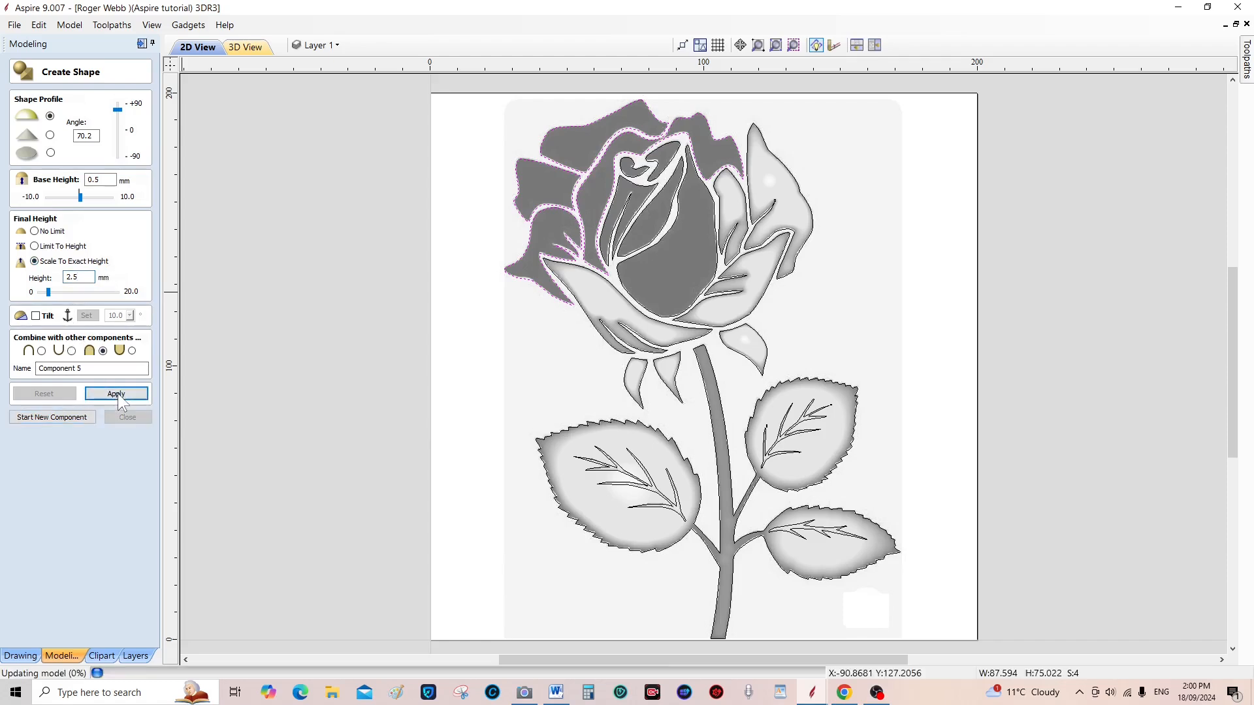
left_click(116, 393)
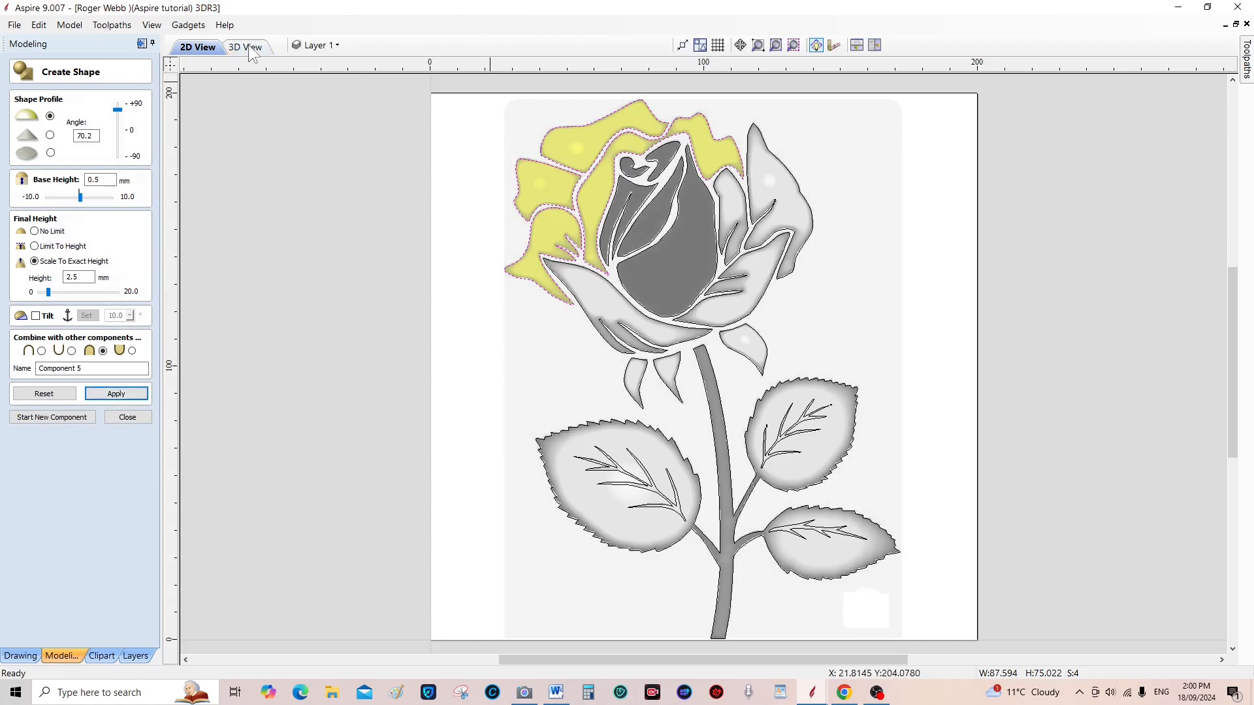
Check the raised outer petals in 3D, then start Component 6 for the bud
left_click(243, 47)
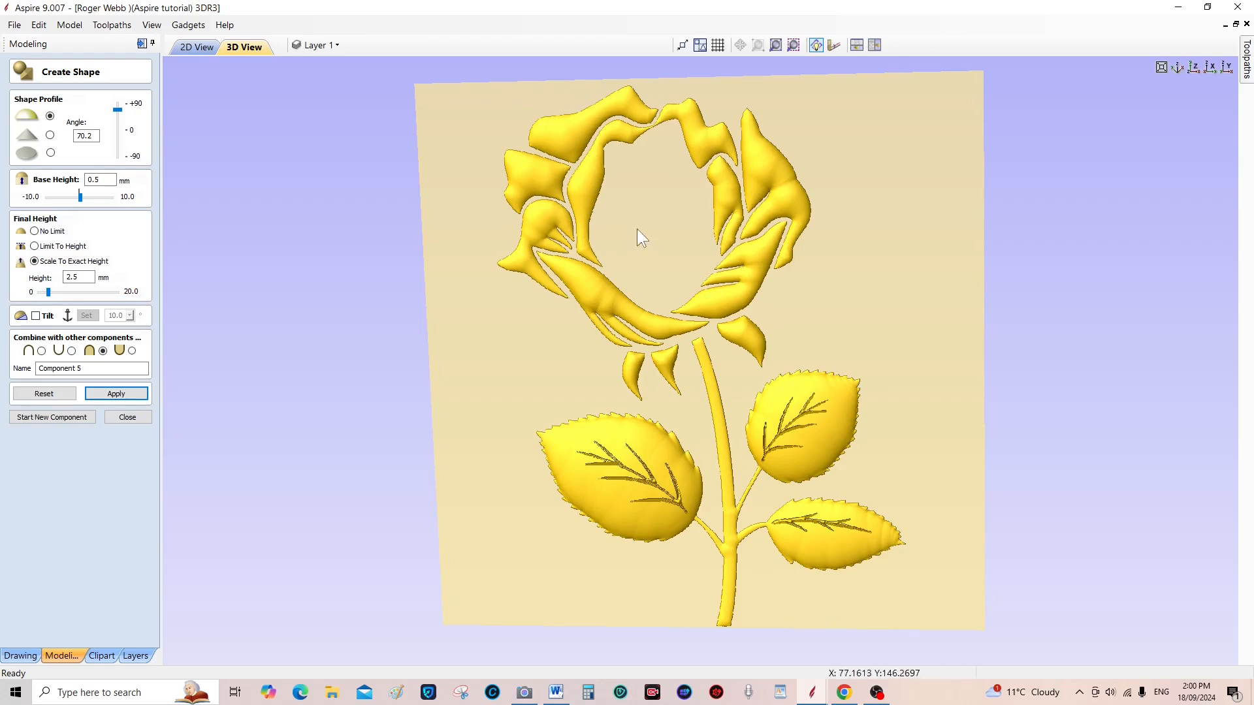
mouse_move(229, 345)
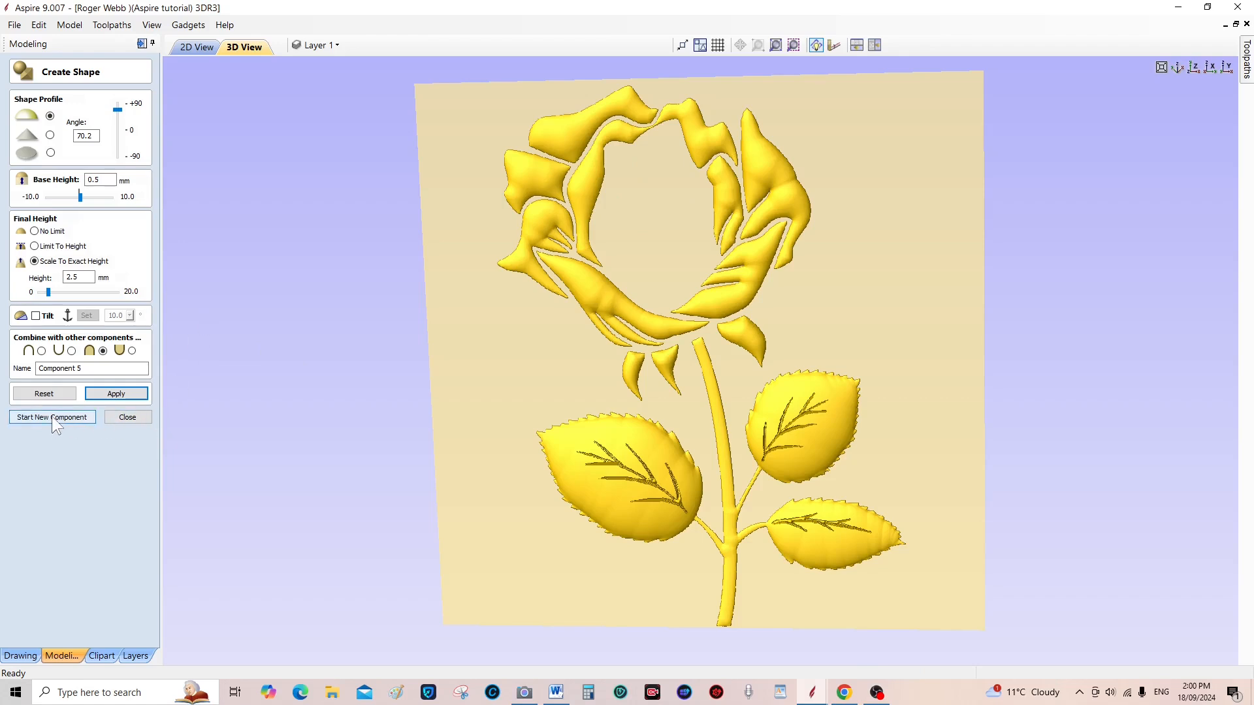
left_click(51, 417)
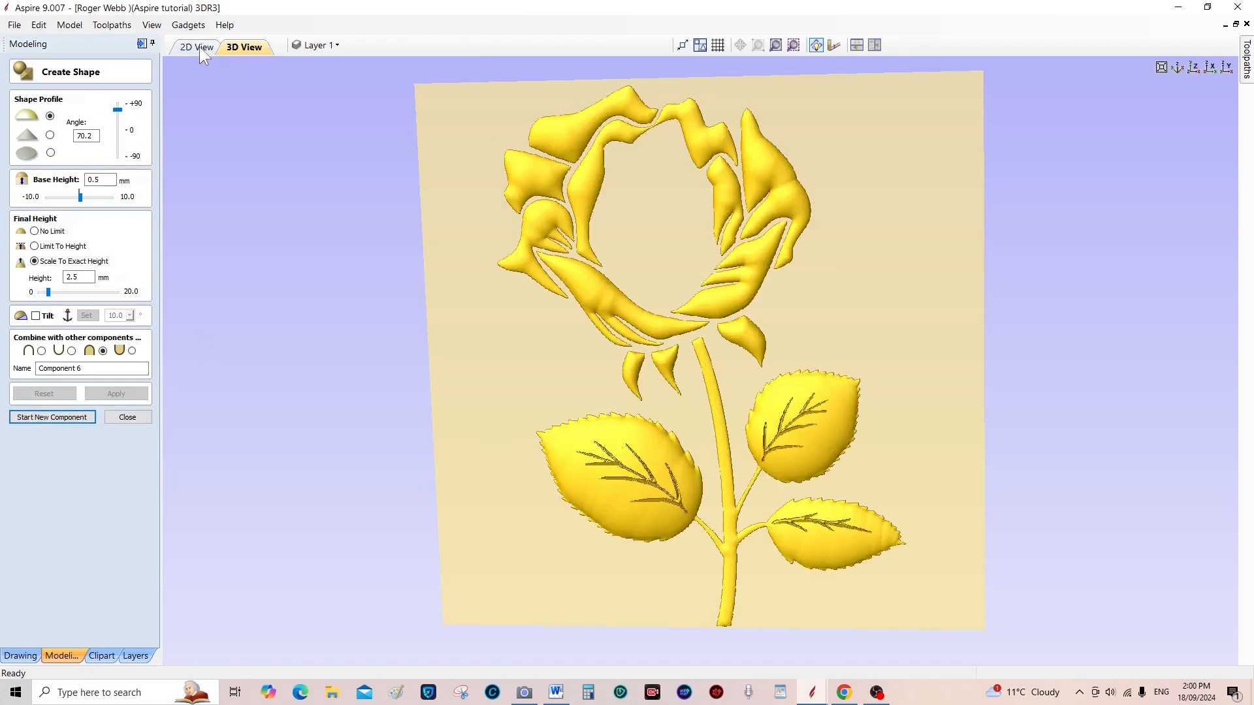
Shape the centre bud with an 86.4° angle and 5.5 mm height, then apply it
left_click(196, 46)
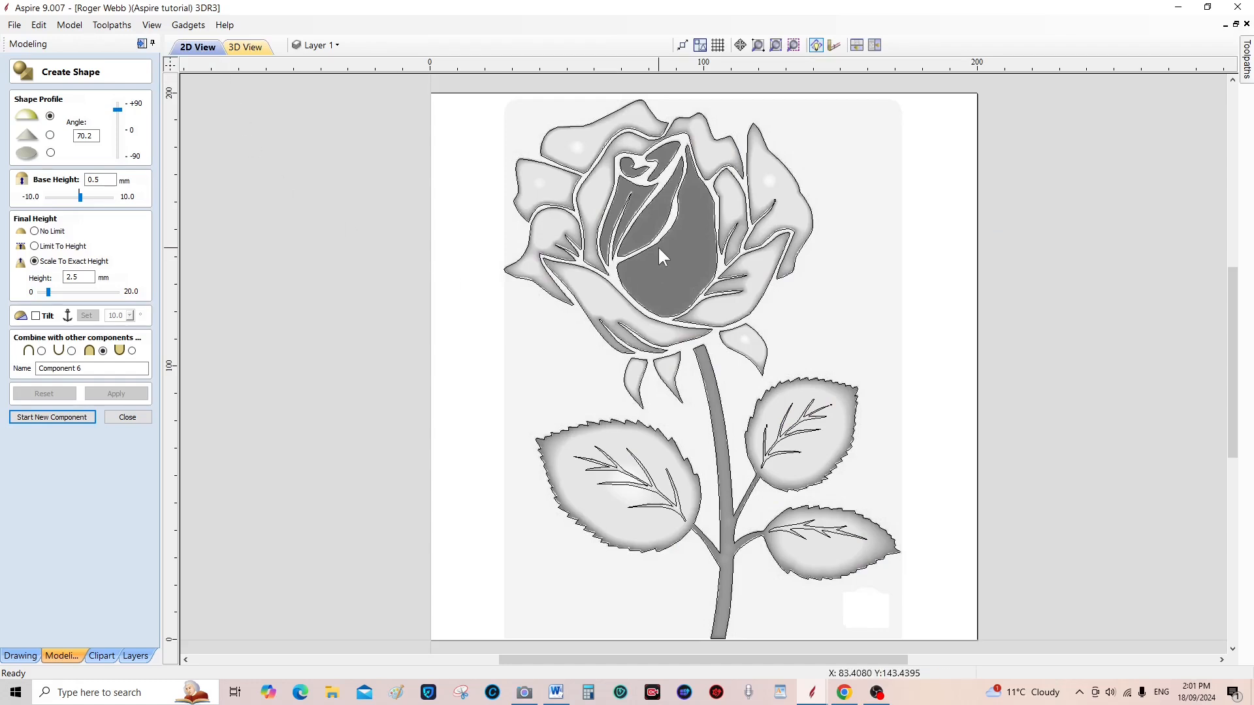
mouse_move(666, 245)
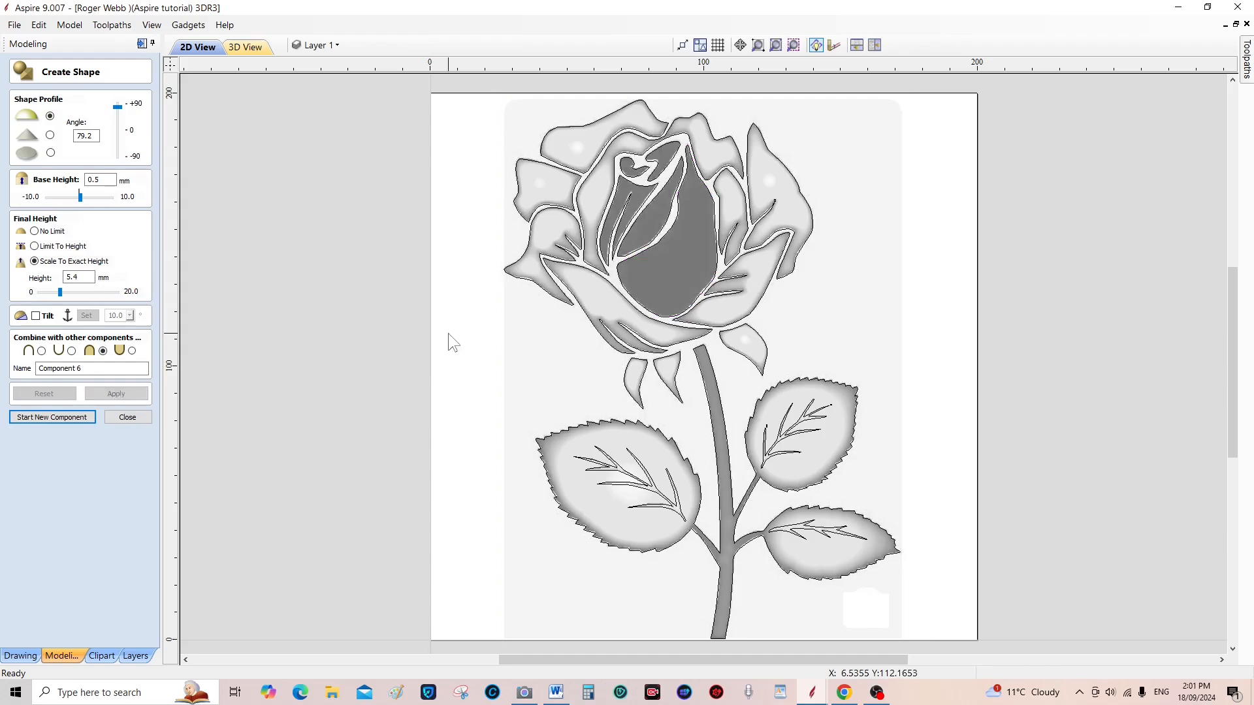
left_click(719, 275)
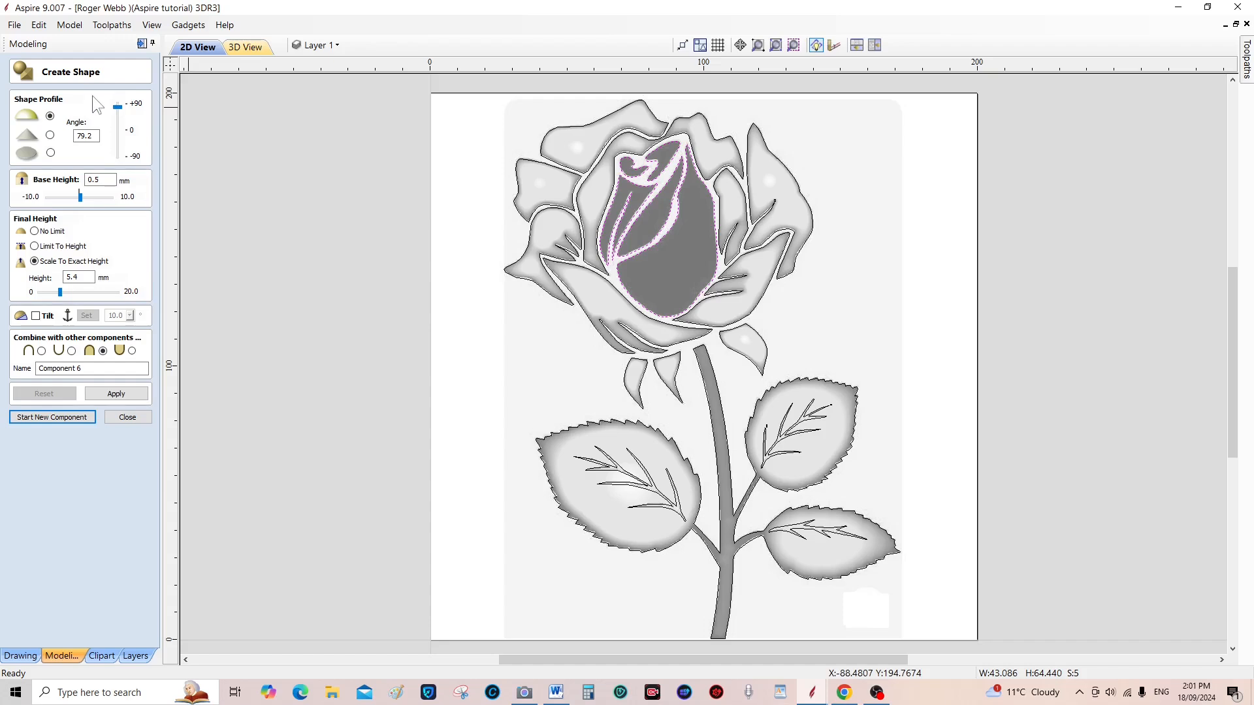
left_click_drag(118, 106, 117, 103)
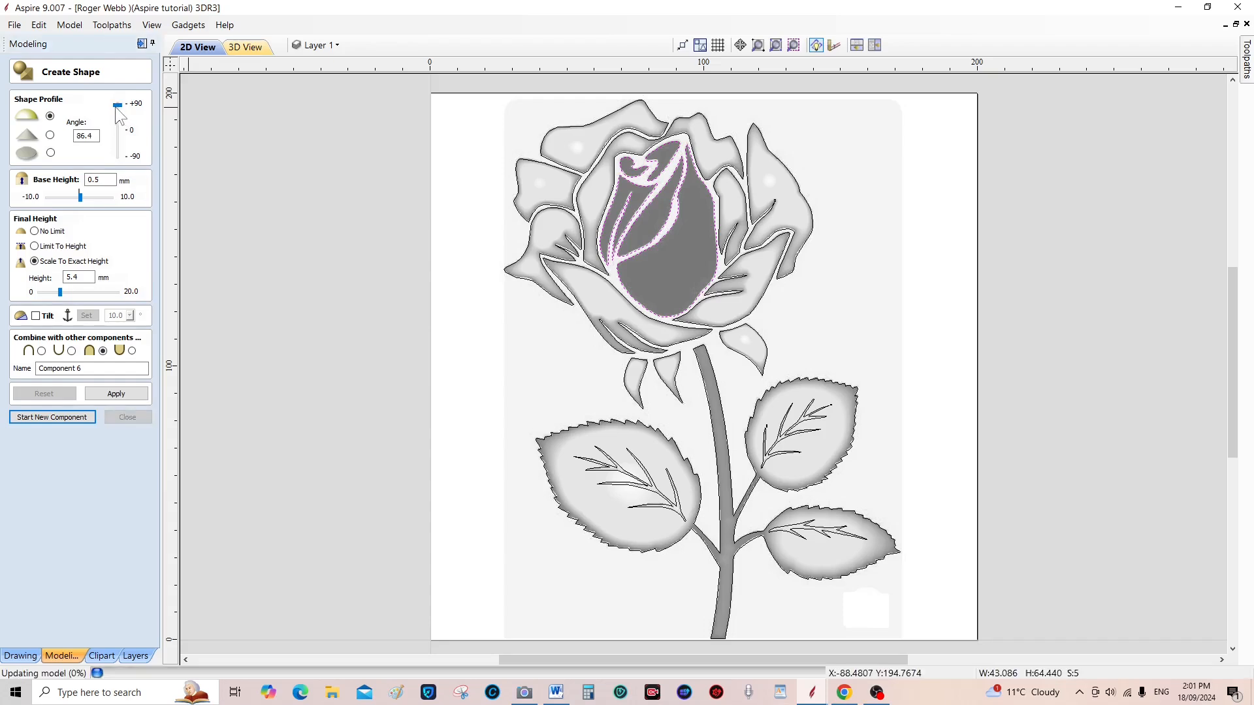
left_click(116, 393)
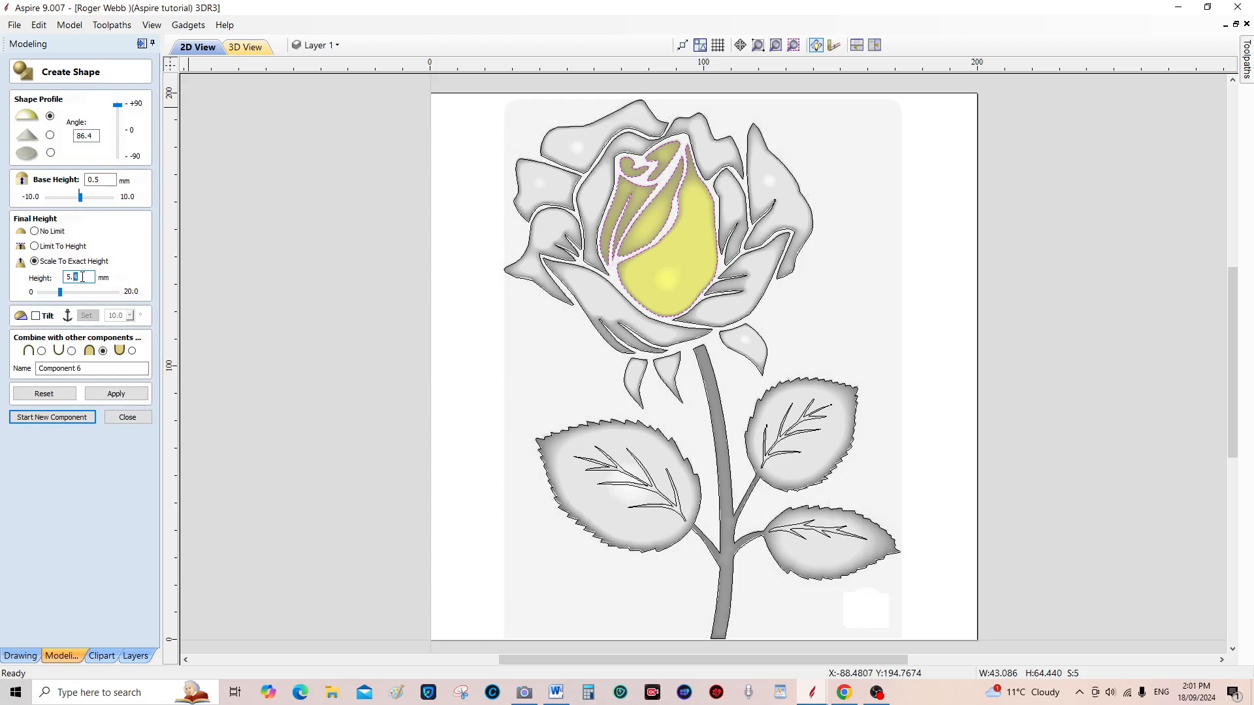
type("5.5")
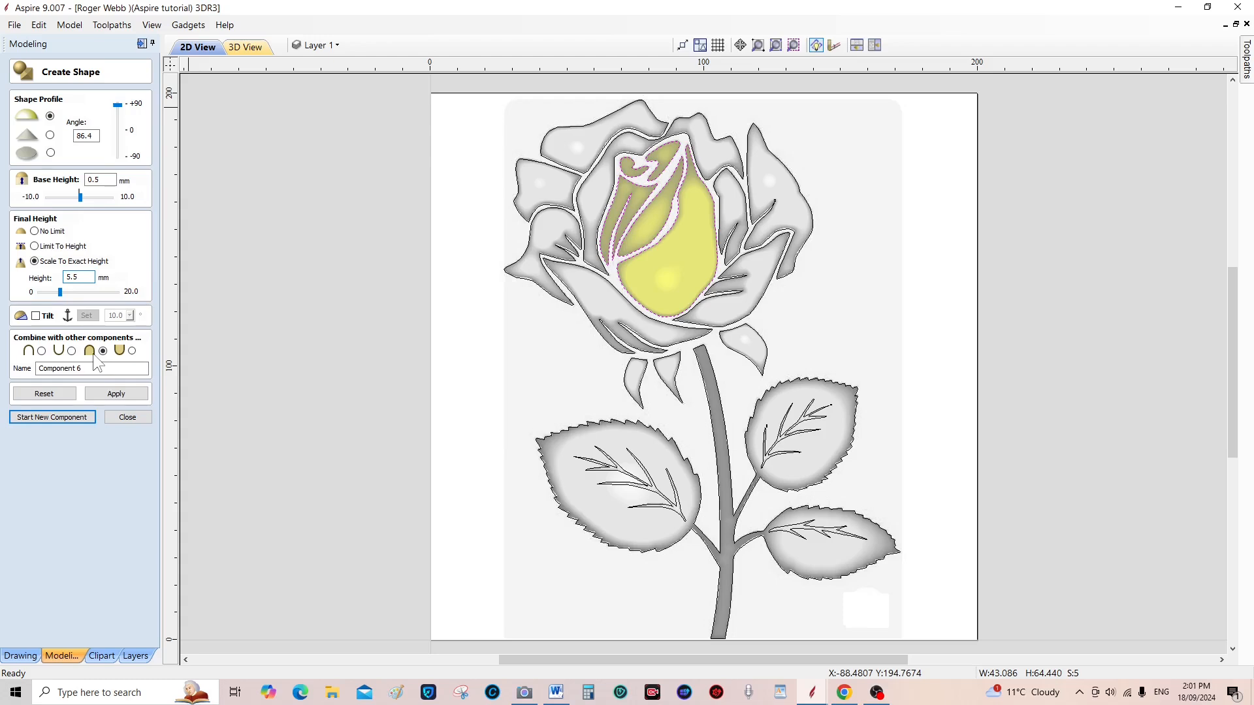
left_click(115, 393)
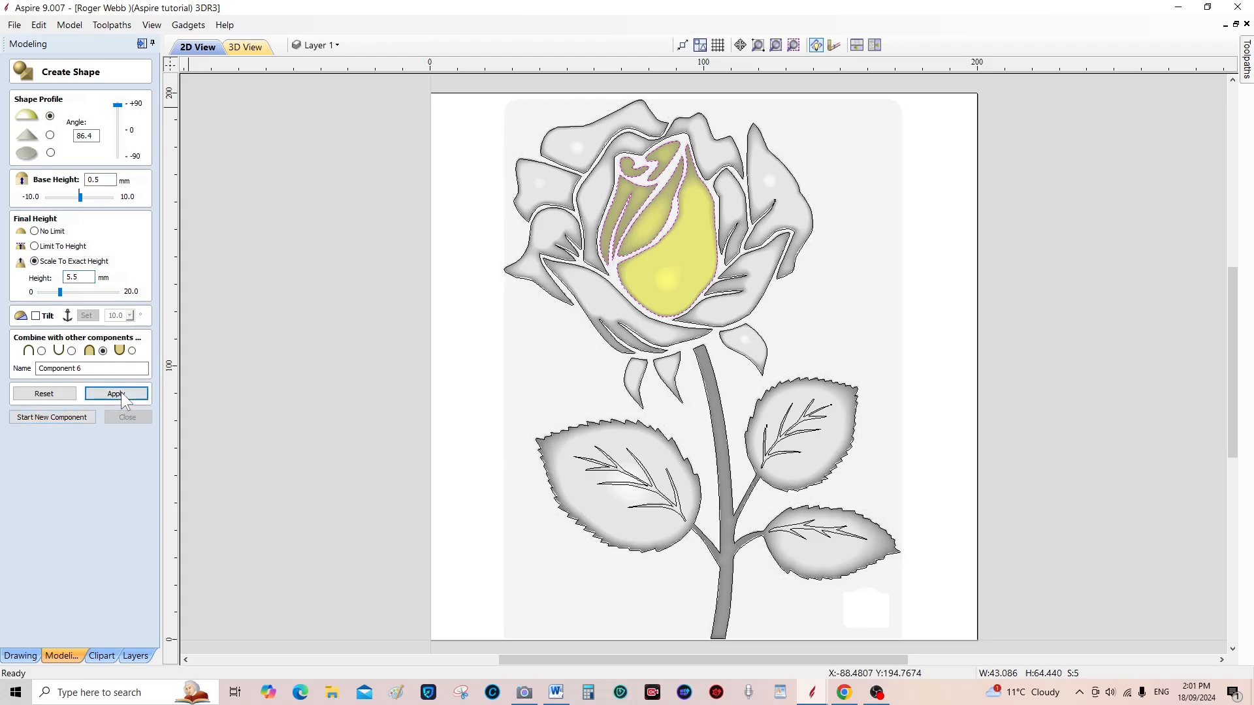
left_click(116, 393)
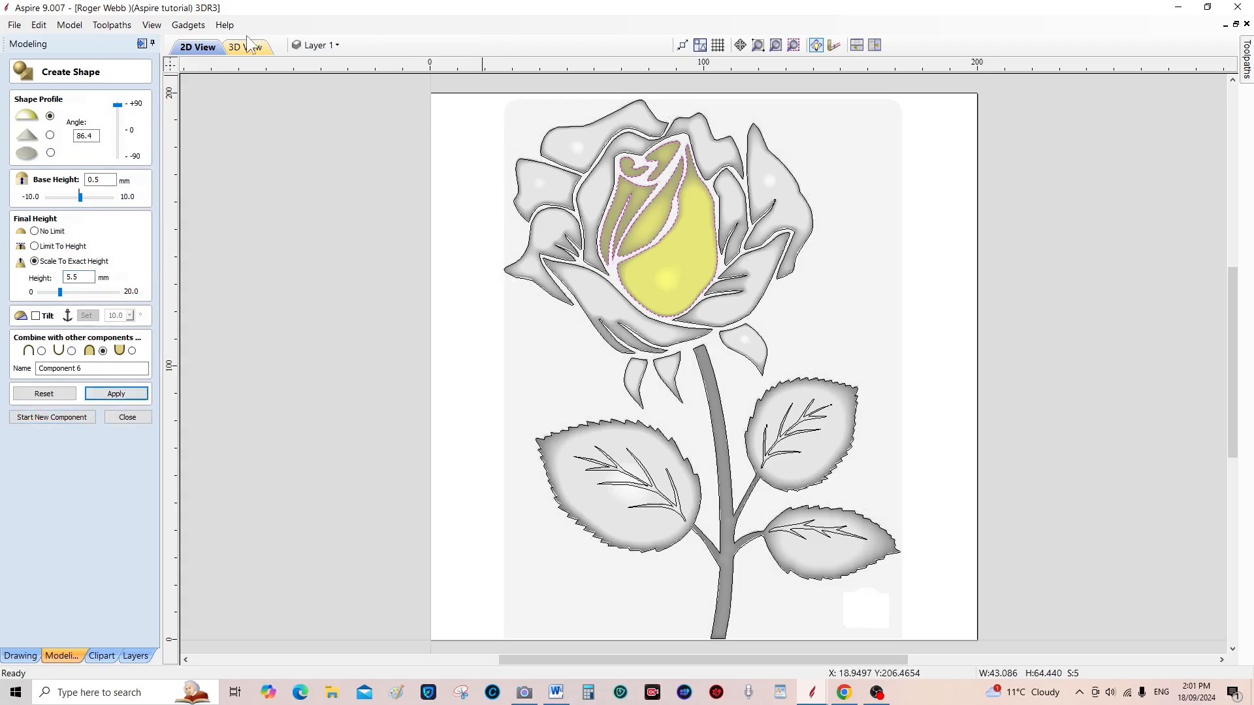
left_click(243, 46)
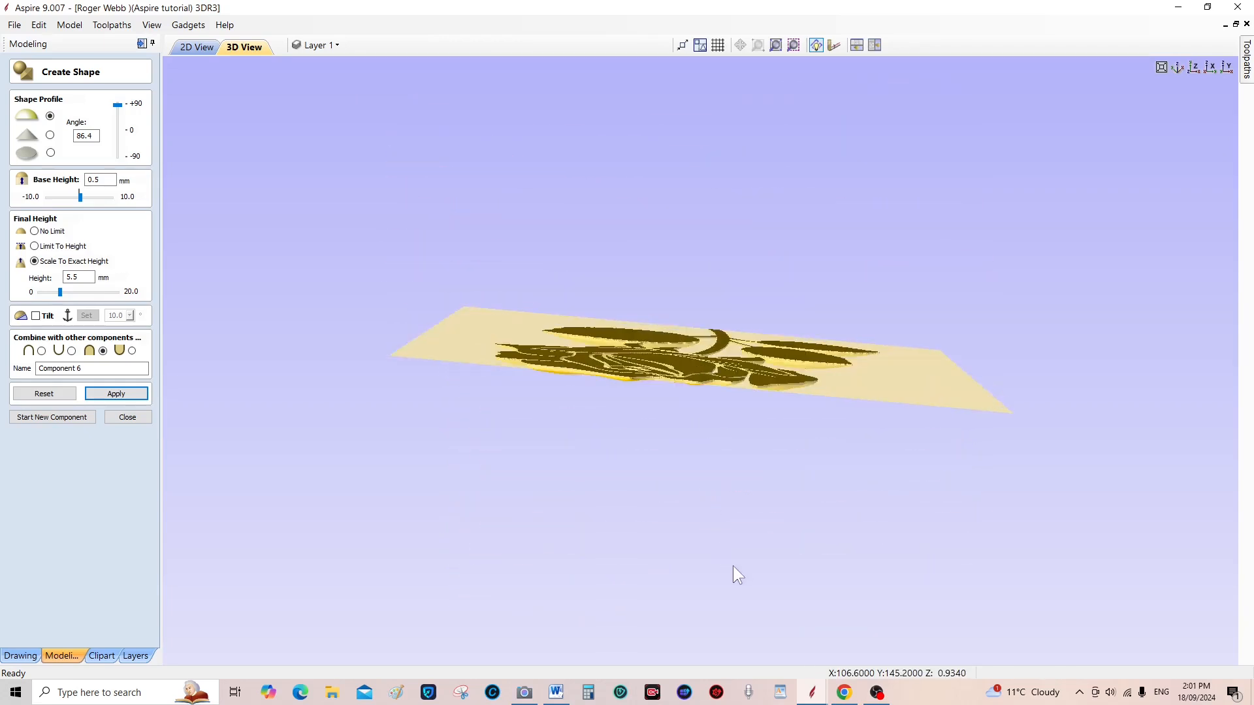
Inspect the tall centre bud among the petals, then return to the 2D drawing
left_click(116, 393)
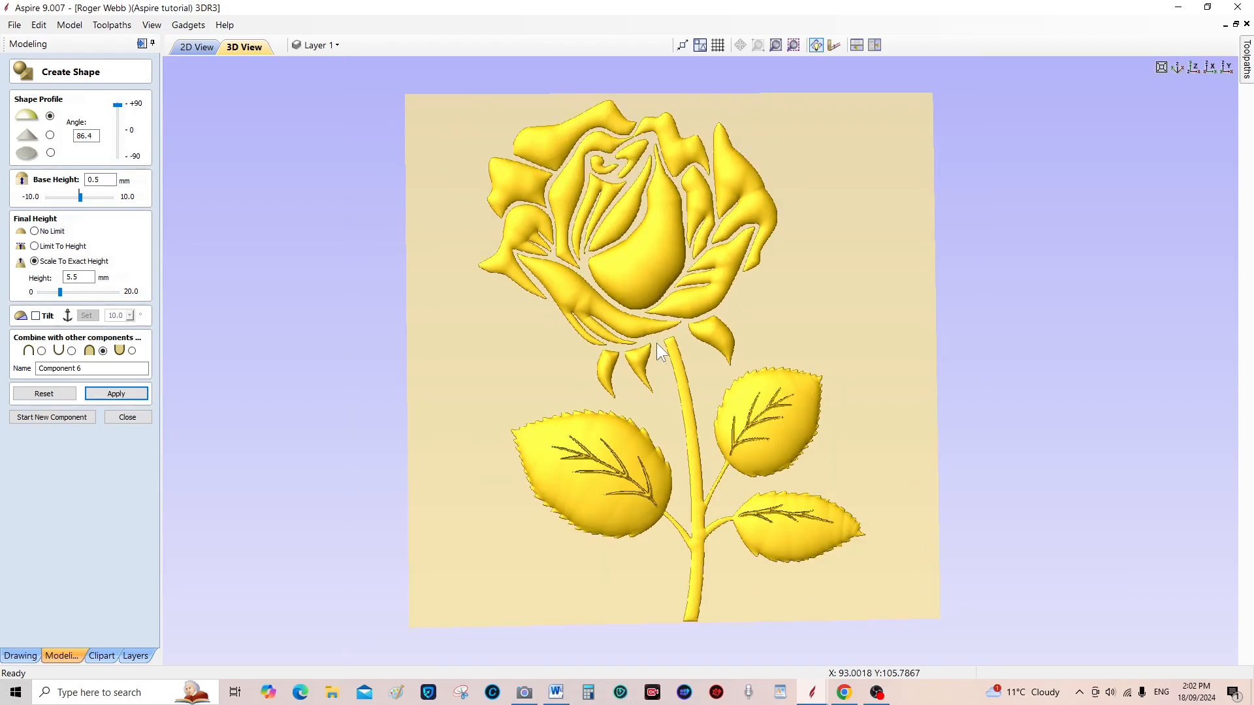
mouse_move(399, 126)
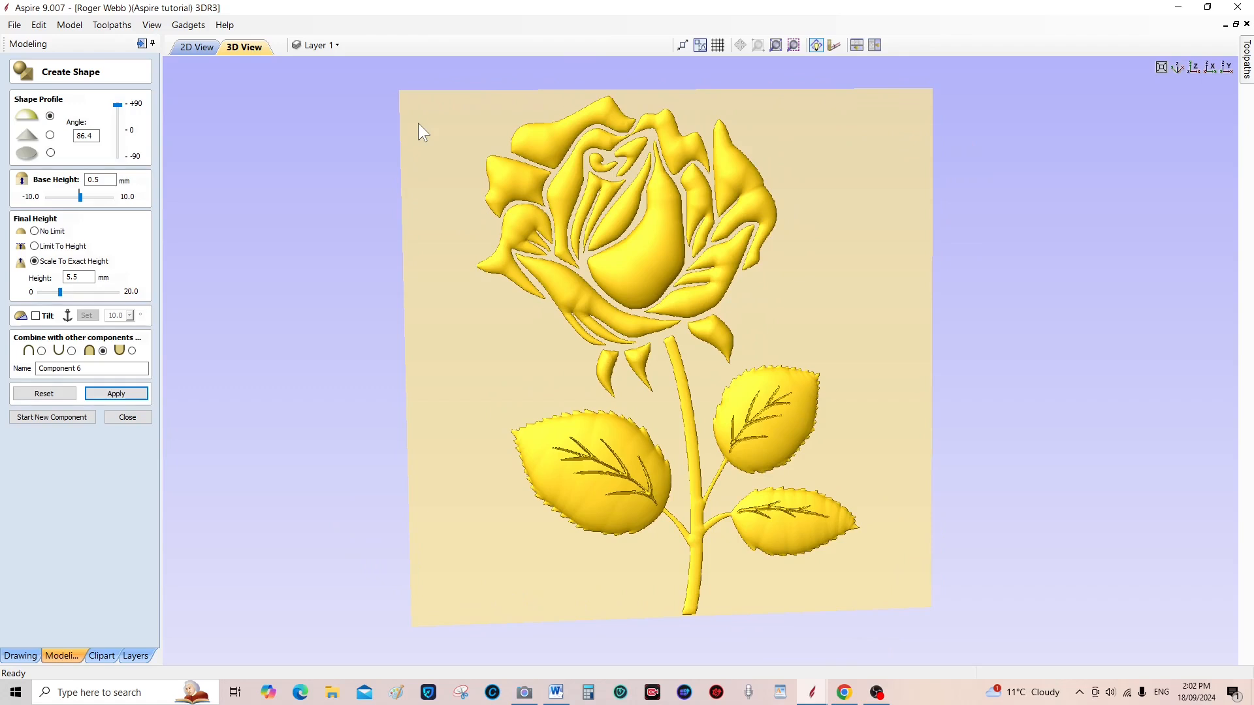
mouse_move(687, 229)
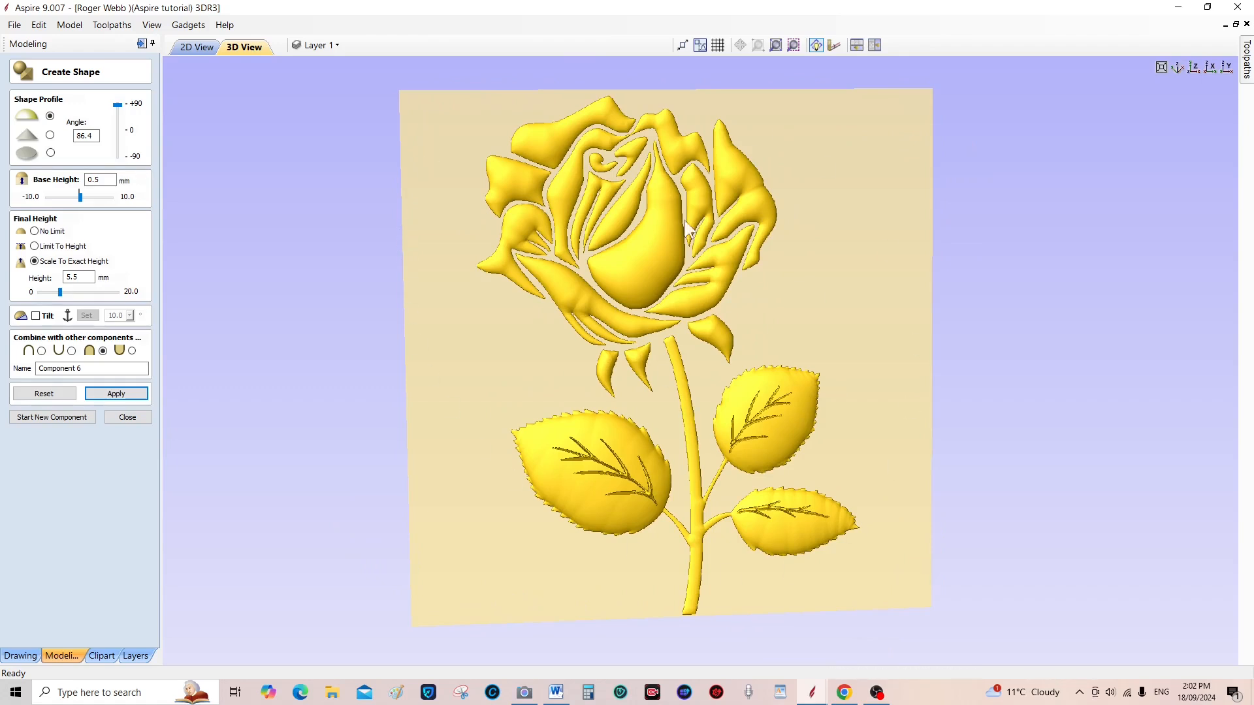
mouse_move(804, 336)
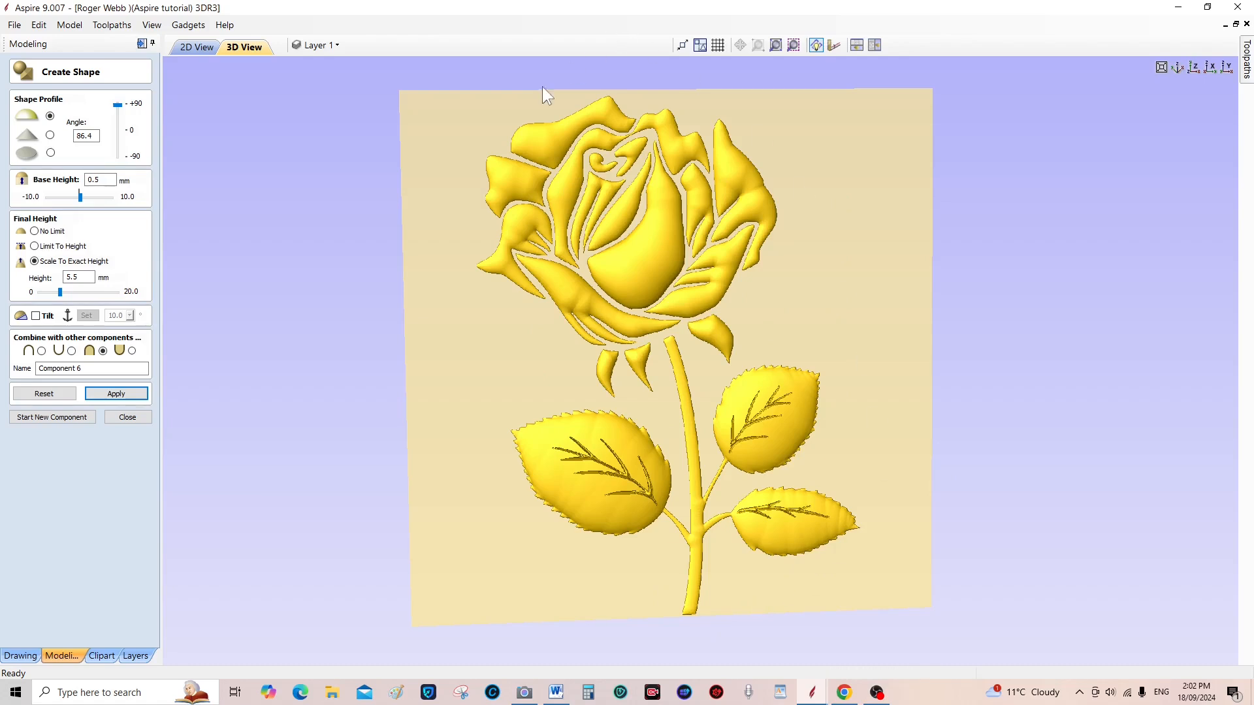
mouse_move(689, 551)
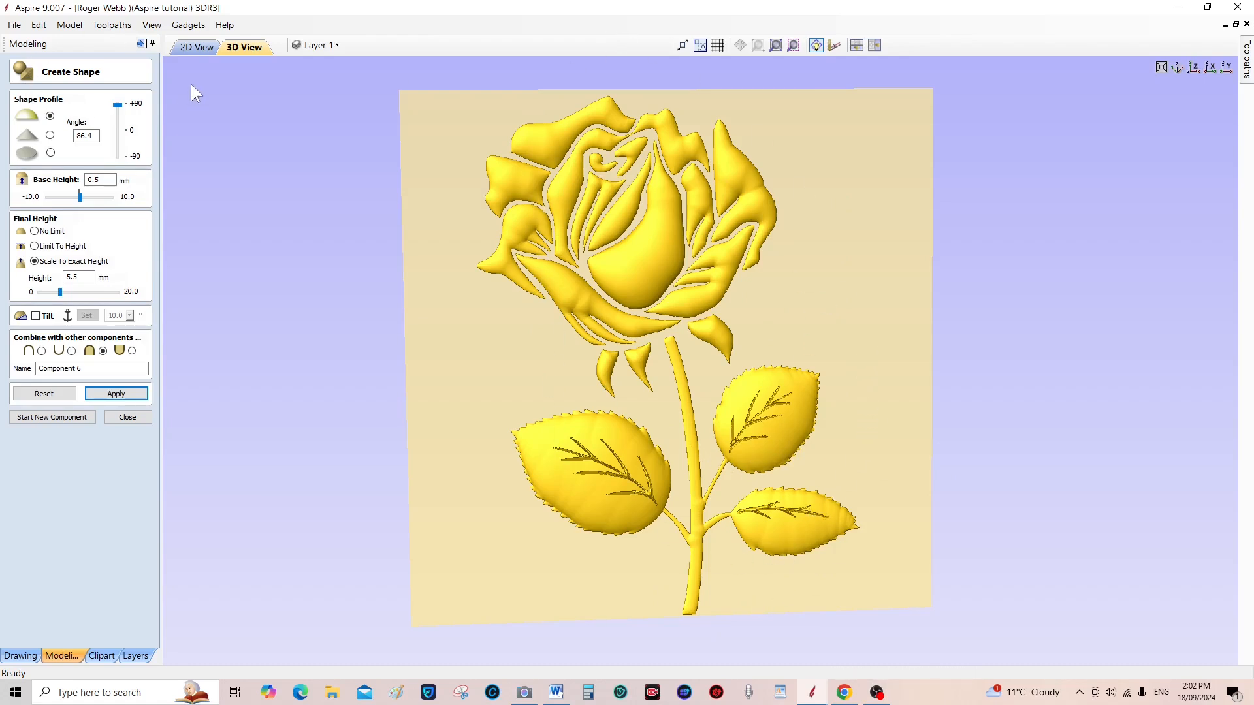
mouse_move(823, 276)
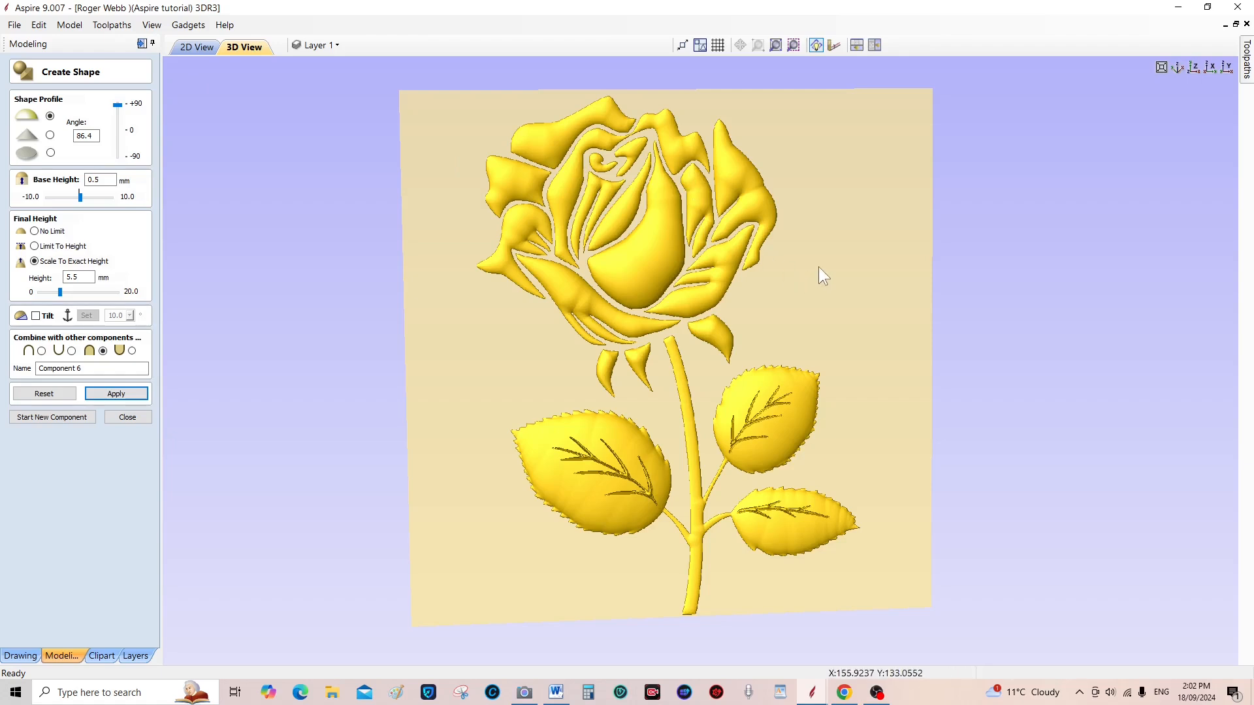
mouse_move(833, 243)
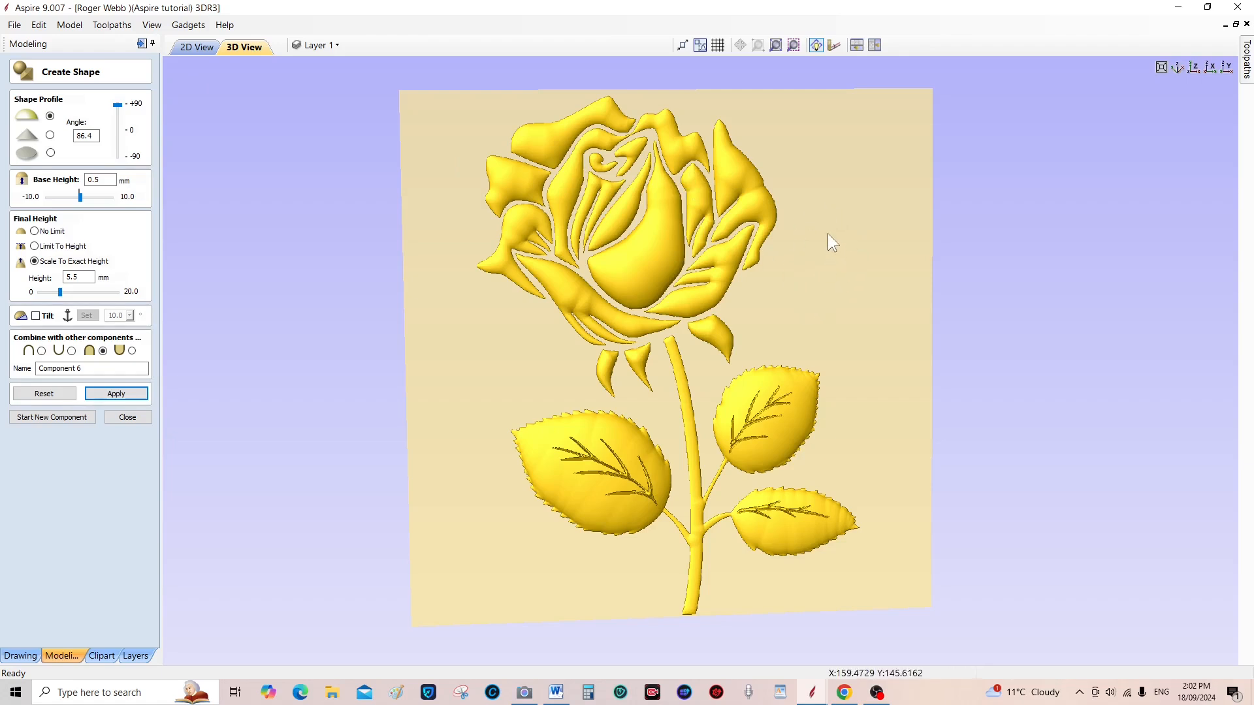
mouse_move(827, 247)
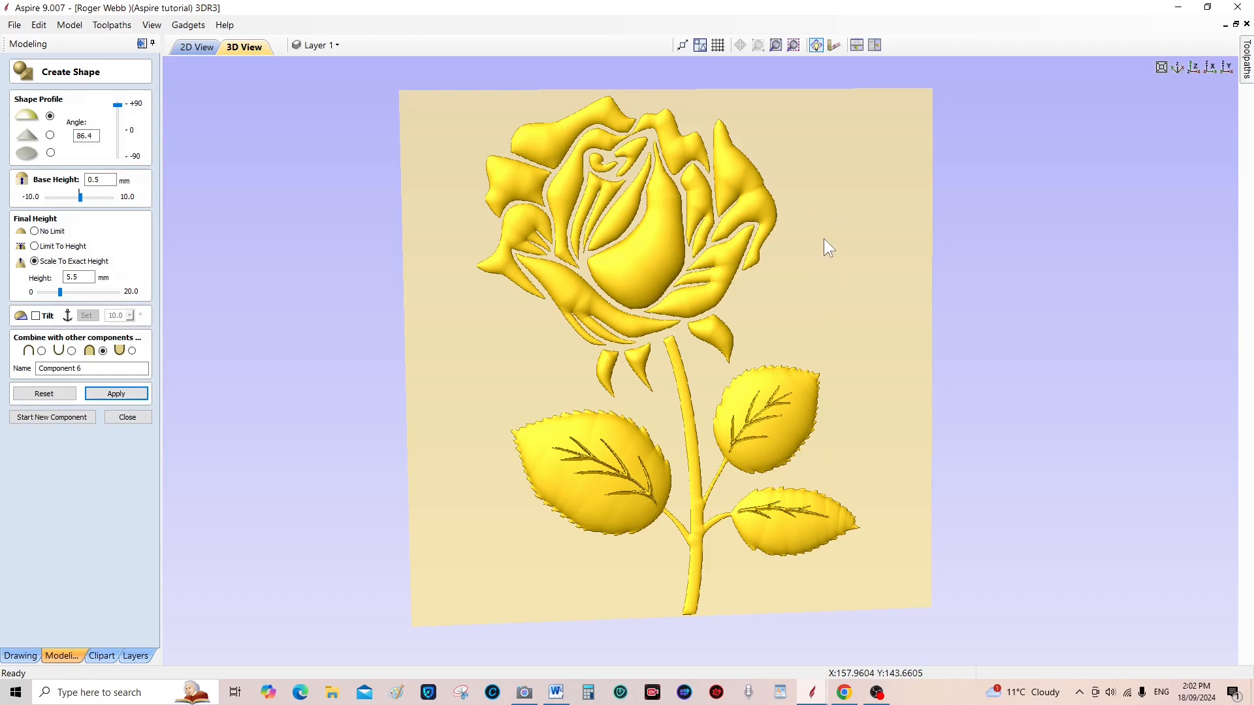
mouse_move(850, 243)
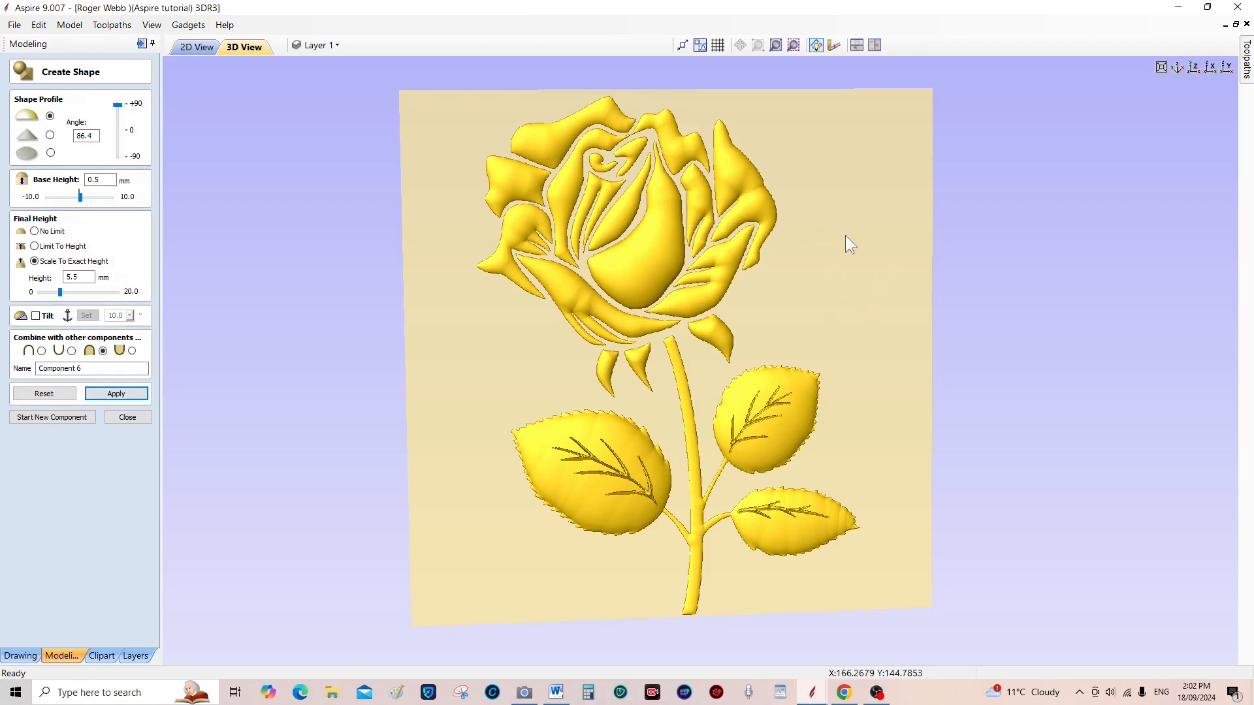
mouse_move(609, 487)
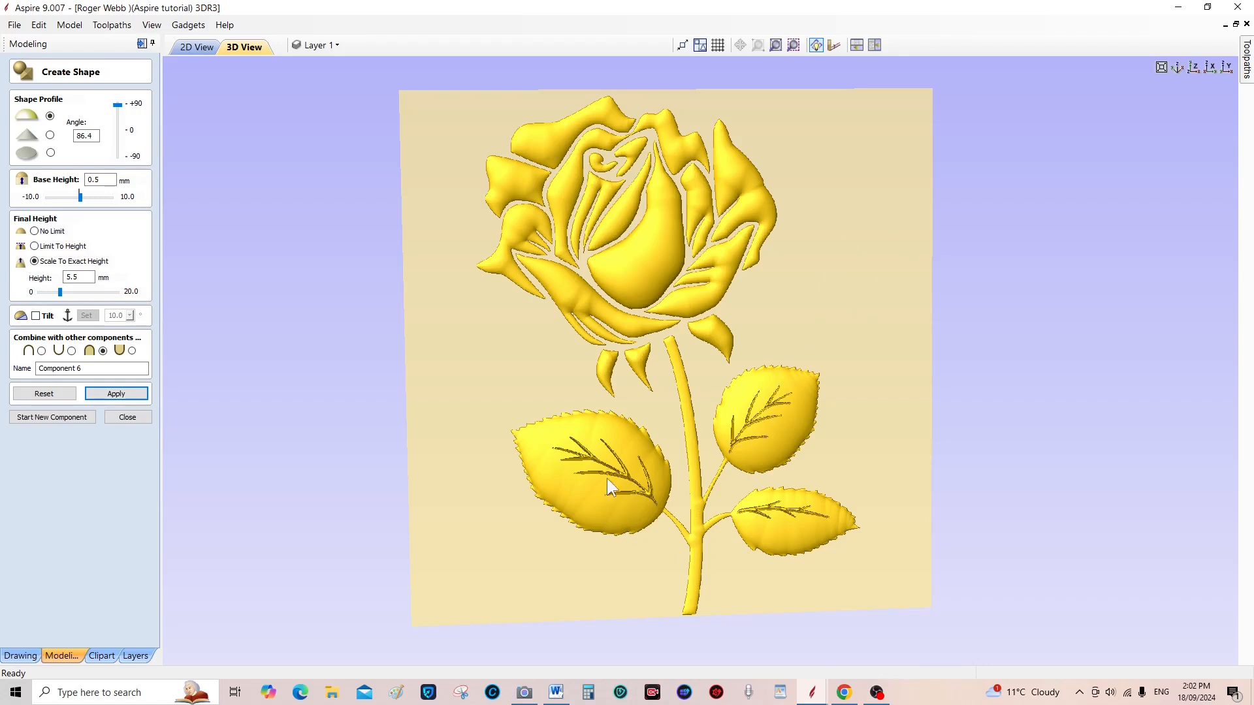
mouse_move(724, 214)
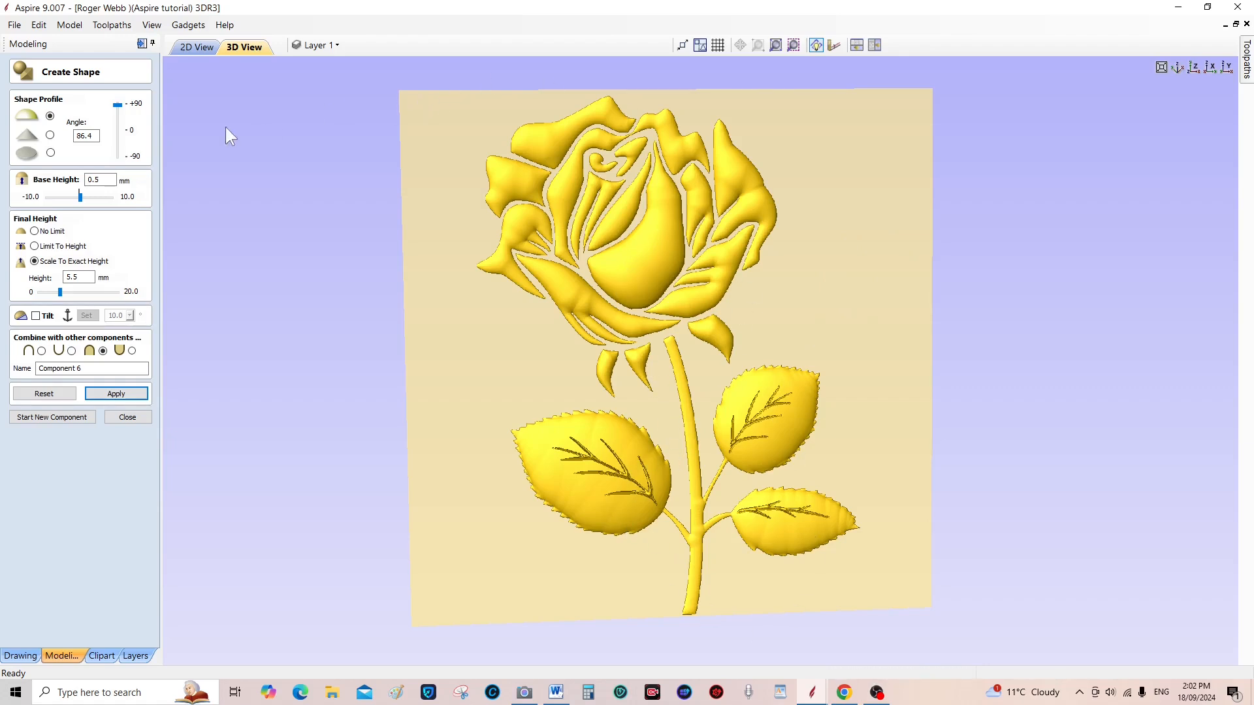
mouse_move(324, 126)
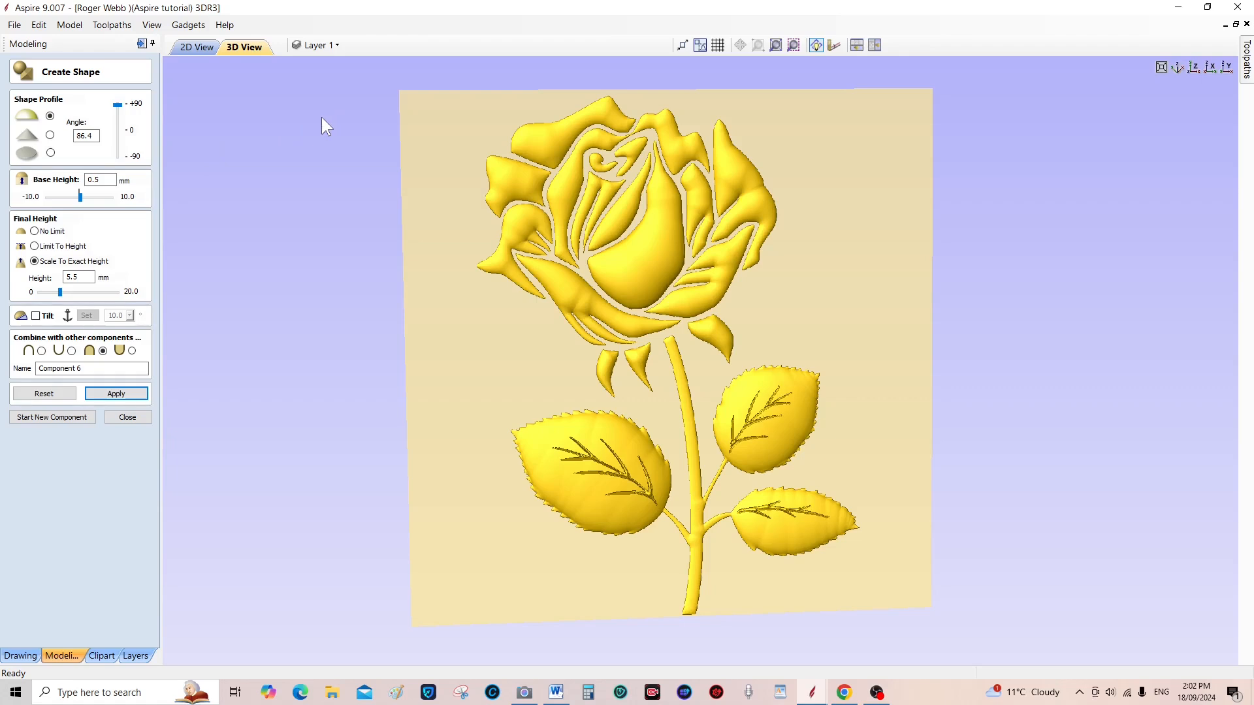
left_click(196, 46)
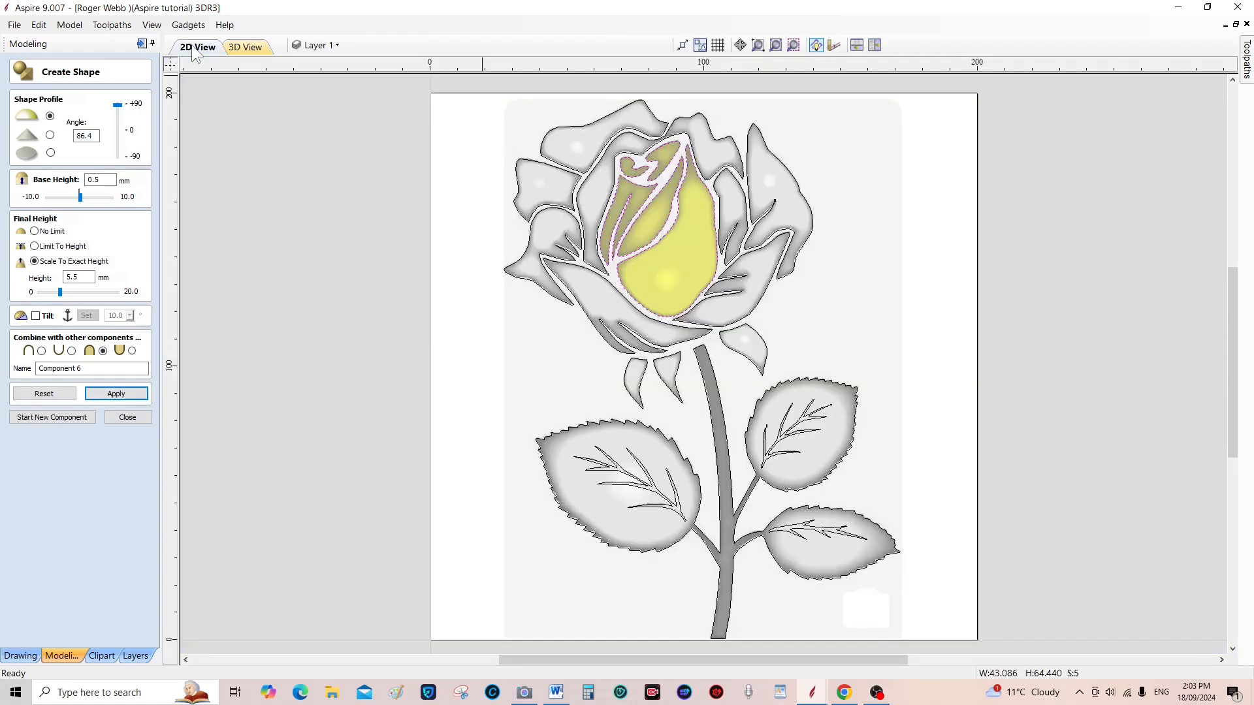
mouse_move(245, 46)
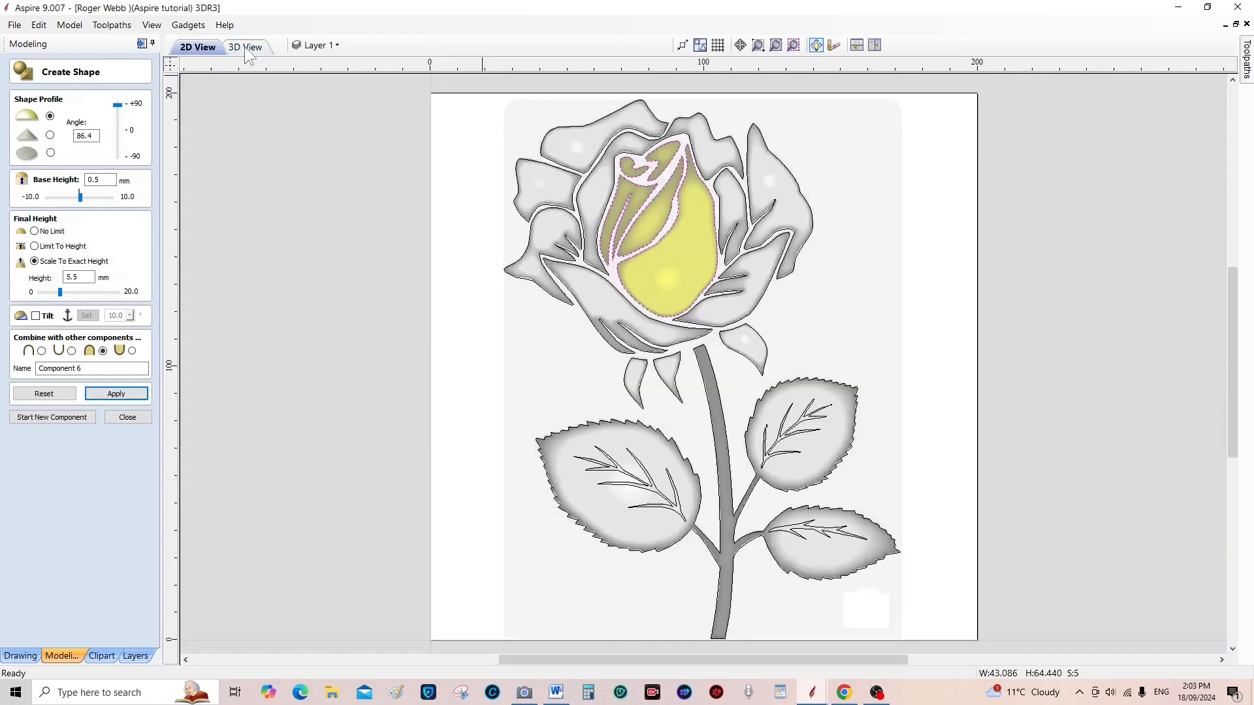
Return to the 3D relief and show the Toolpaths tab from the Toolpaths menu
left_click(244, 46)
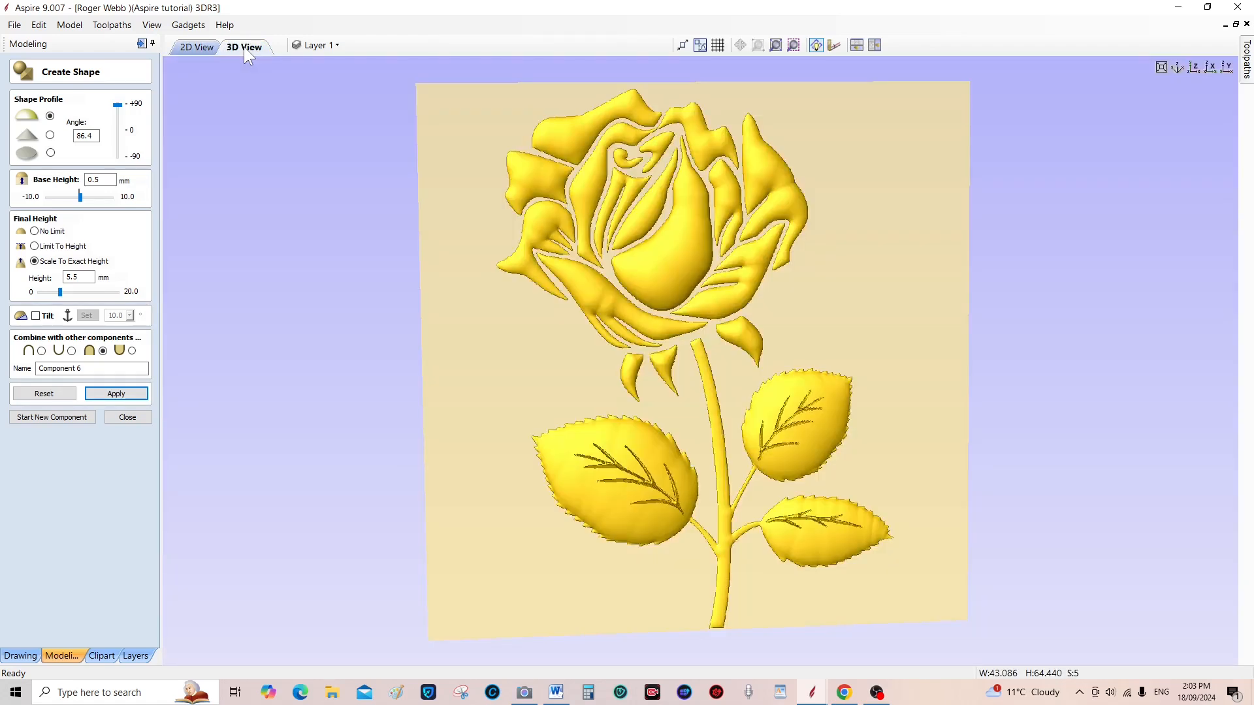
left_click(111, 24)
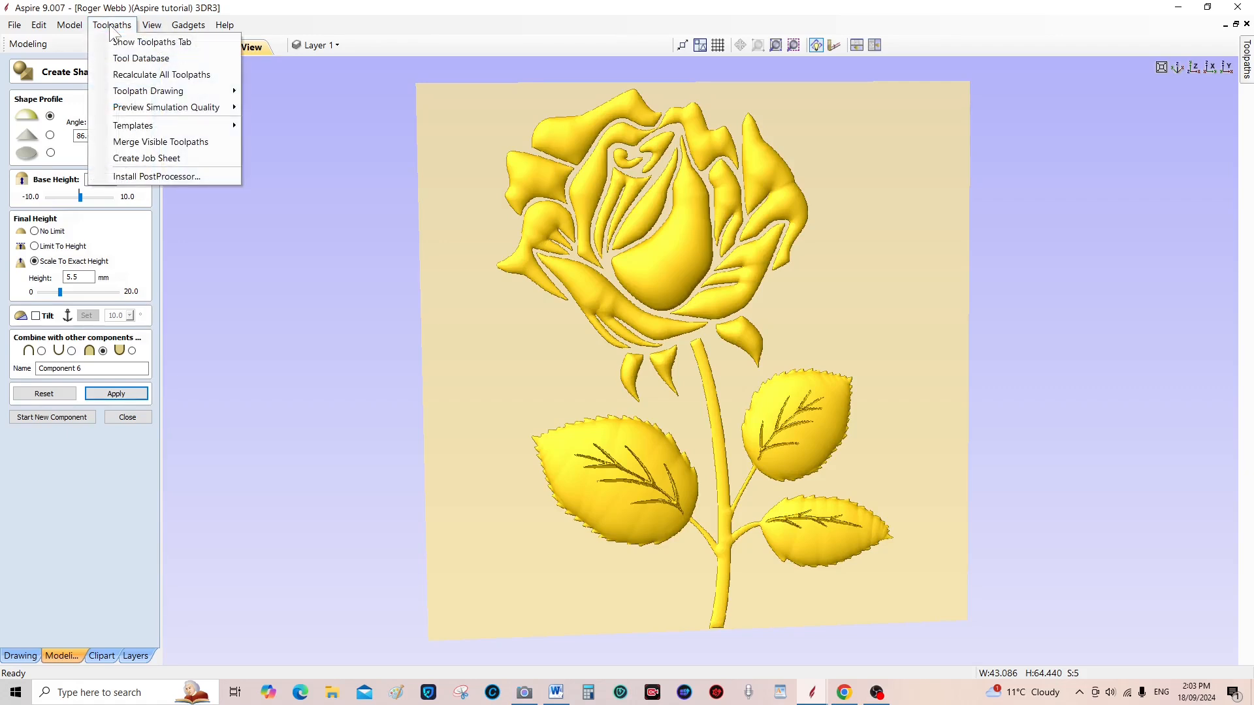
mouse_move(152, 41)
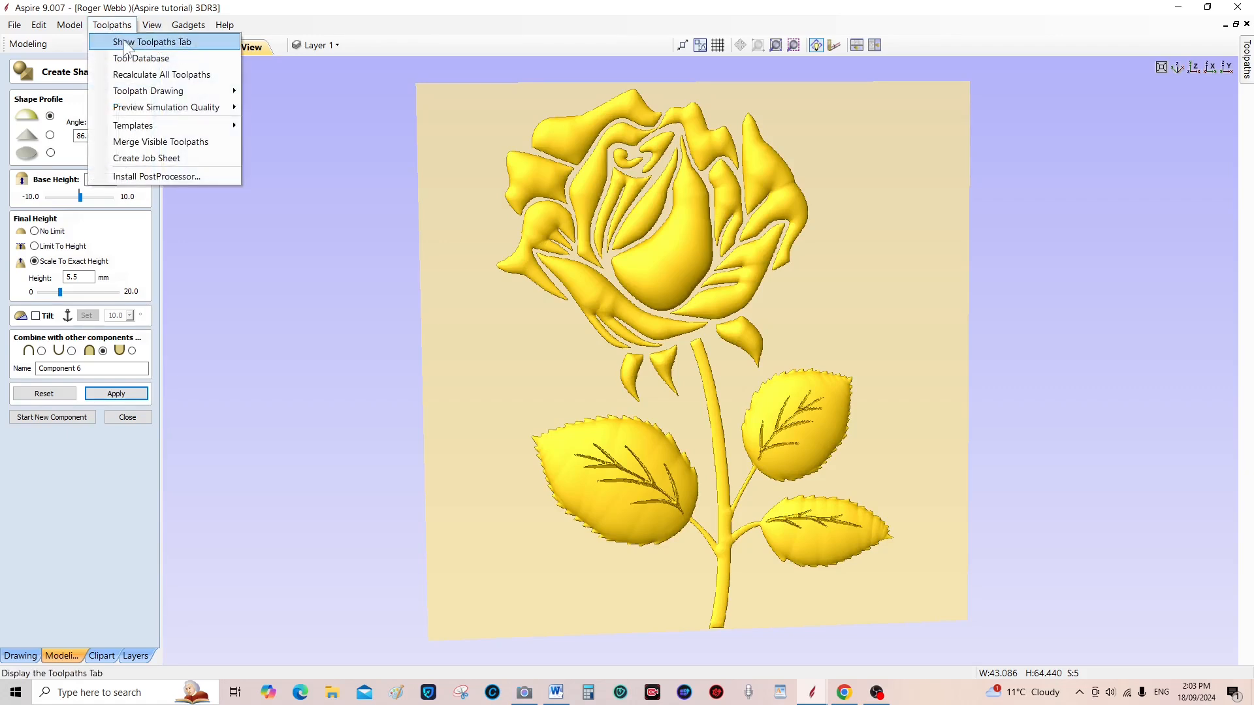
left_click(151, 42)
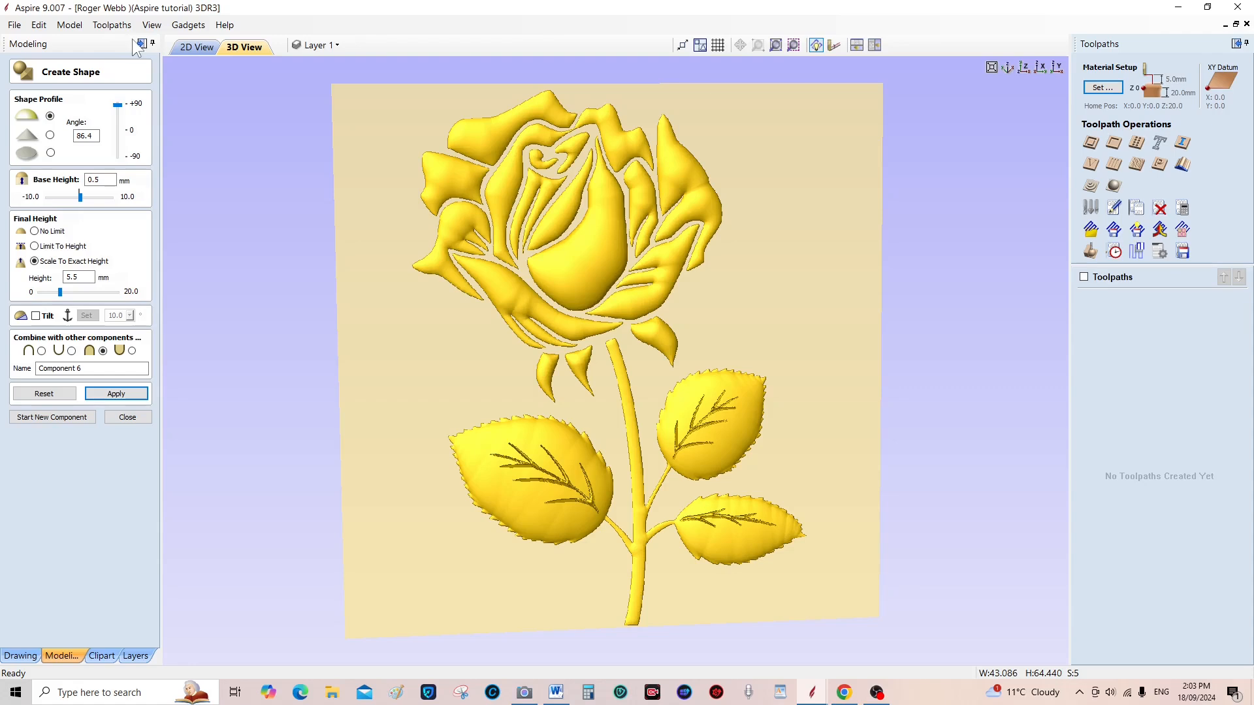
mouse_move(1114, 186)
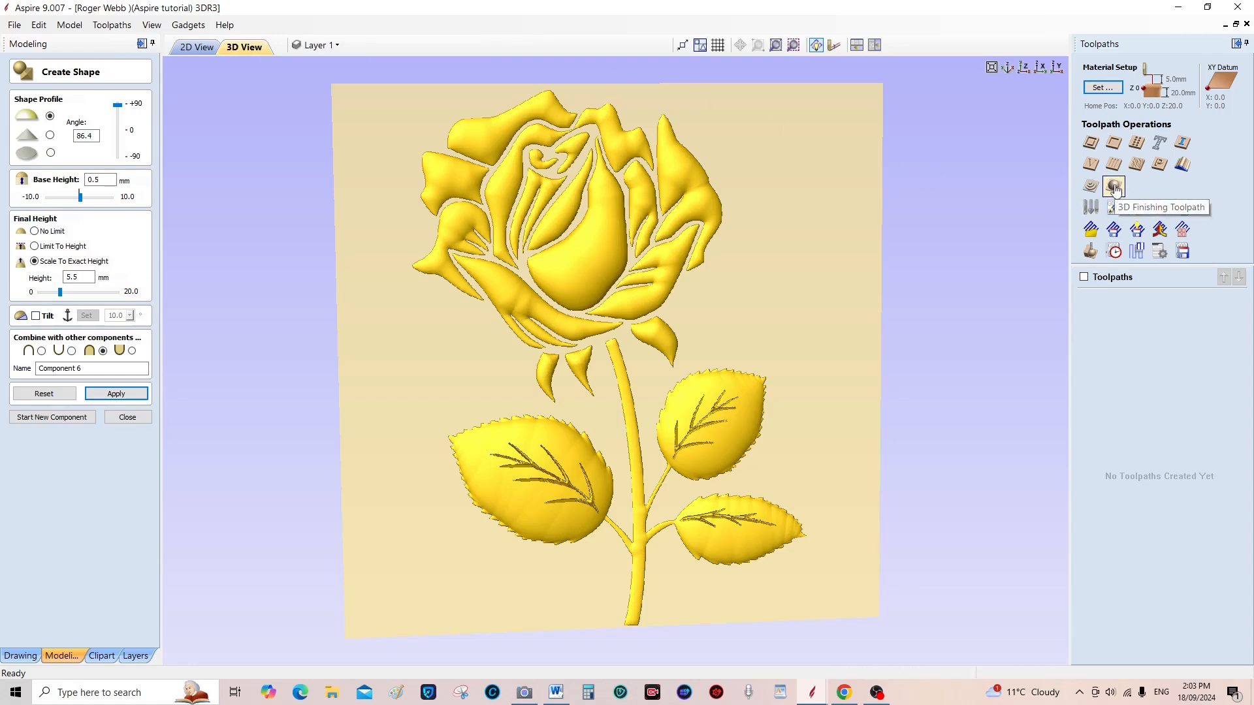
Start a 3D finishing toolpath and confirm the 20 mm thick material setup
left_click(1101, 87)
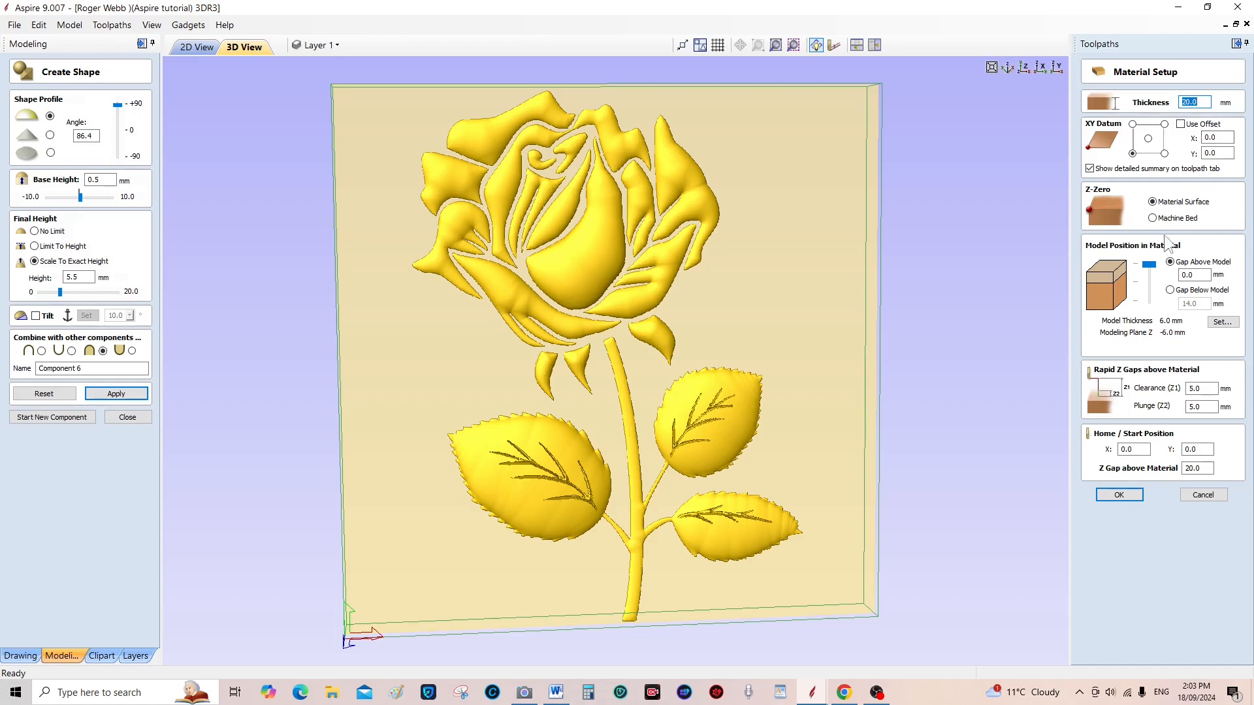
mouse_move(1211, 360)
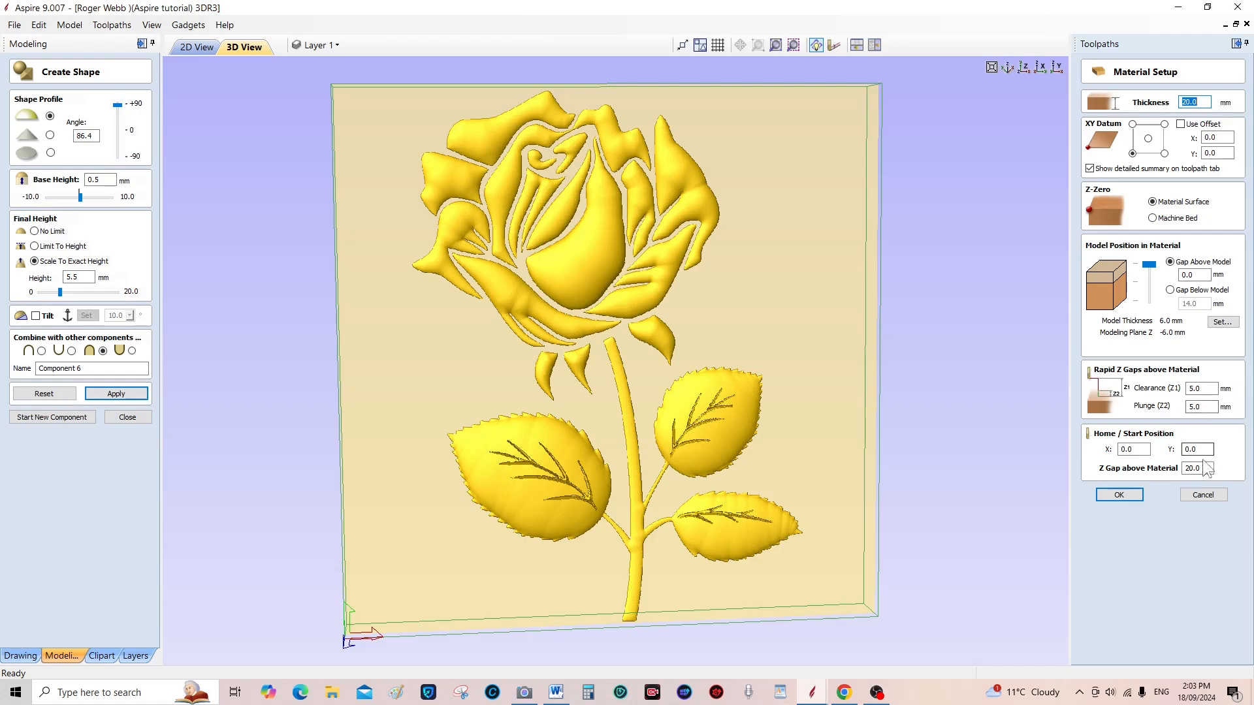
left_click(1118, 494)
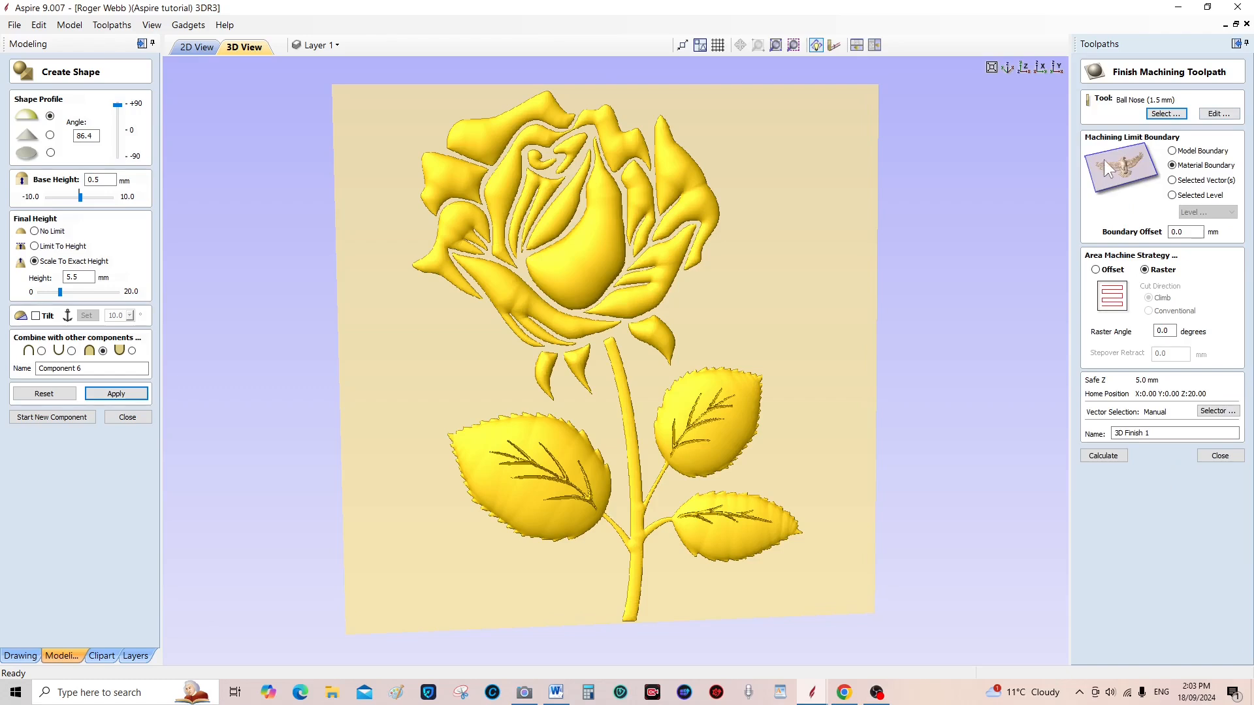
mouse_move(1146, 158)
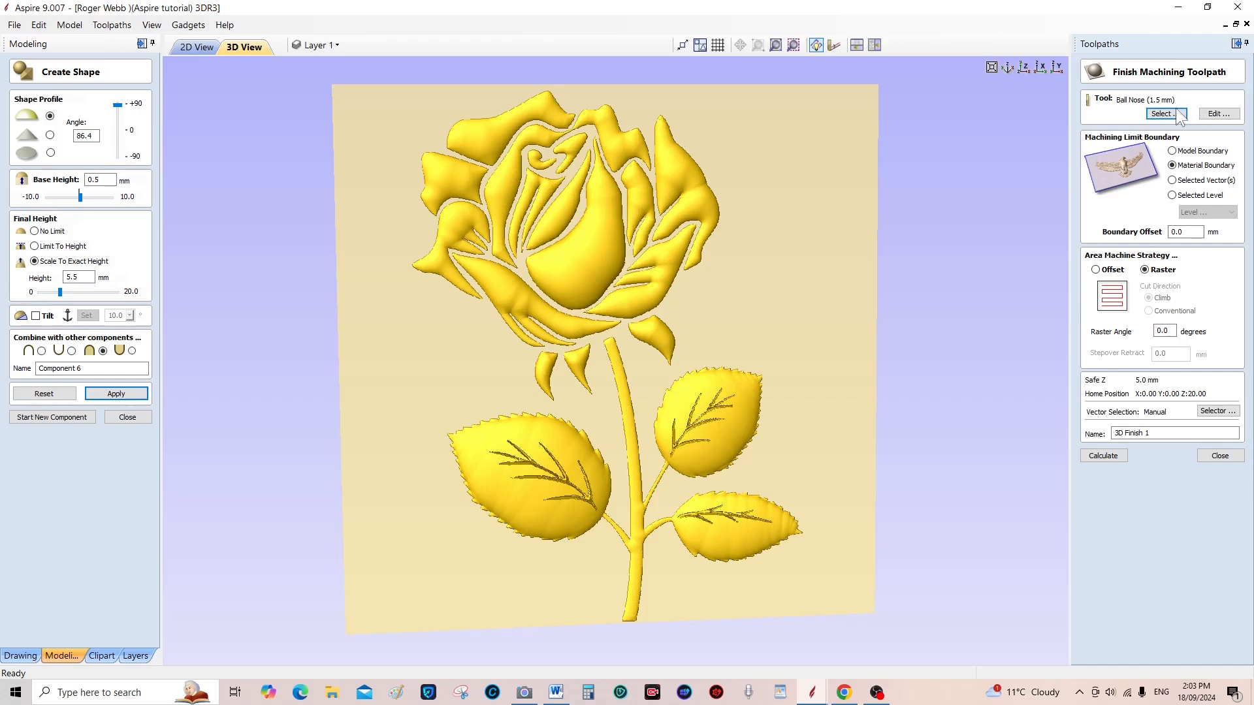
mouse_move(830, 403)
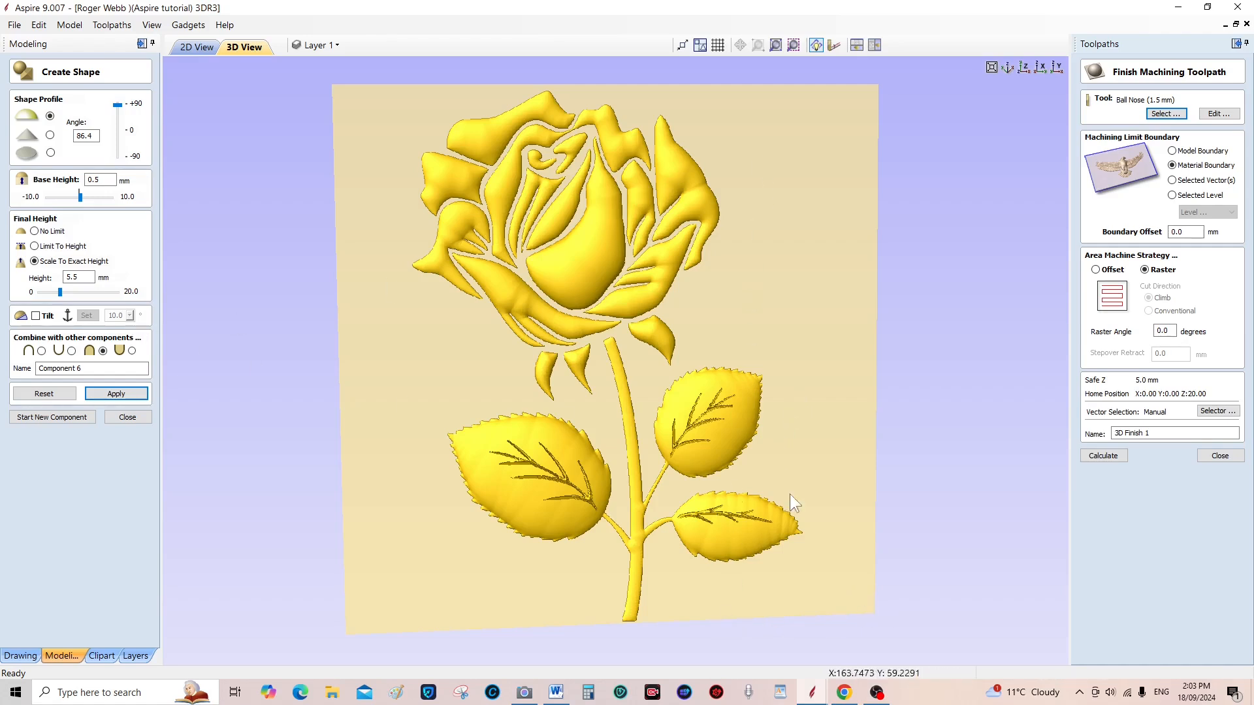
mouse_move(808, 607)
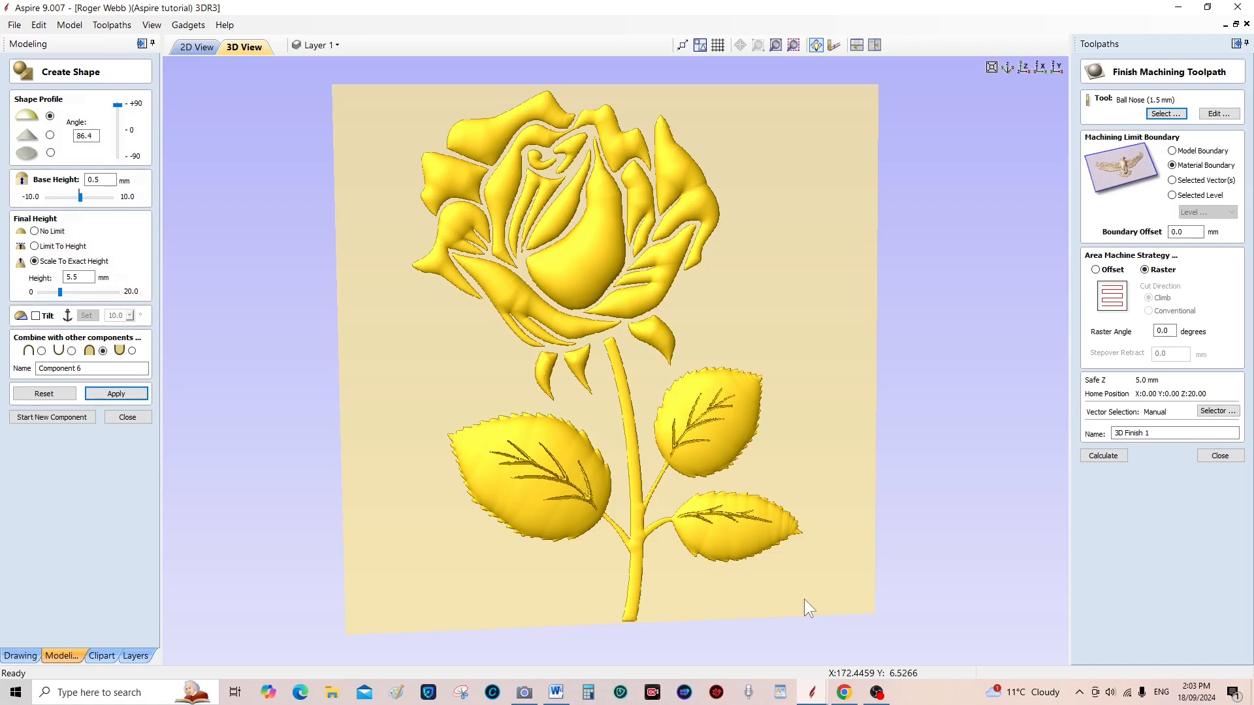
mouse_move(790, 620)
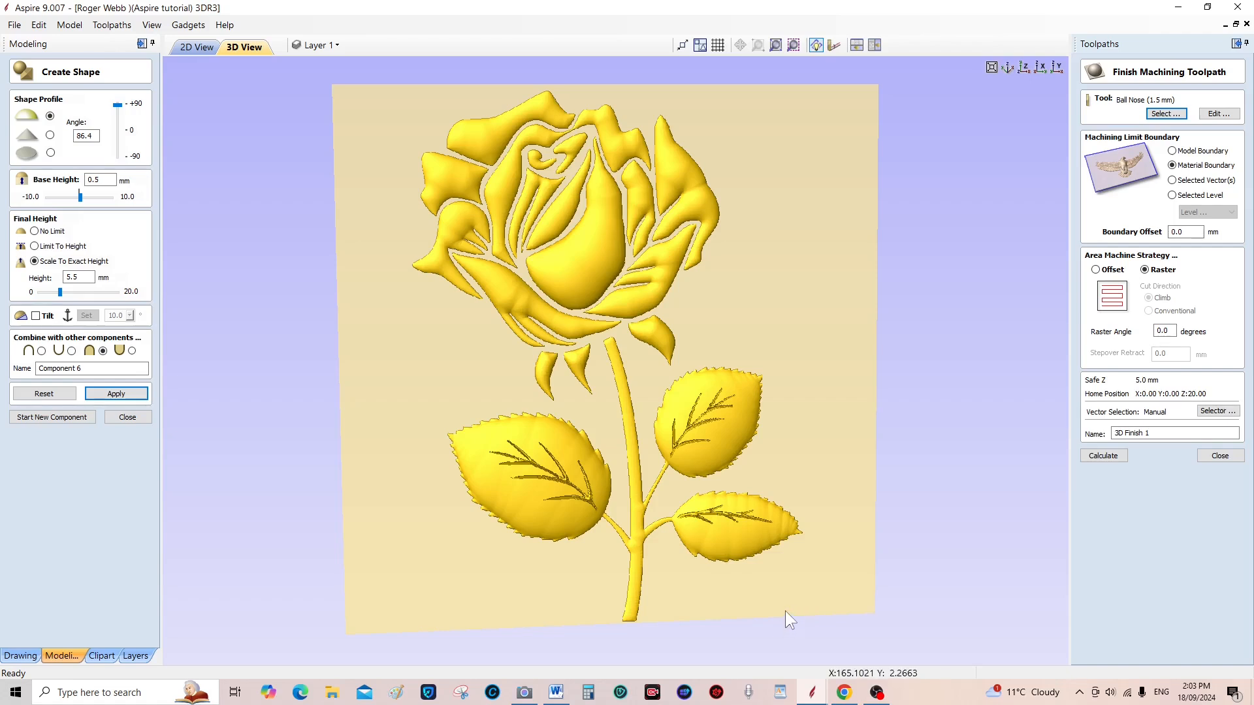
mouse_move(824, 616)
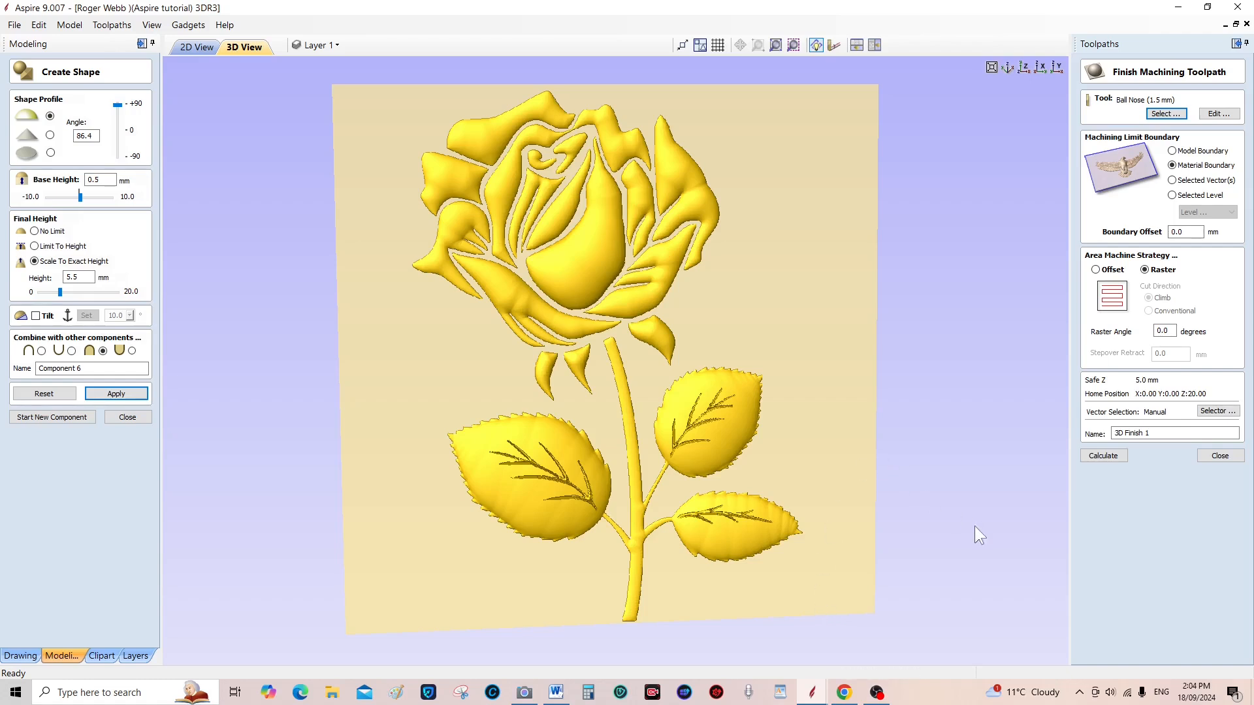
mouse_move(919, 557)
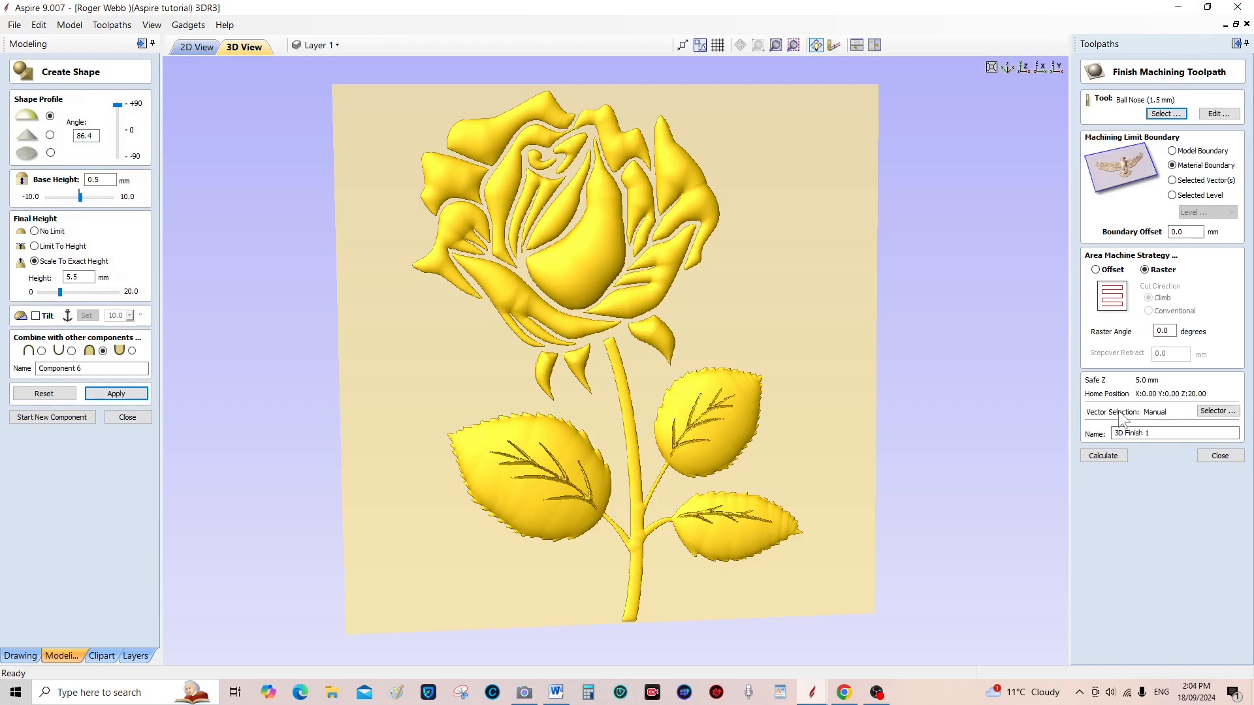
mouse_move(1139, 454)
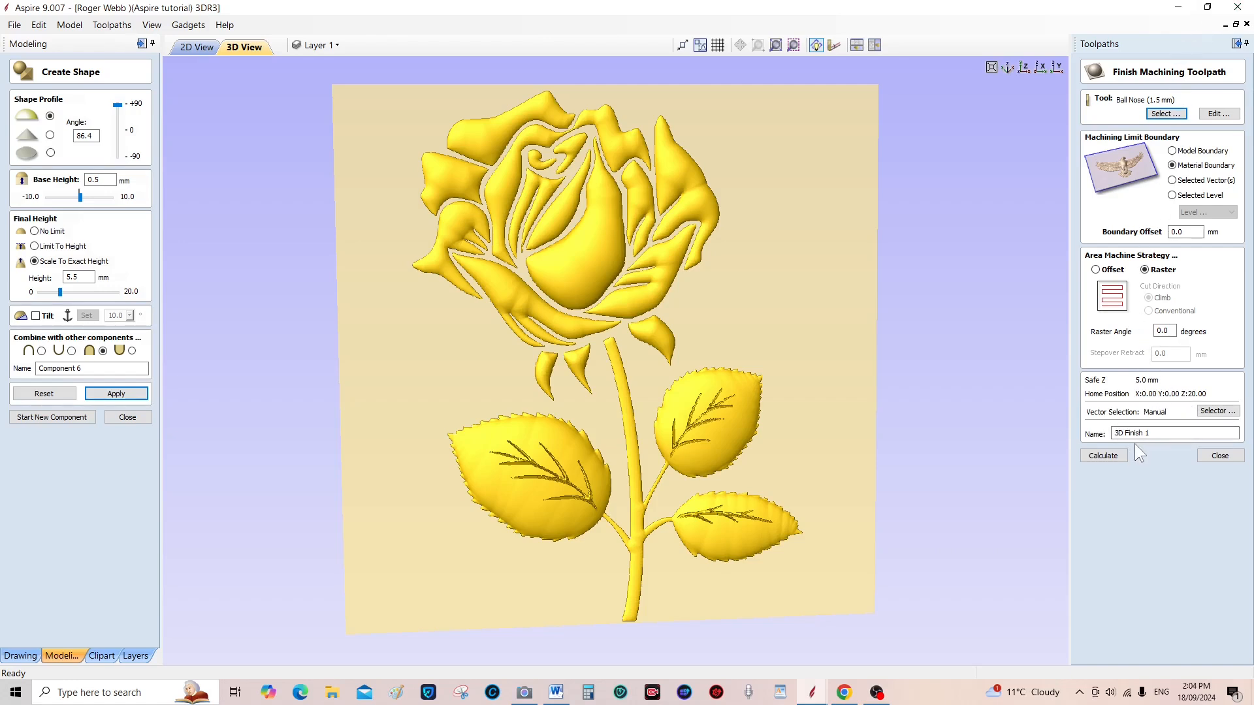
Calculate the raster 3D Finish 1 toolpath using a 1.5 mm ball nose over the material boundary
left_click(1102, 455)
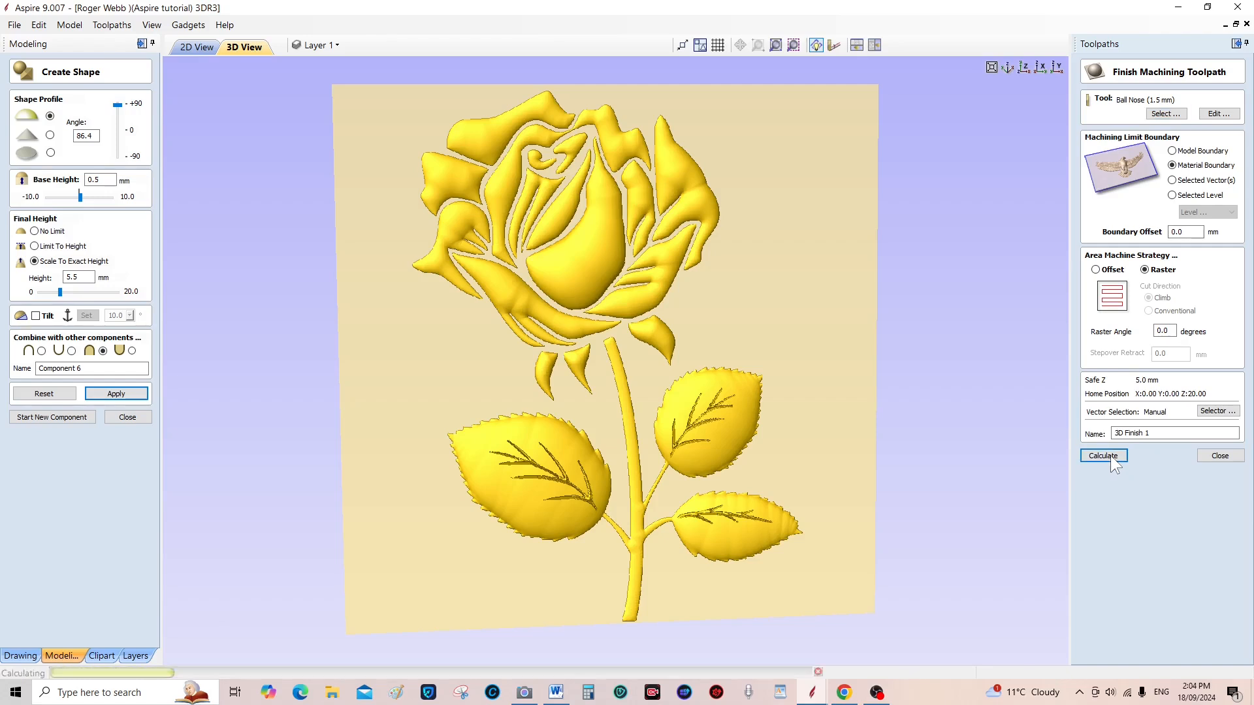
left_click(1102, 456)
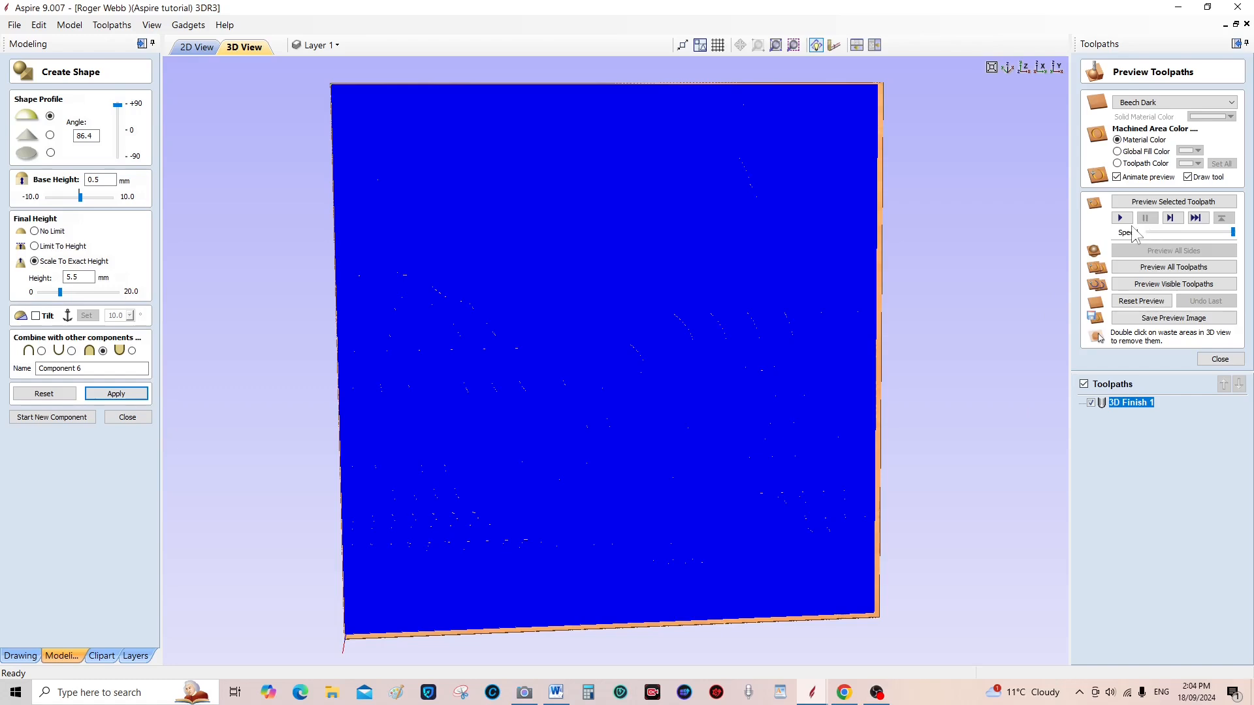
Play the machining preview and show the rose carved in Oak Medium
left_click(1119, 218)
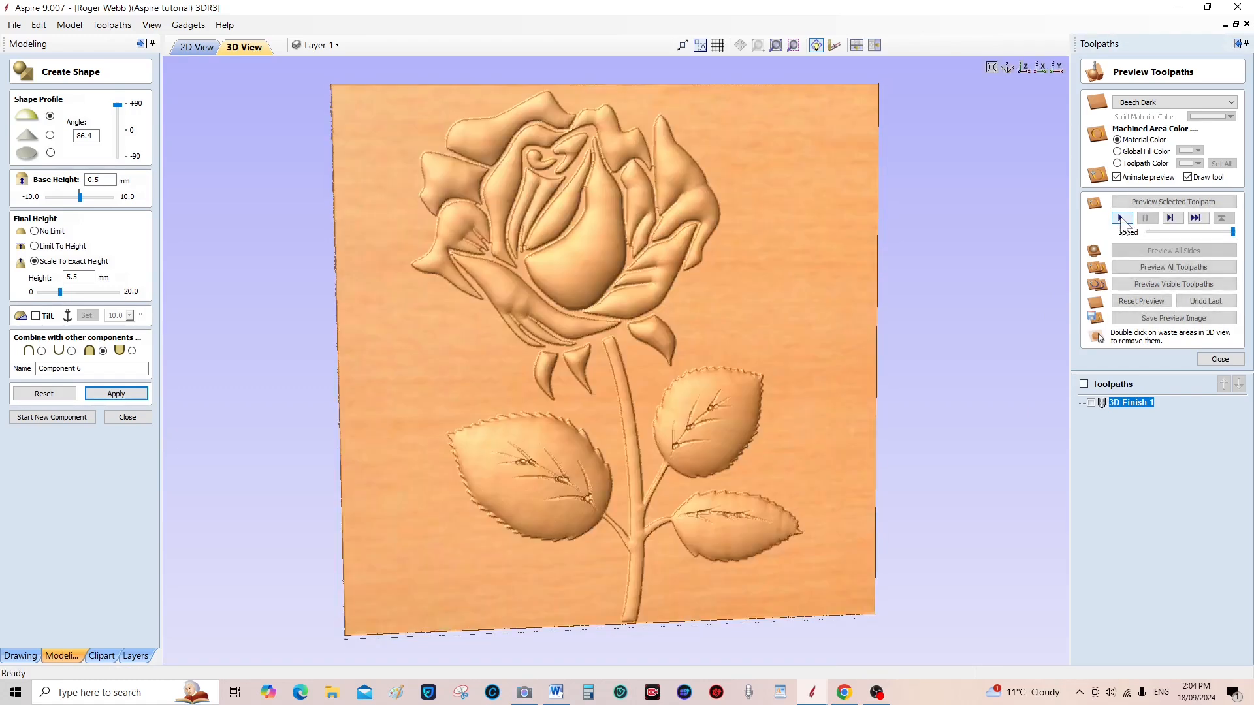
left_click(1122, 217)
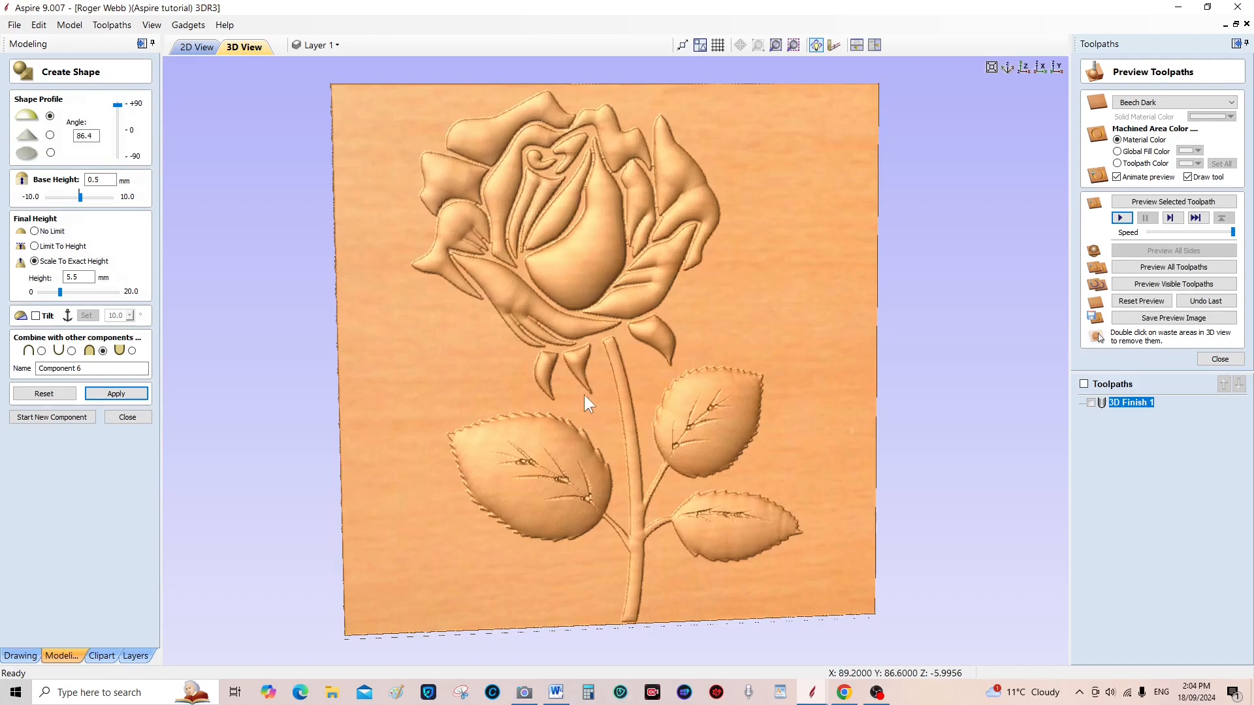
mouse_move(626, 384)
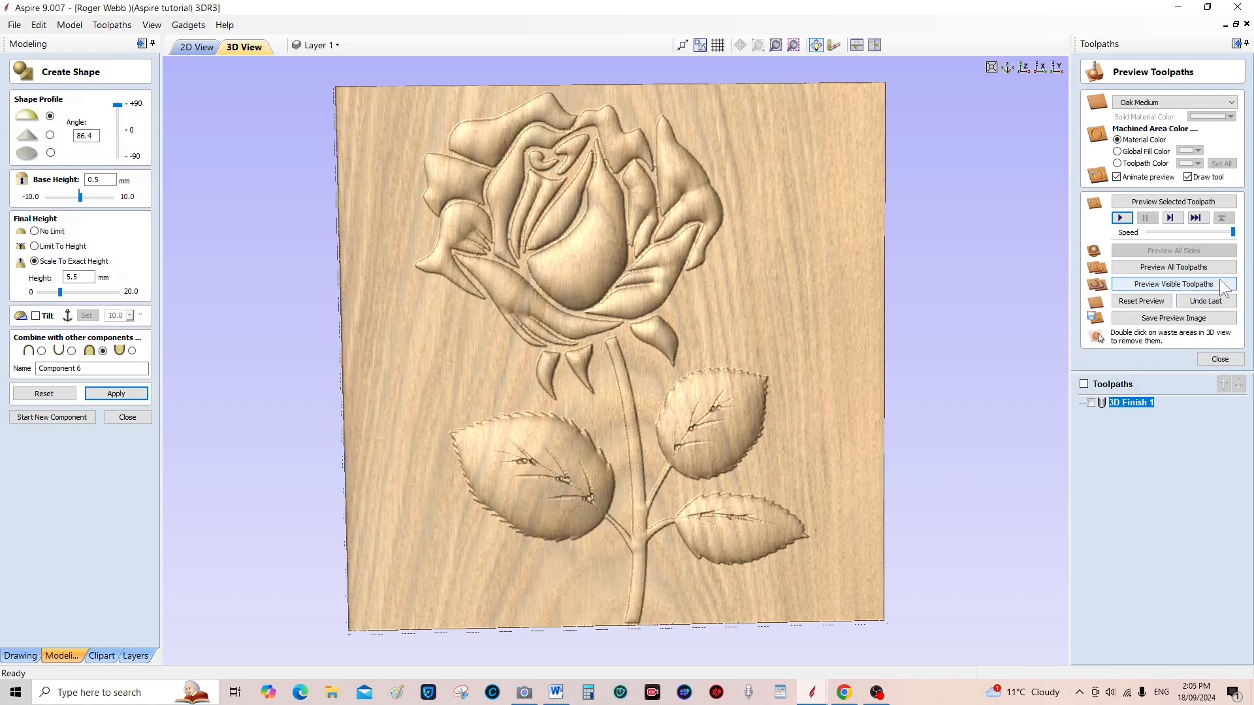
left_click(1173, 284)
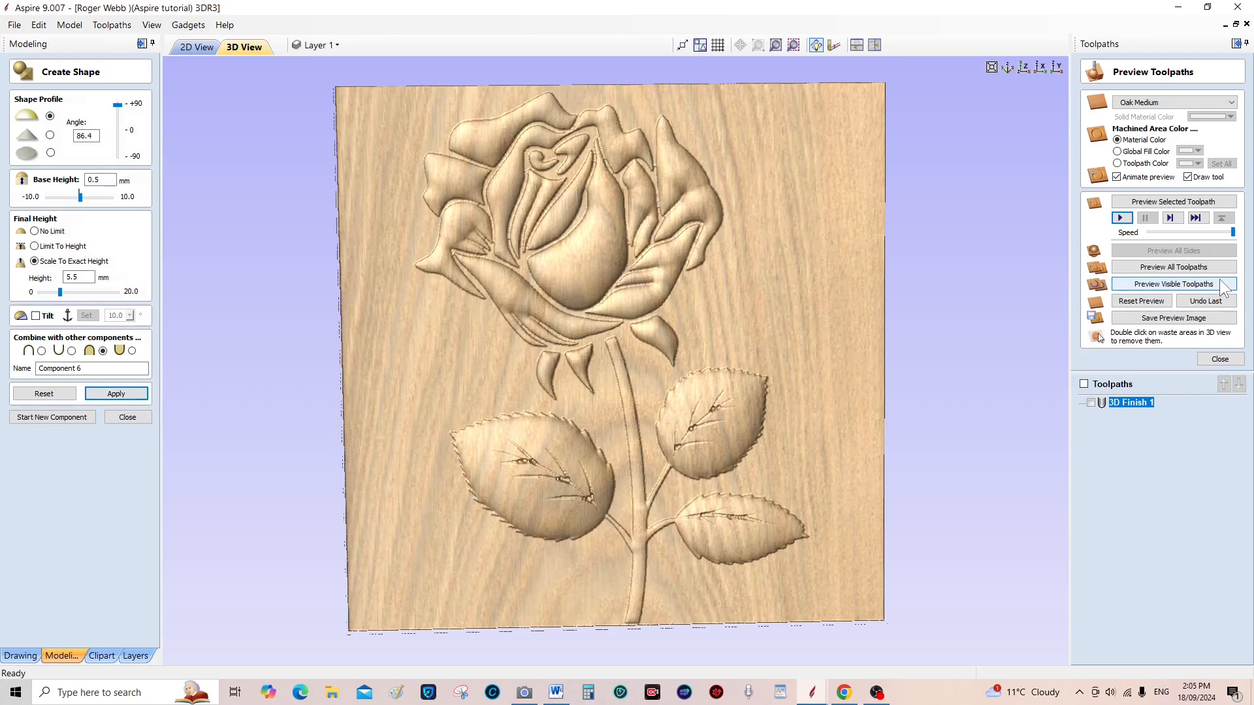